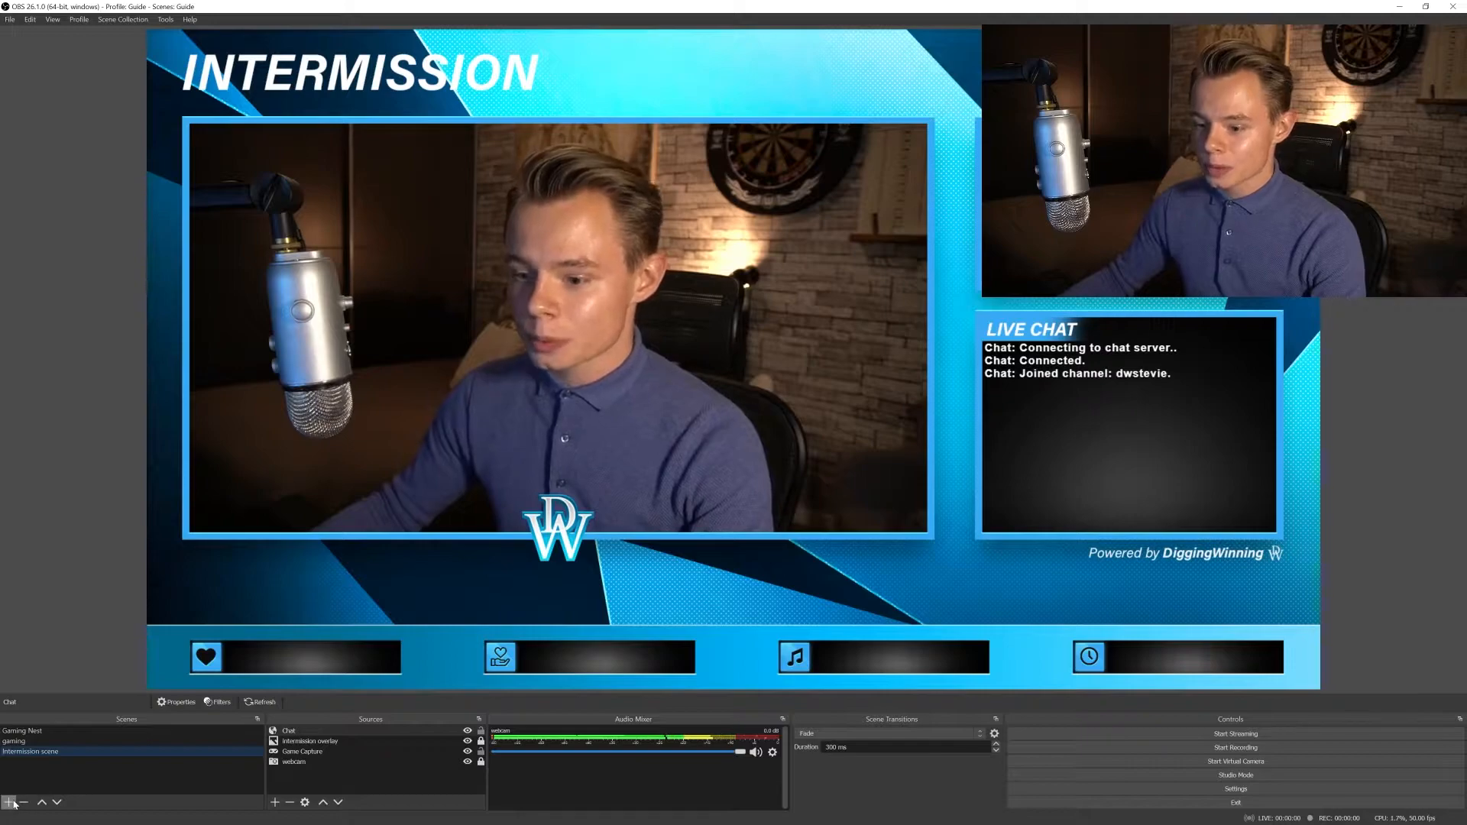
Add an empty scene named 'Poker nest' to the scene list
{"action": "left_click", "coordinate": [8, 801]}
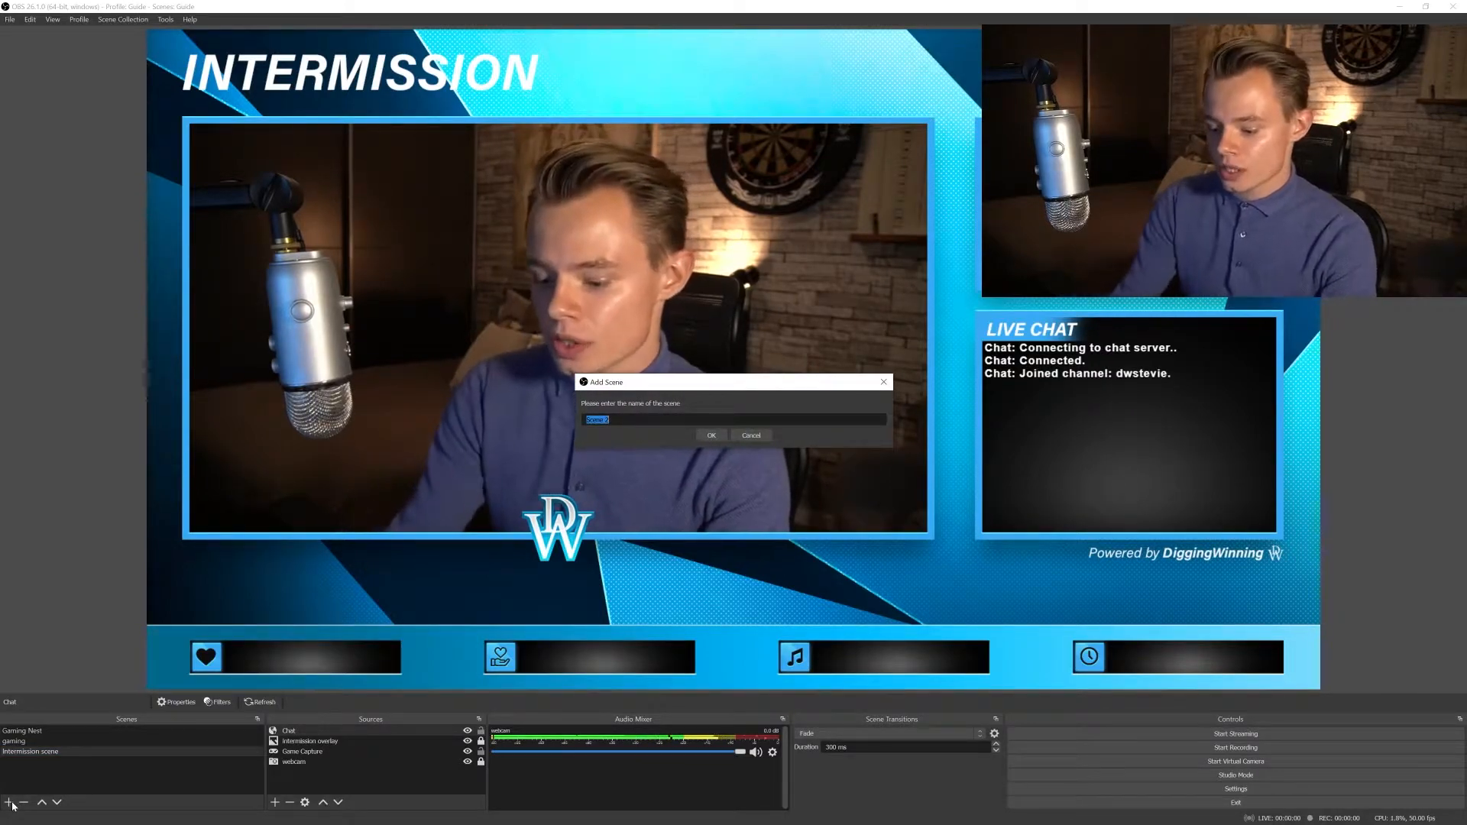
{"action": "type", "text": "Poker scene"}
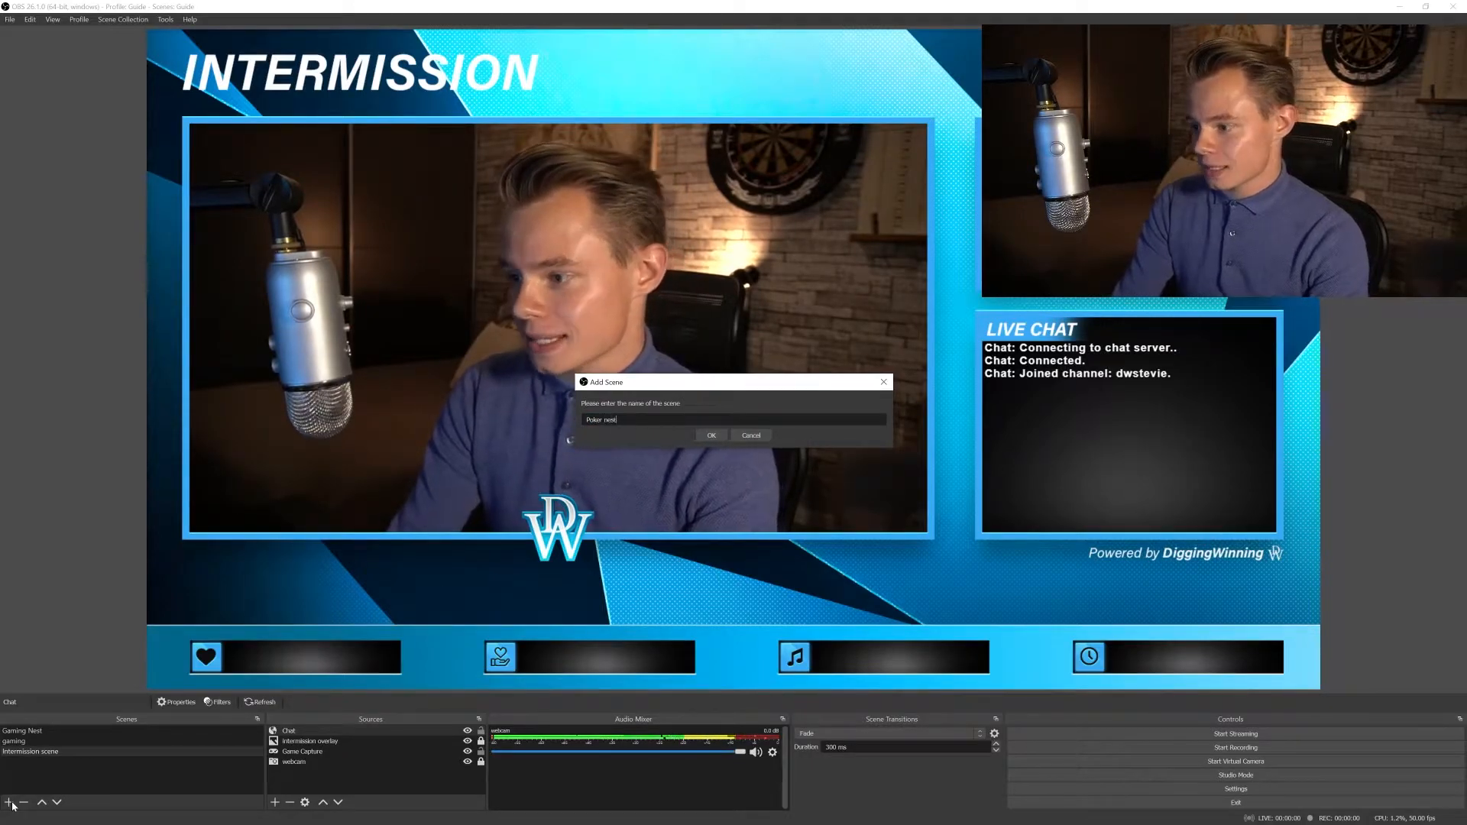
{"action": "left_click", "coordinate": [710, 435]}
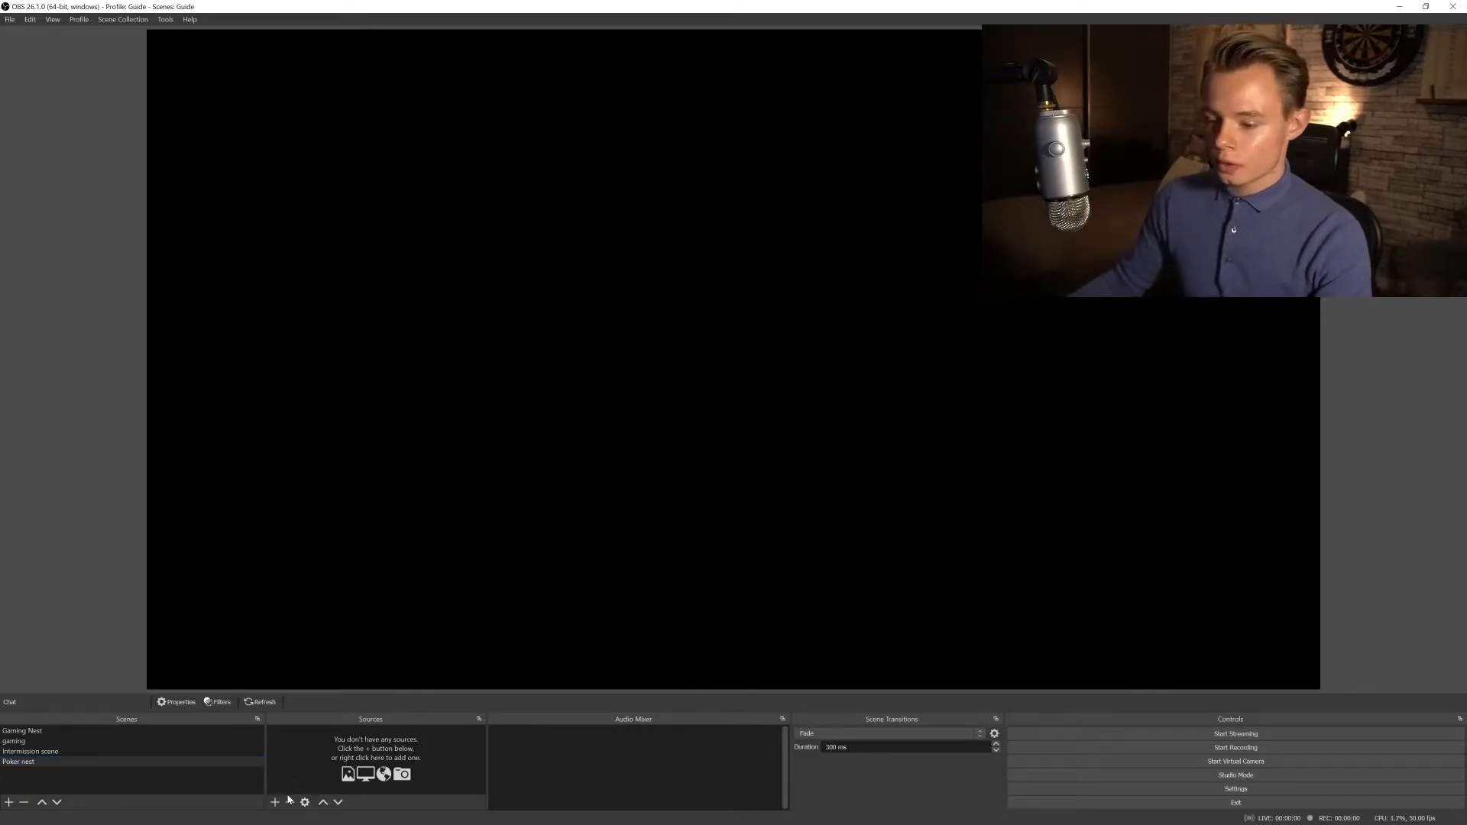
Add the existing webcam and a 'Poker overlay' image source using the overlay PNG
{"action": "left_click", "coordinate": [278, 802]}
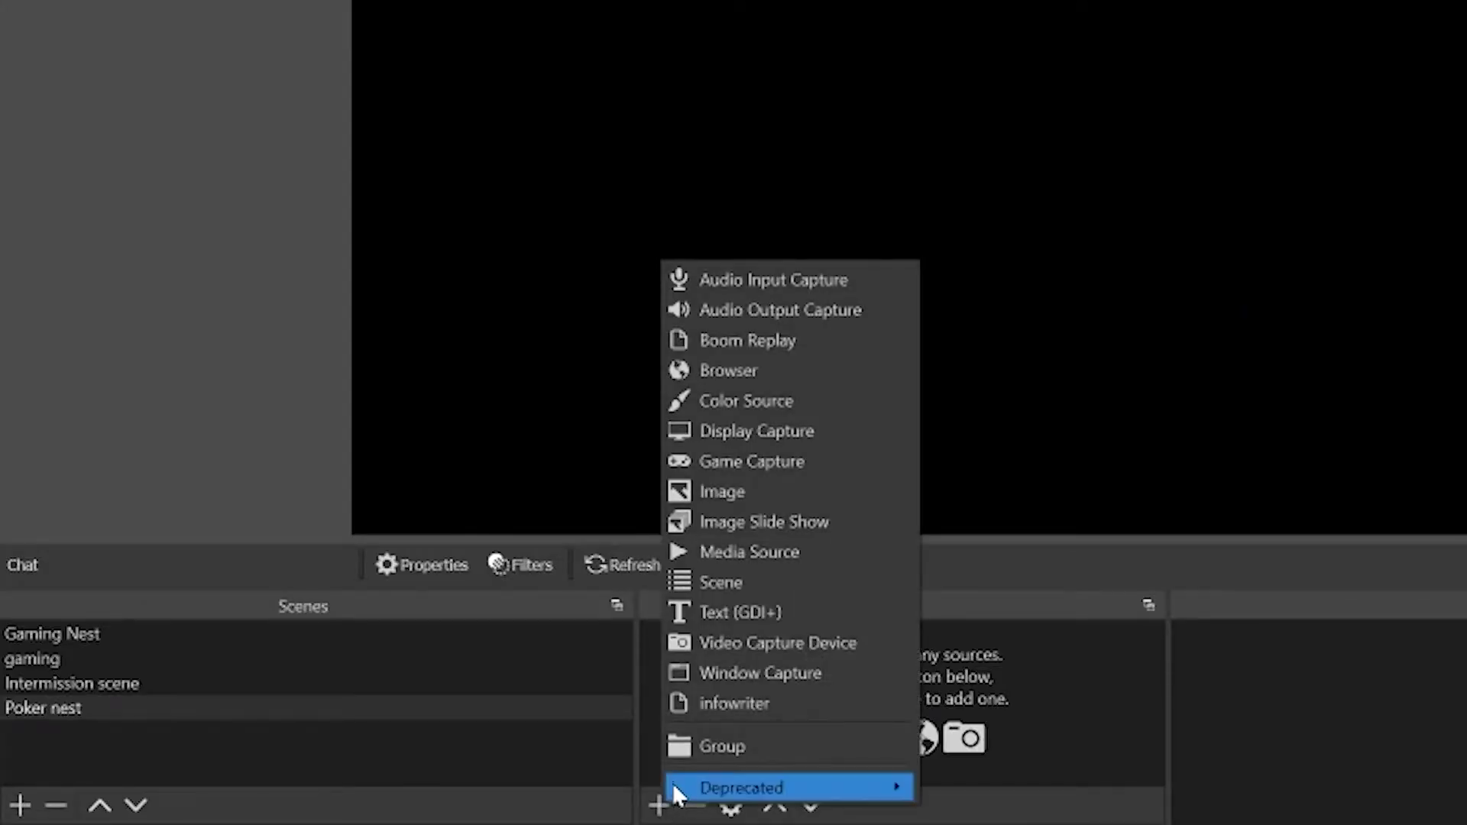
{"action": "left_click", "coordinate": [776, 643]}
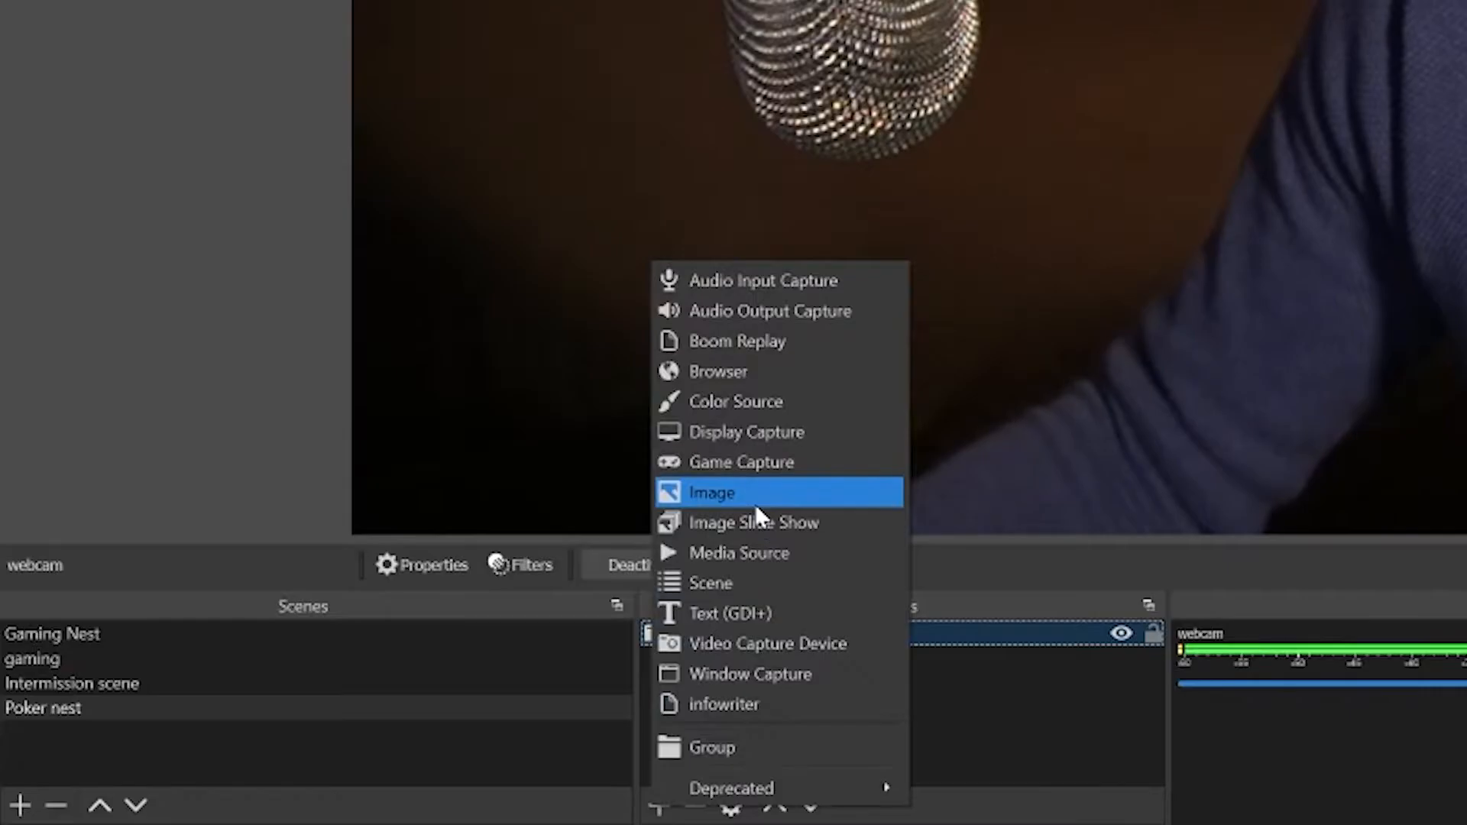
{"action": "left_click", "coordinate": [713, 493]}
{"action": "type", "text": "Poker overlay"}
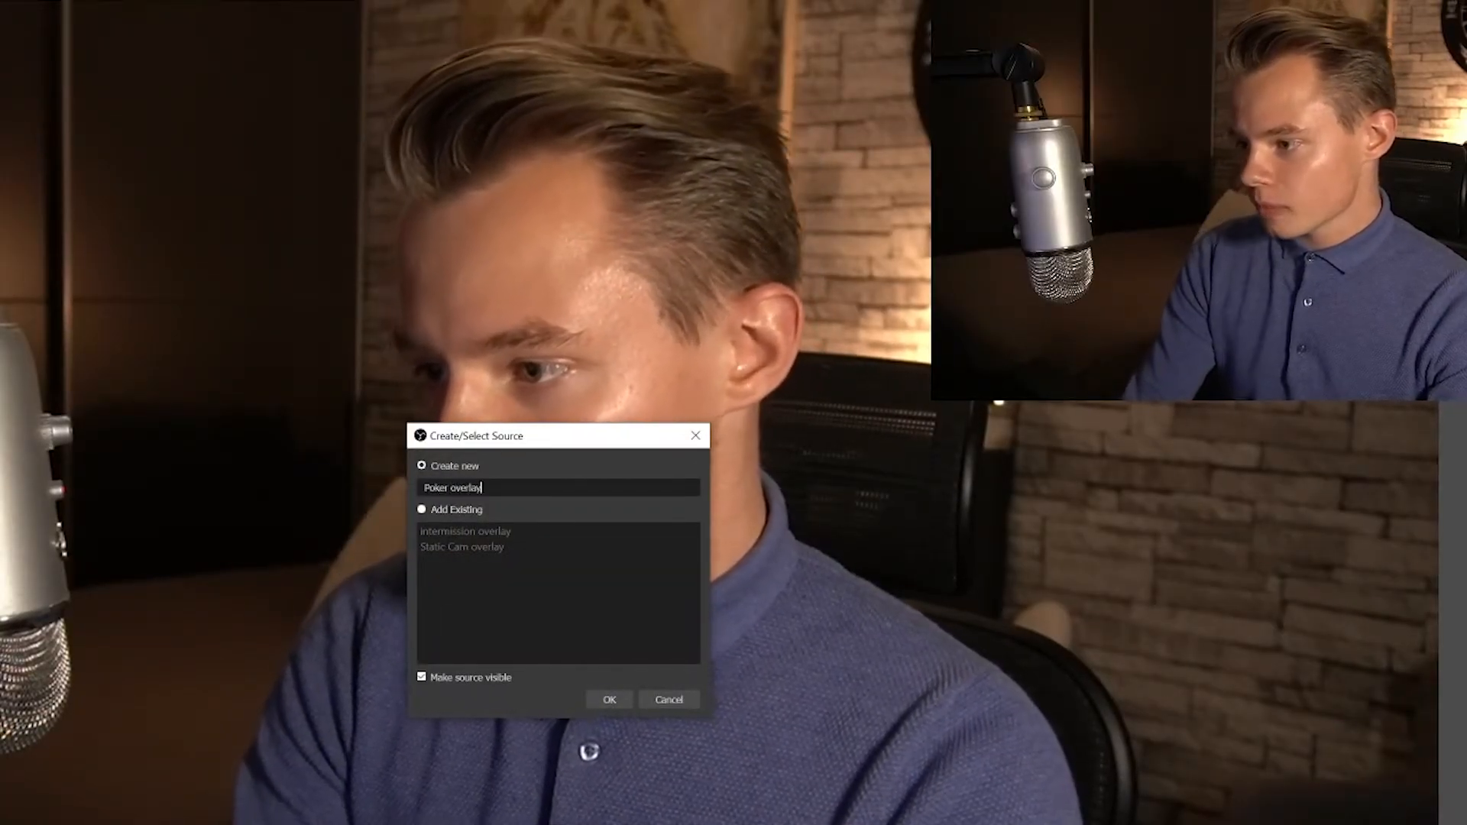
{"action": "left_click", "coordinate": [609, 699]}
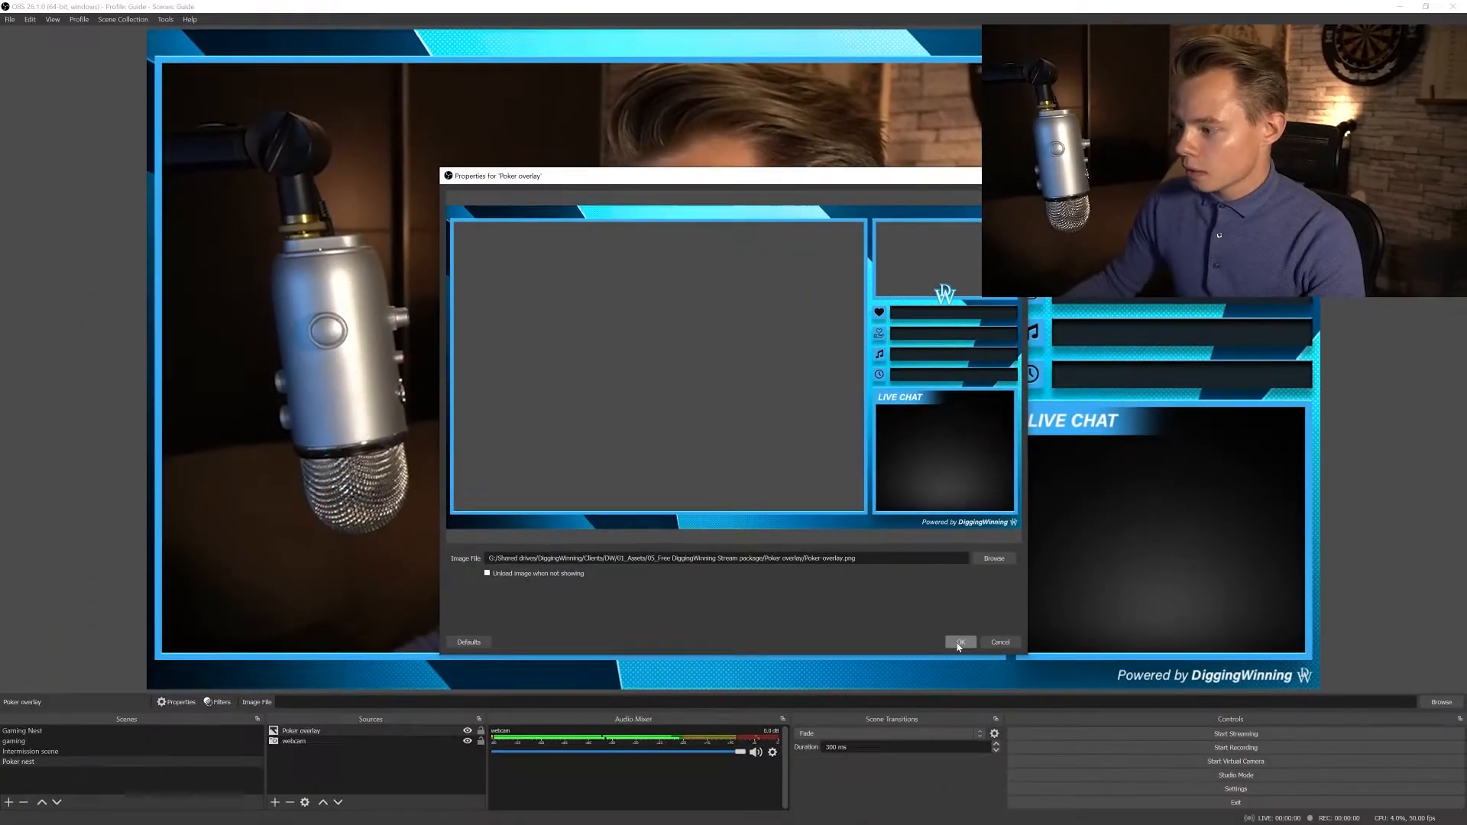
{"action": "left_click", "coordinate": [960, 642]}
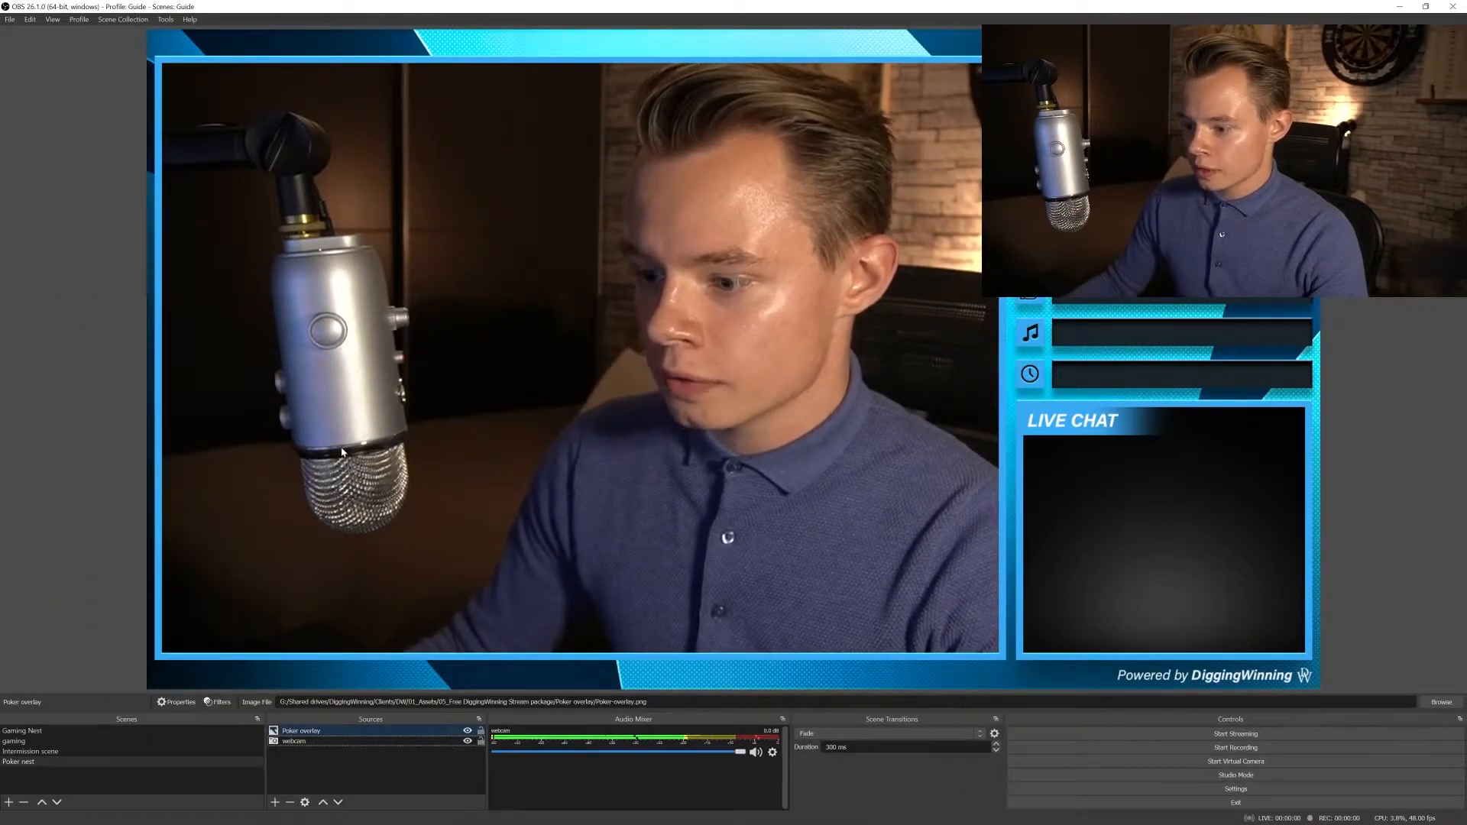
Open the Add Existing browser source dialog to pick the Chat source
{"action": "left_click", "coordinate": [297, 741]}
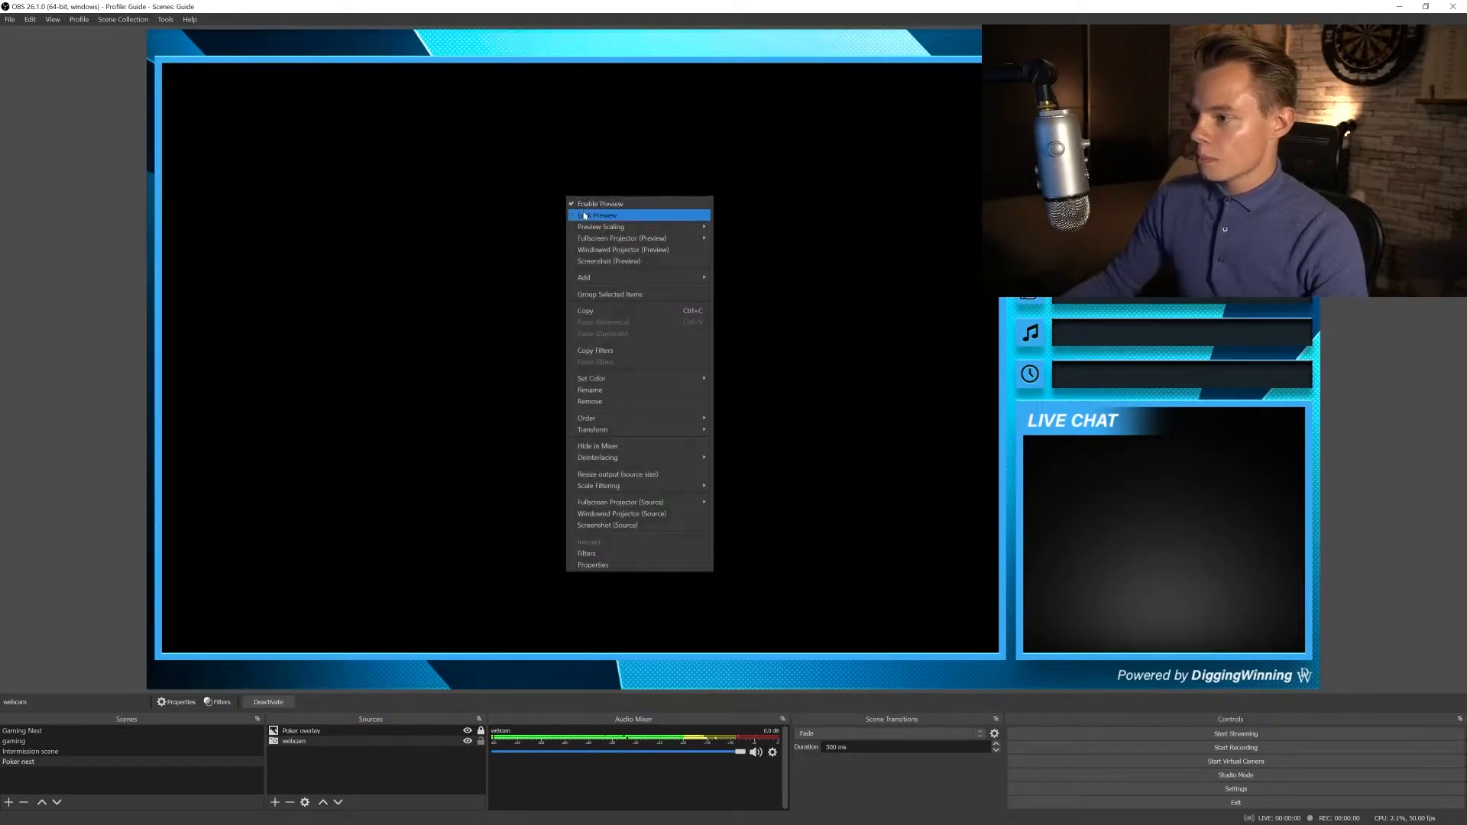
{"action": "left_click", "coordinate": [599, 214]}
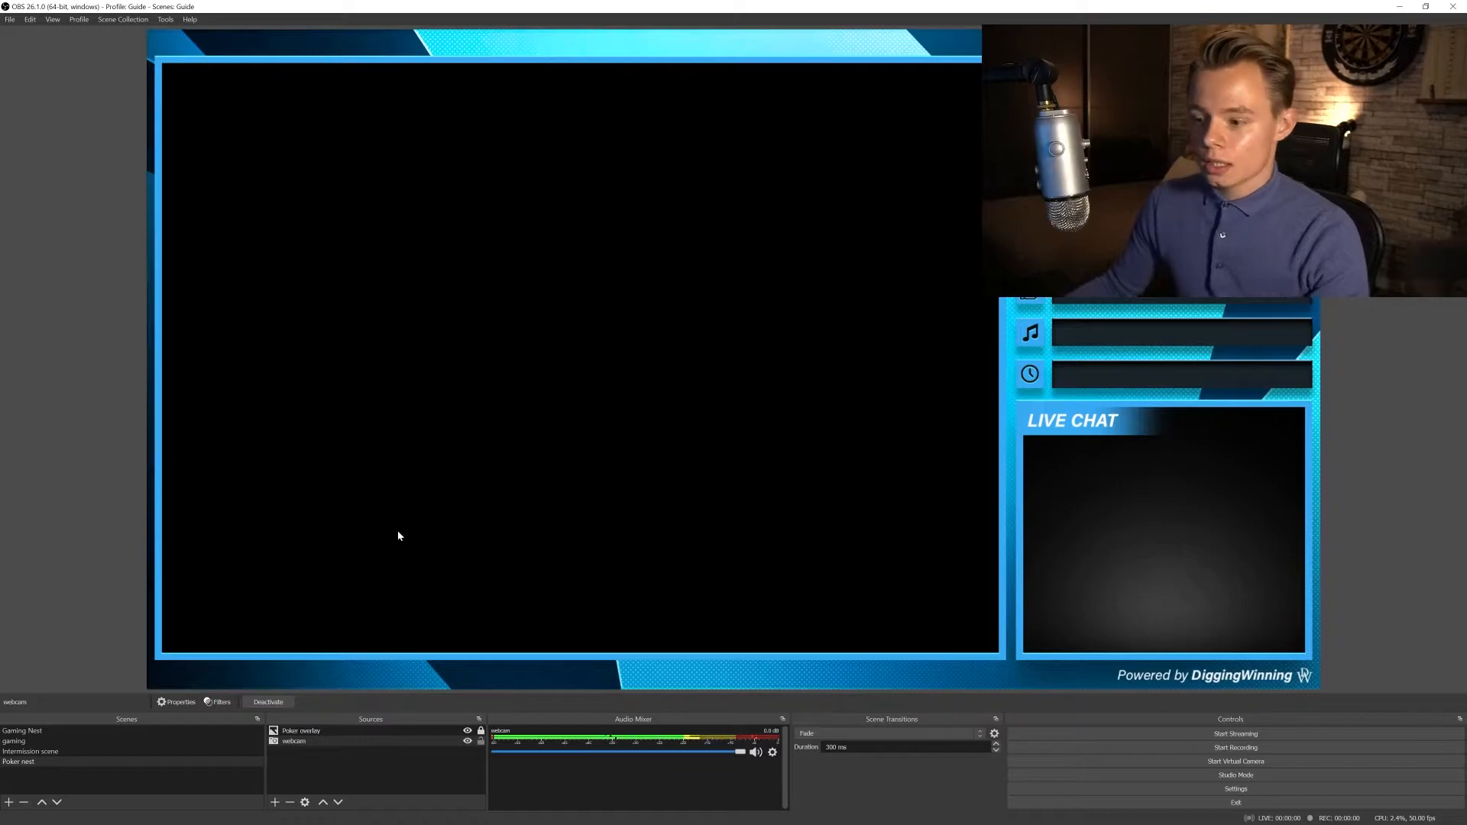
{"action": "mouse_move", "coordinate": [334, 686]}
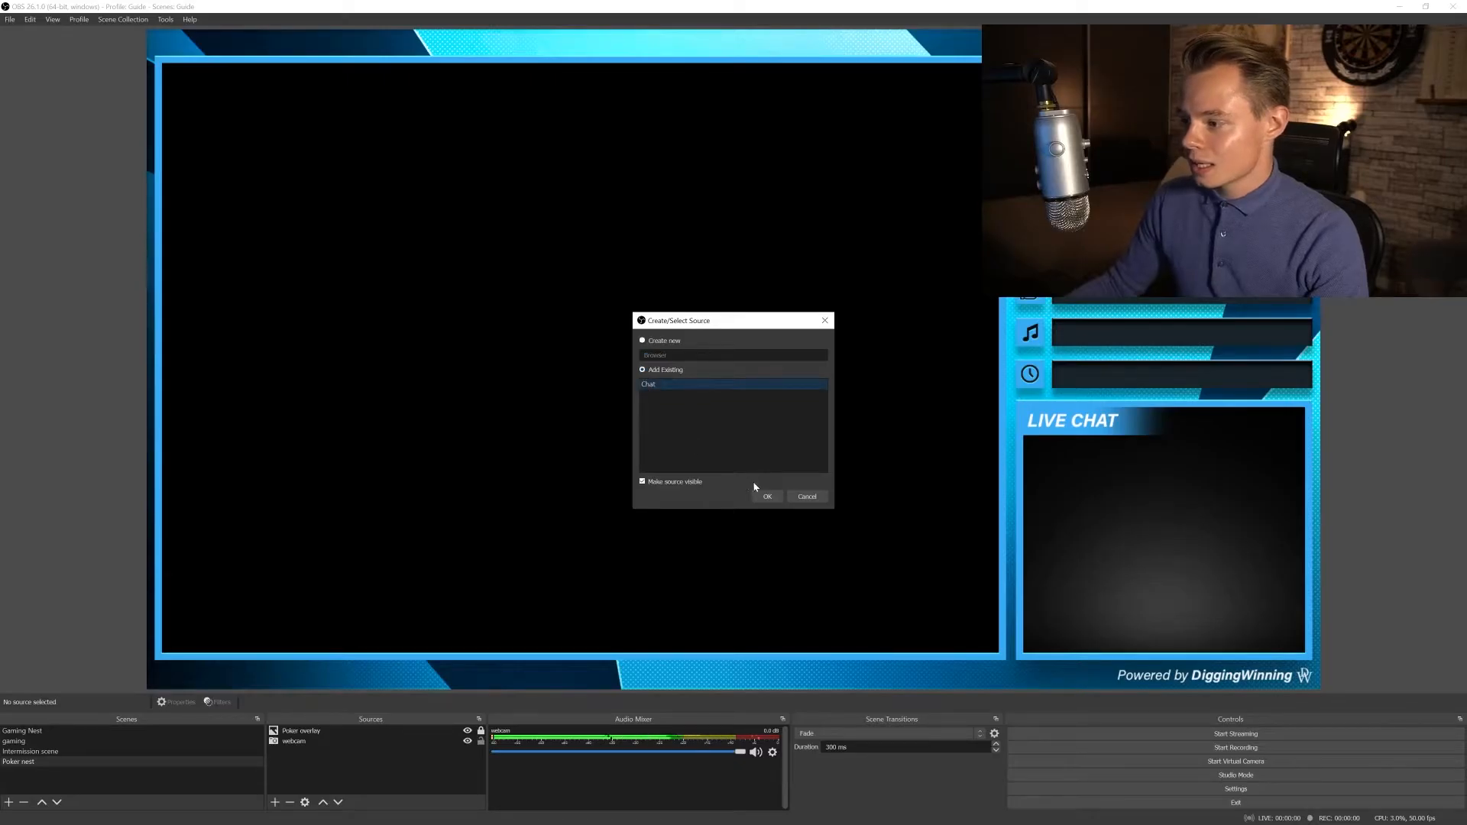
Add the existing Chat source inside the LIVE CHAT box, reviewing its URL without changes
{"action": "left_click", "coordinate": [767, 495]}
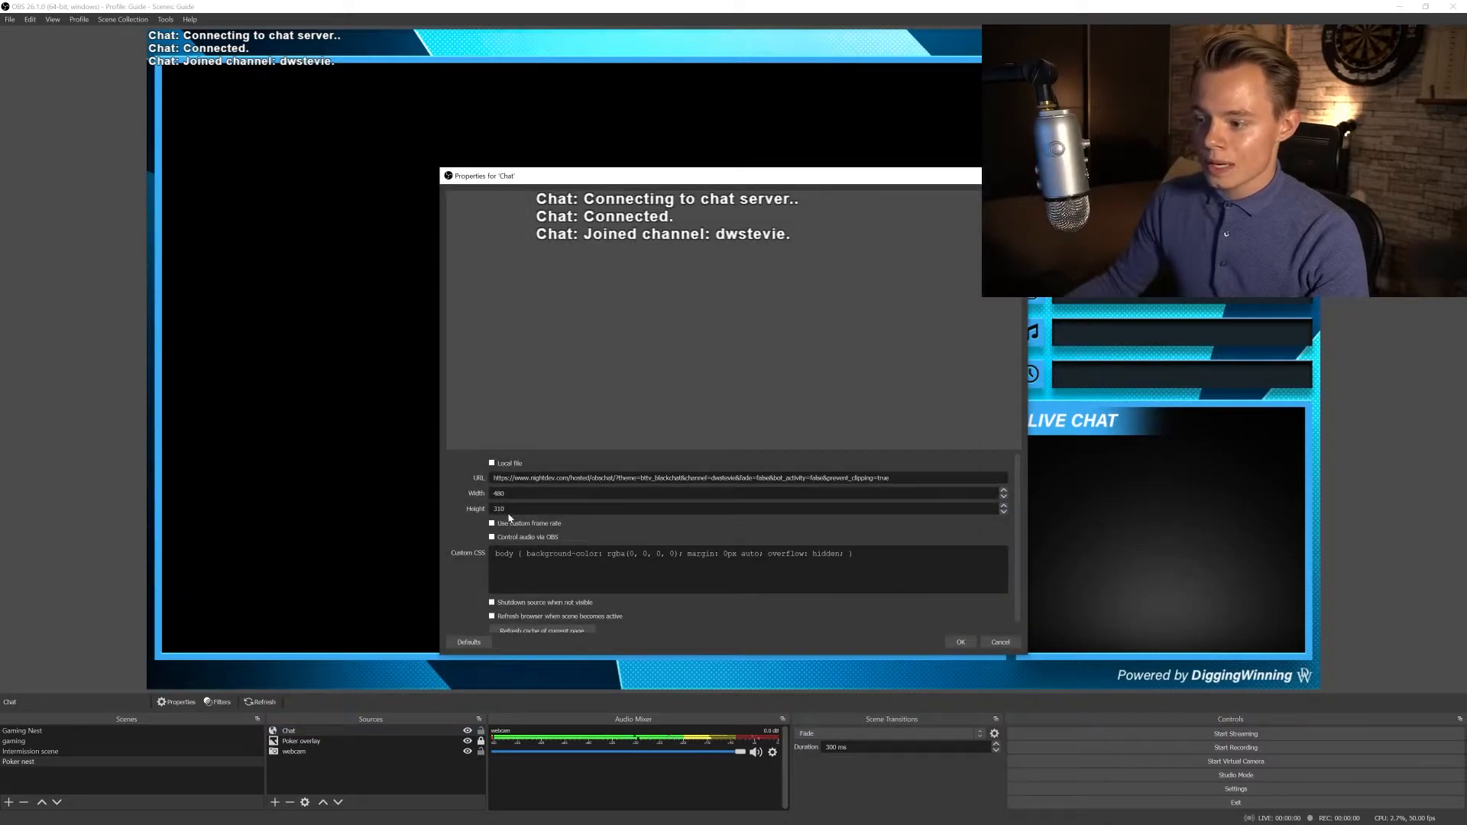
{"action": "mouse_move", "coordinate": [903, 696]}
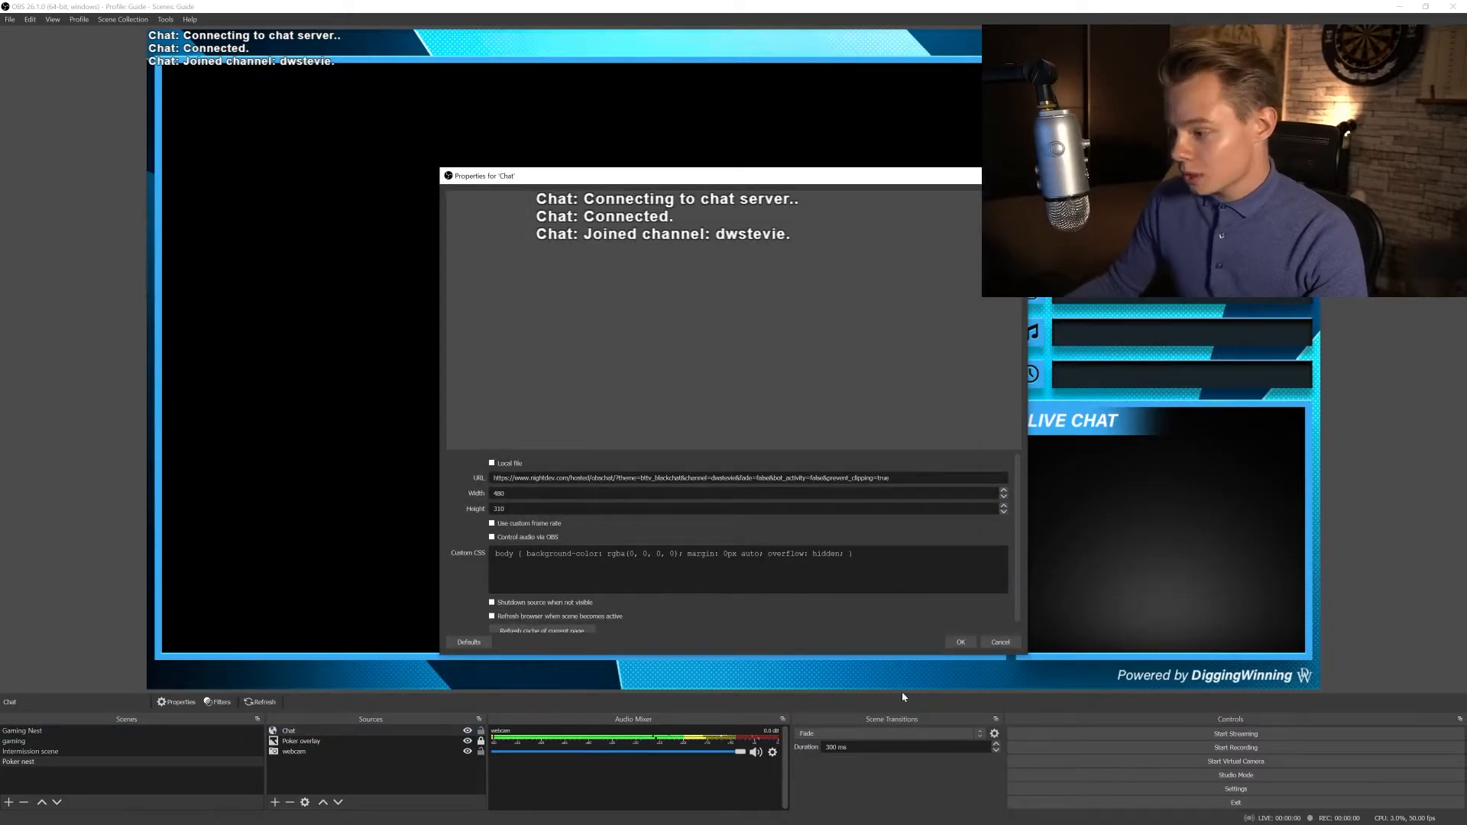
{"action": "left_click", "coordinate": [960, 642]}
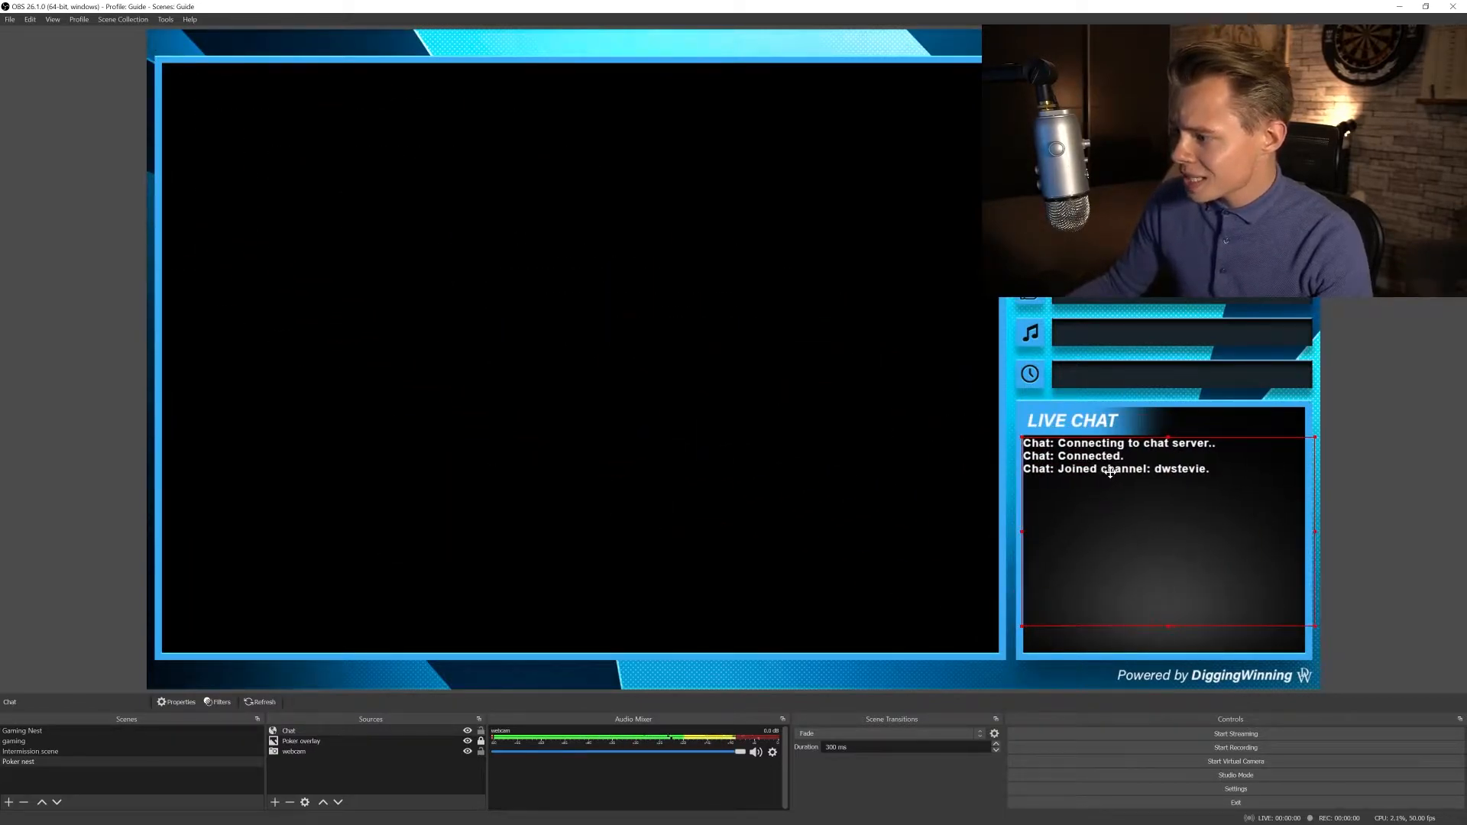
{"action": "mouse_move", "coordinate": [1111, 478]}
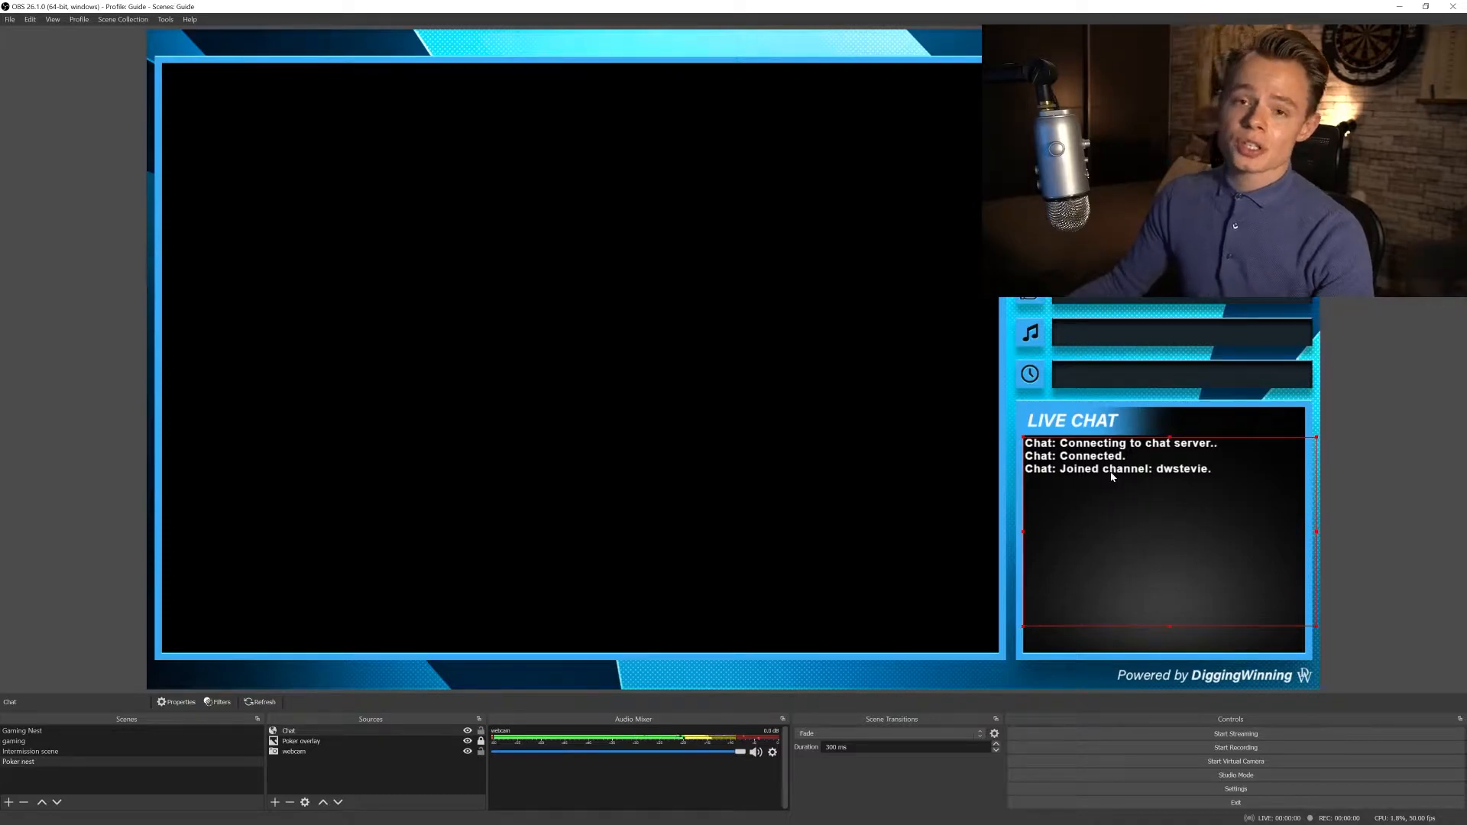
{"action": "mouse_move", "coordinate": [1384, 457]}
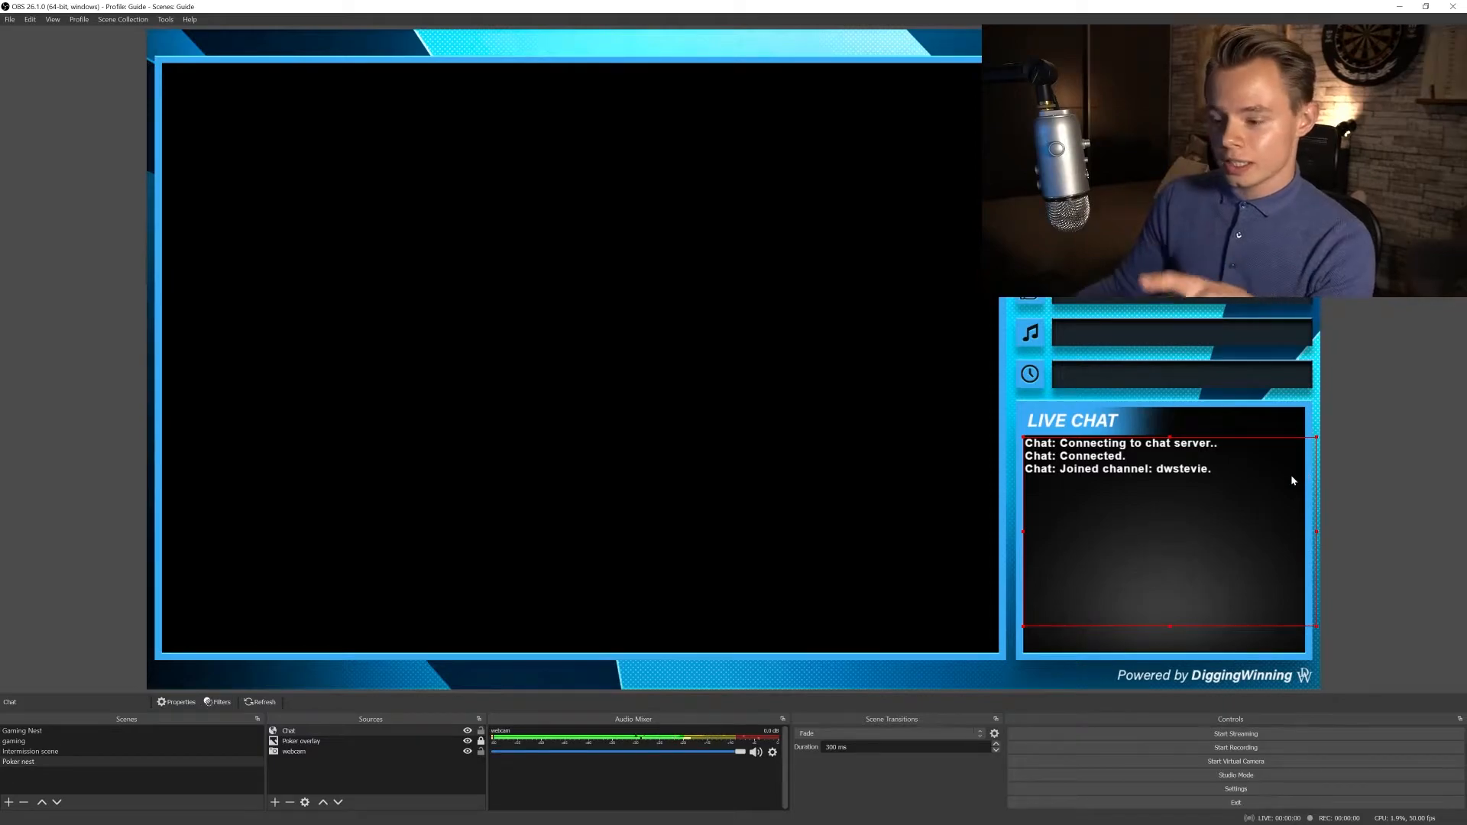
{"action": "left_click", "coordinate": [176, 702]}
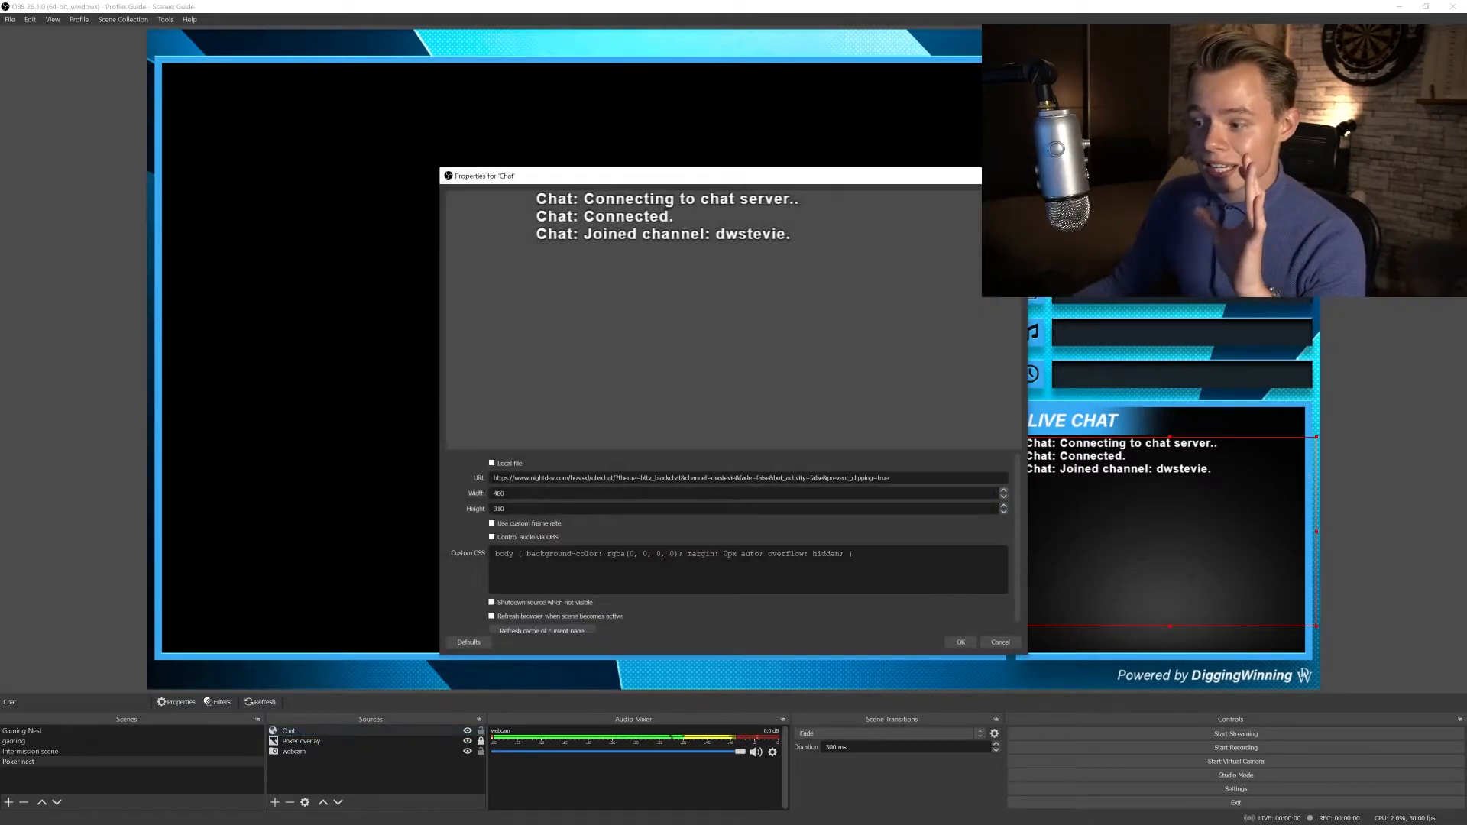
{"action": "mouse_move", "coordinate": [554, 505]}
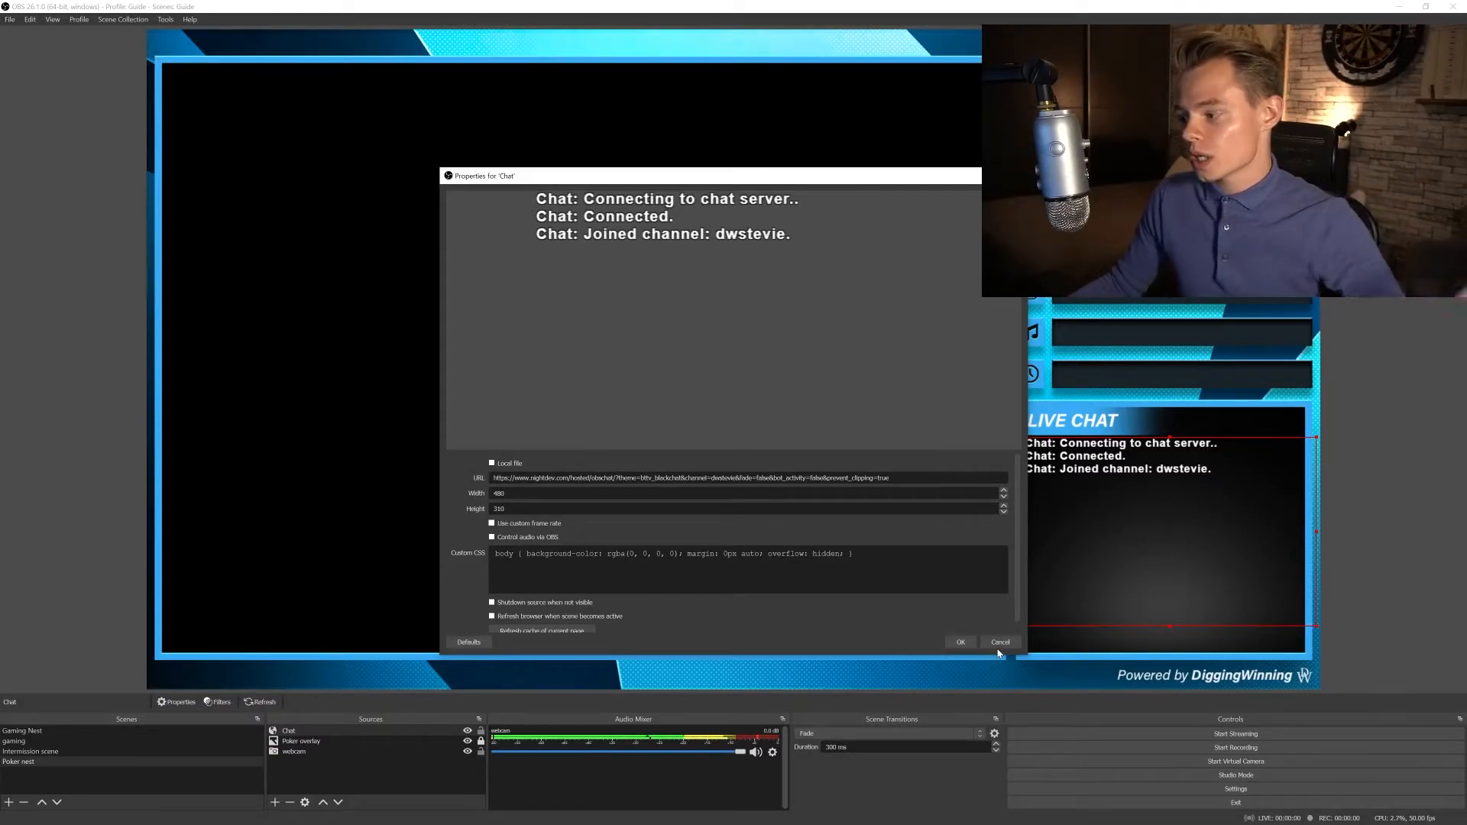
{"action": "triple_click", "coordinate": [690, 477]}
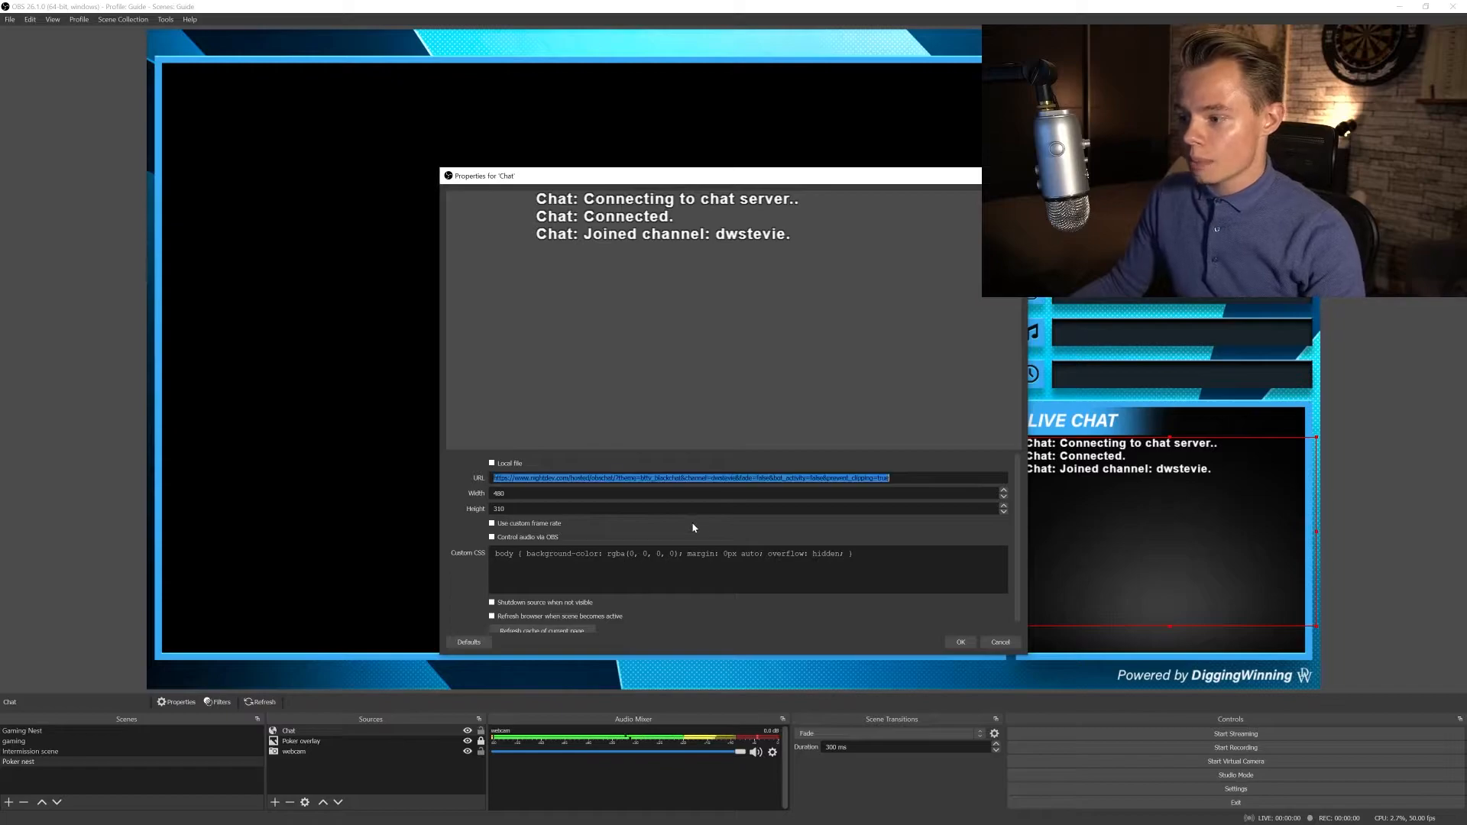
{"action": "left_click", "coordinate": [960, 642]}
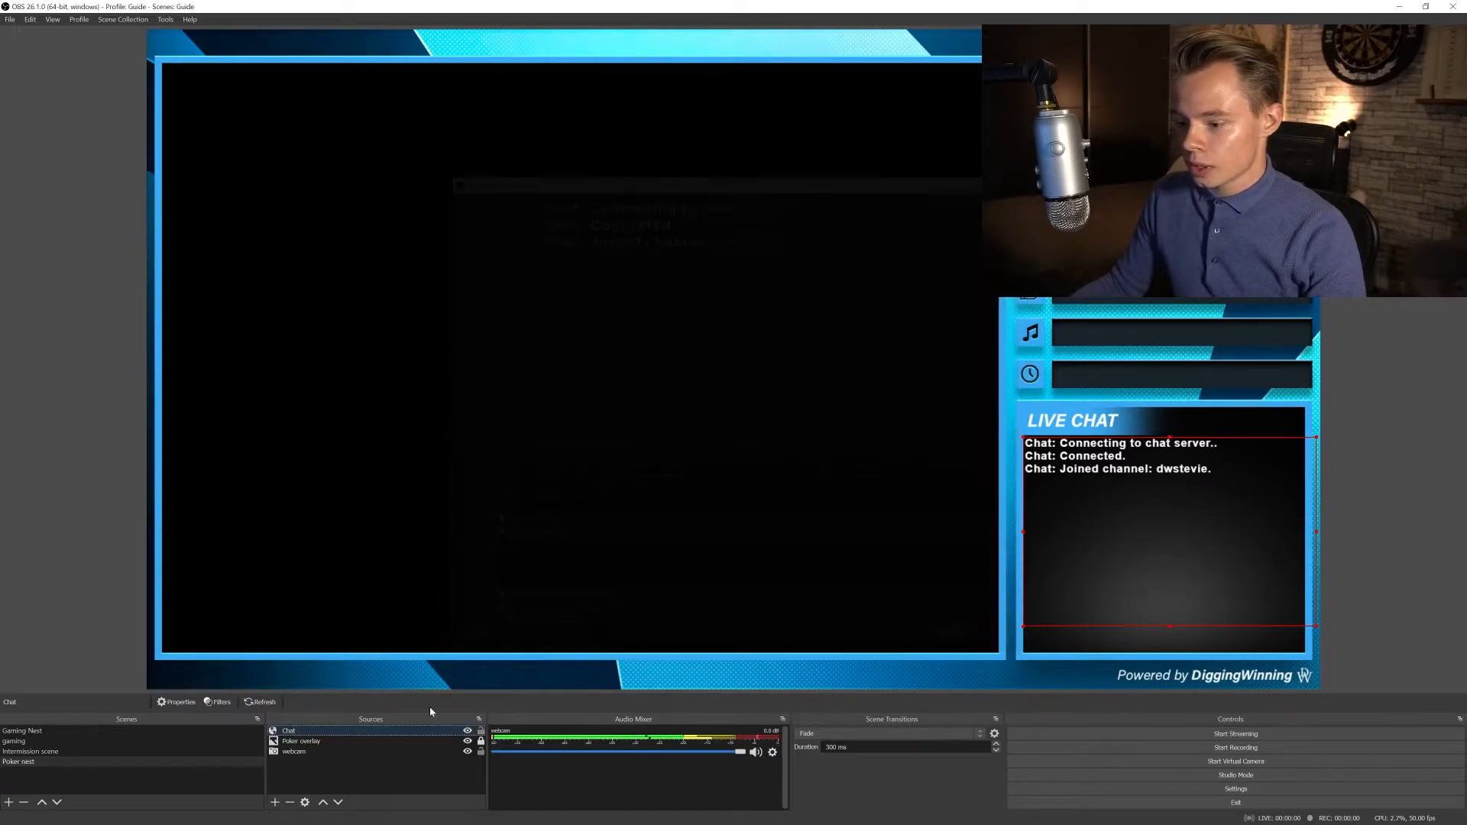
Create a new browser source named 'Chat Poker' in Poker nest
{"action": "left_click", "coordinate": [290, 822]}
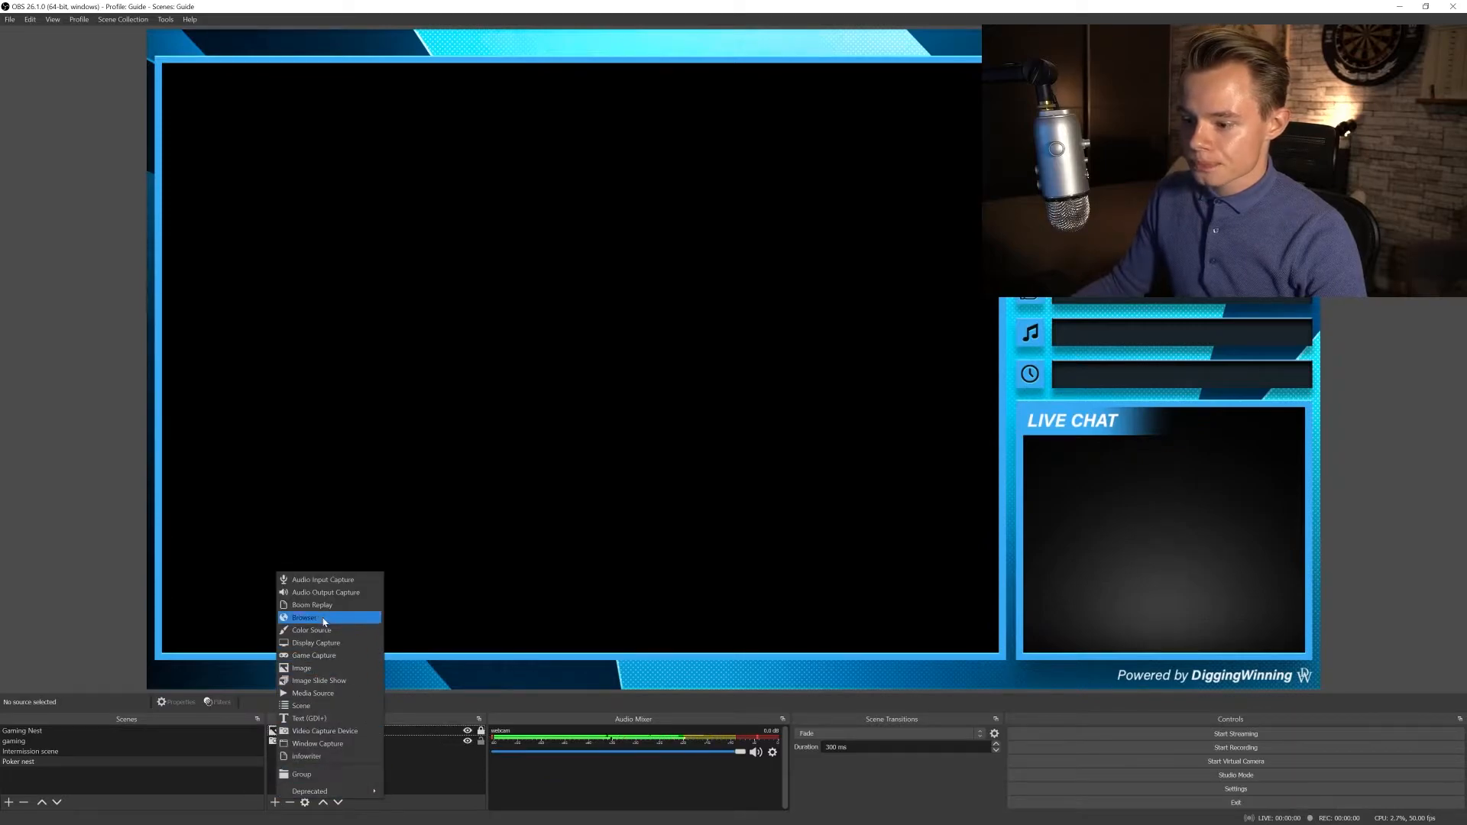
{"action": "left_click", "coordinate": [305, 617]}
{"action": "type", "text": "Chat Poker"}
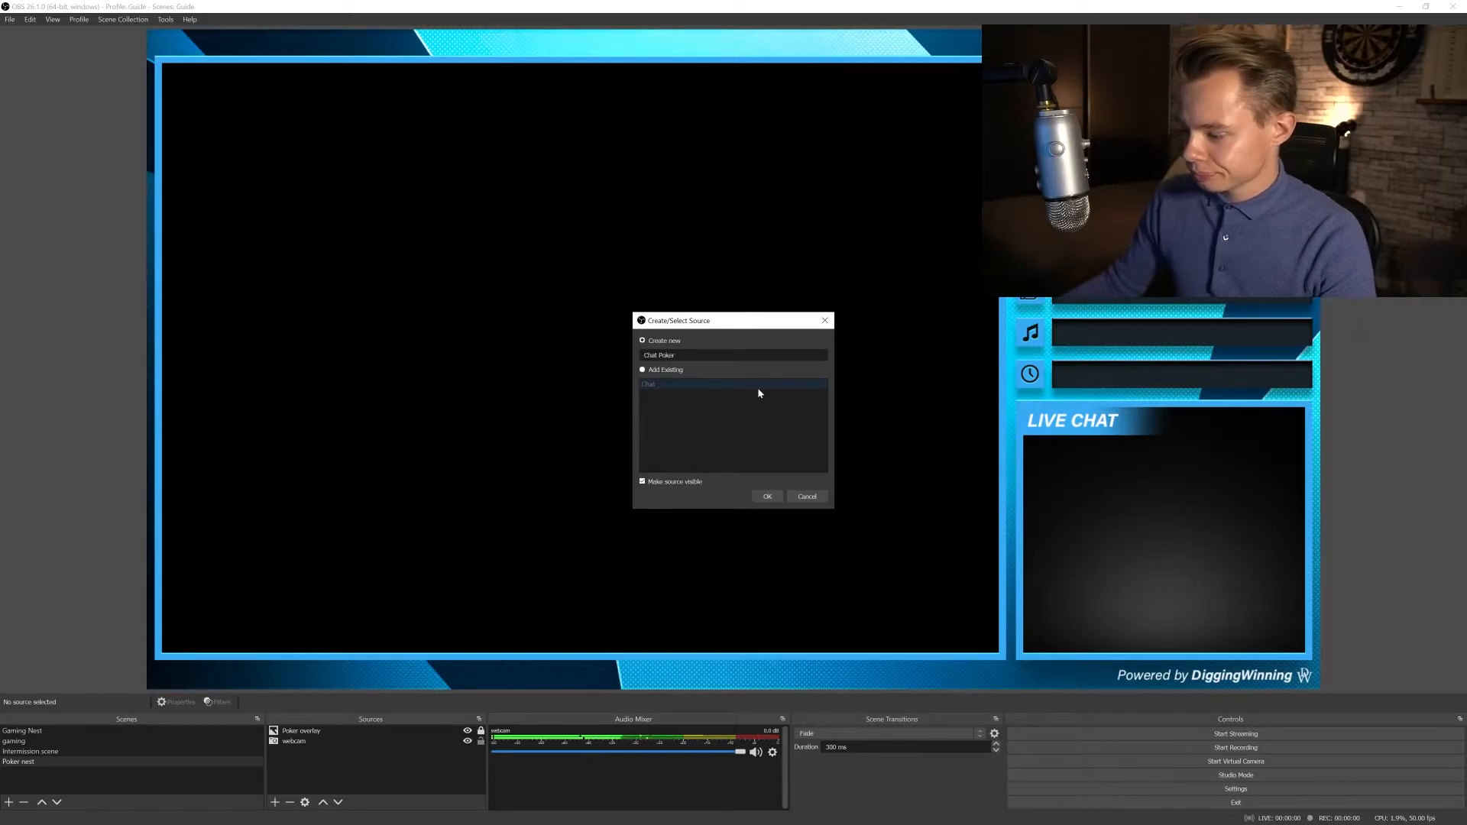
{"action": "left_click", "coordinate": [767, 496]}
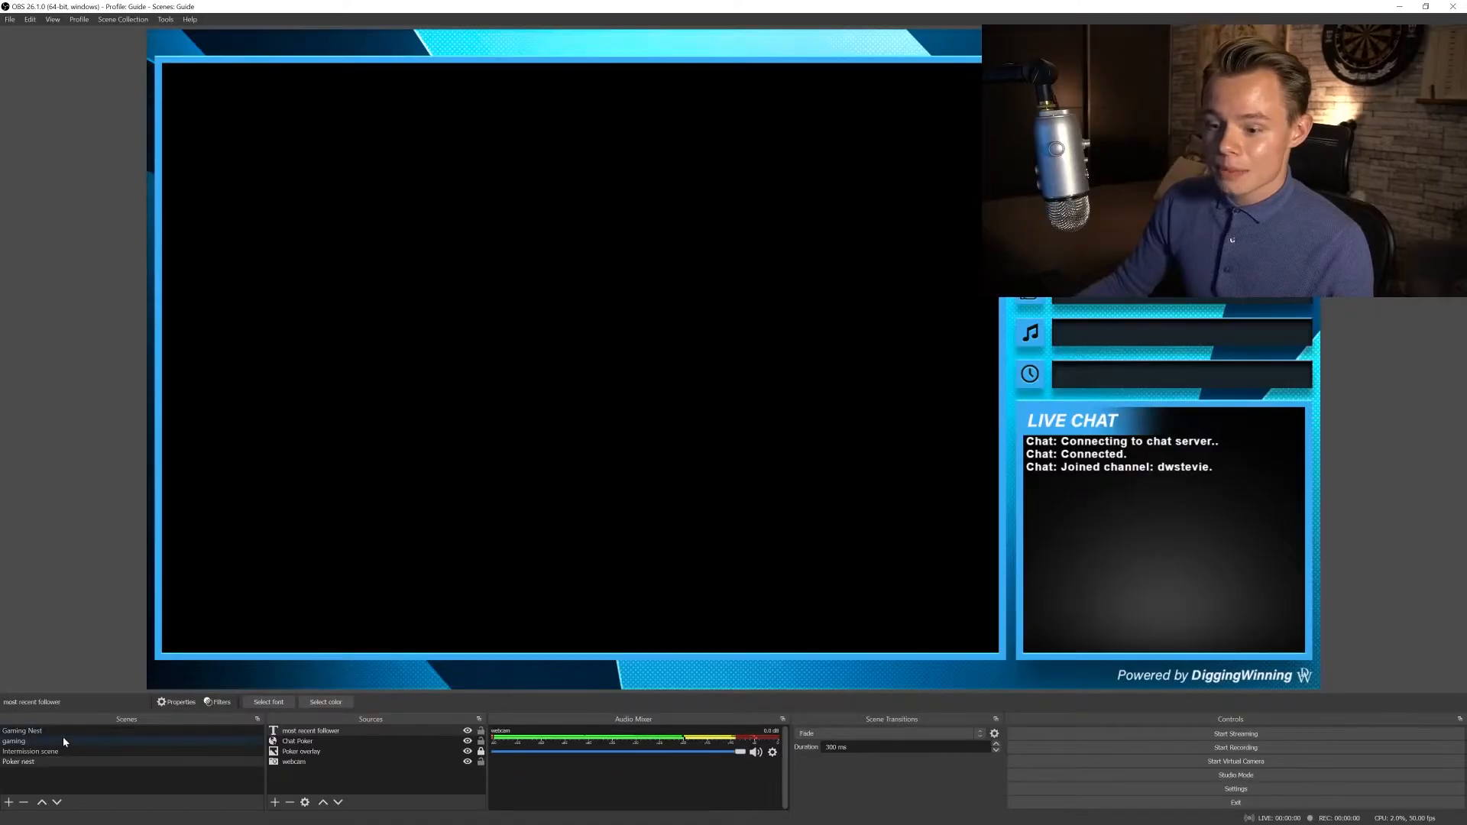
Add text source 'Follower poker scene' reading most_recent_follower.txt, with custom text extents
{"action": "left_click", "coordinate": [25, 741]}
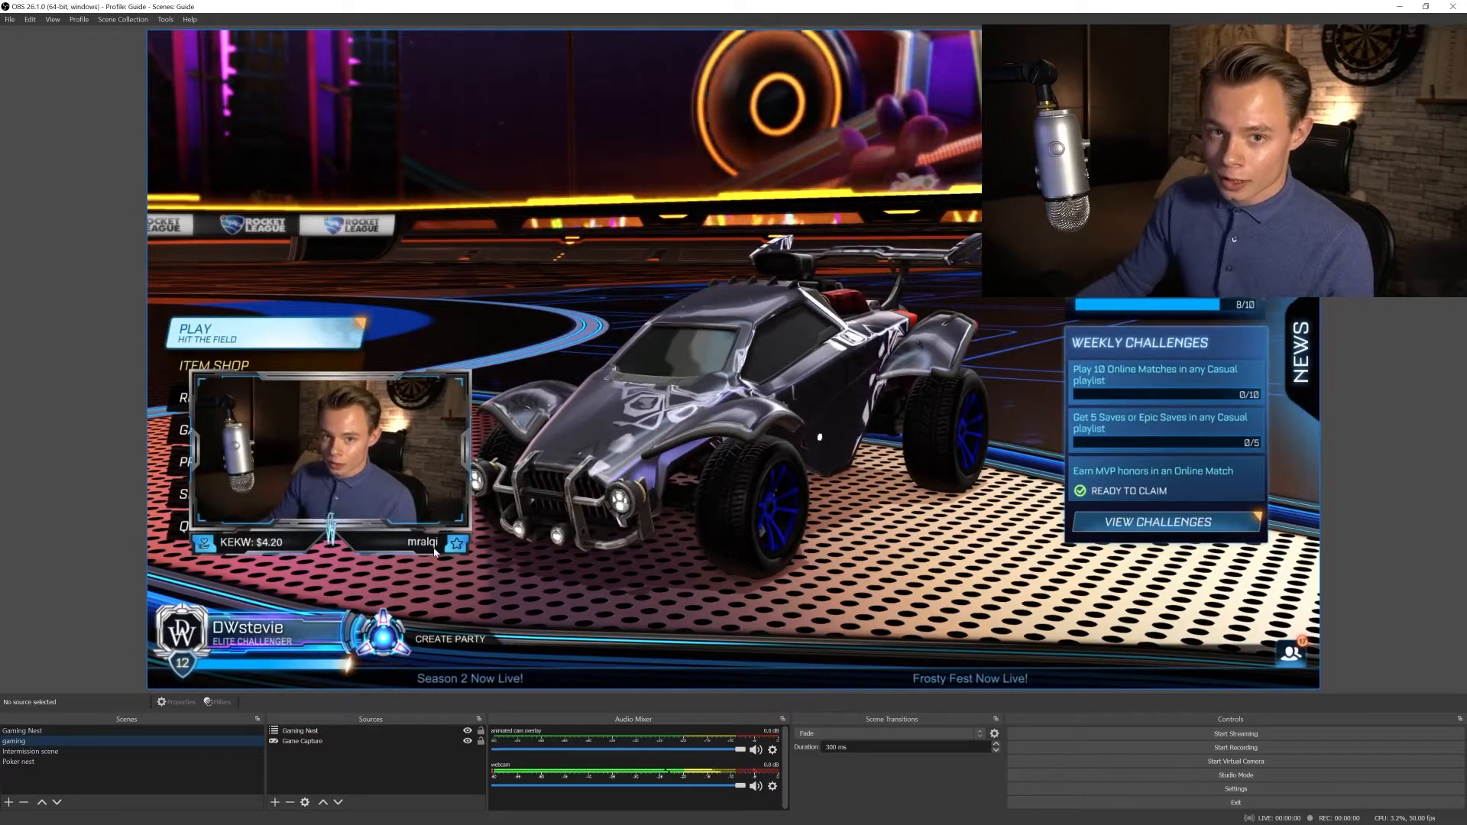
{"action": "left_click", "coordinate": [18, 762]}
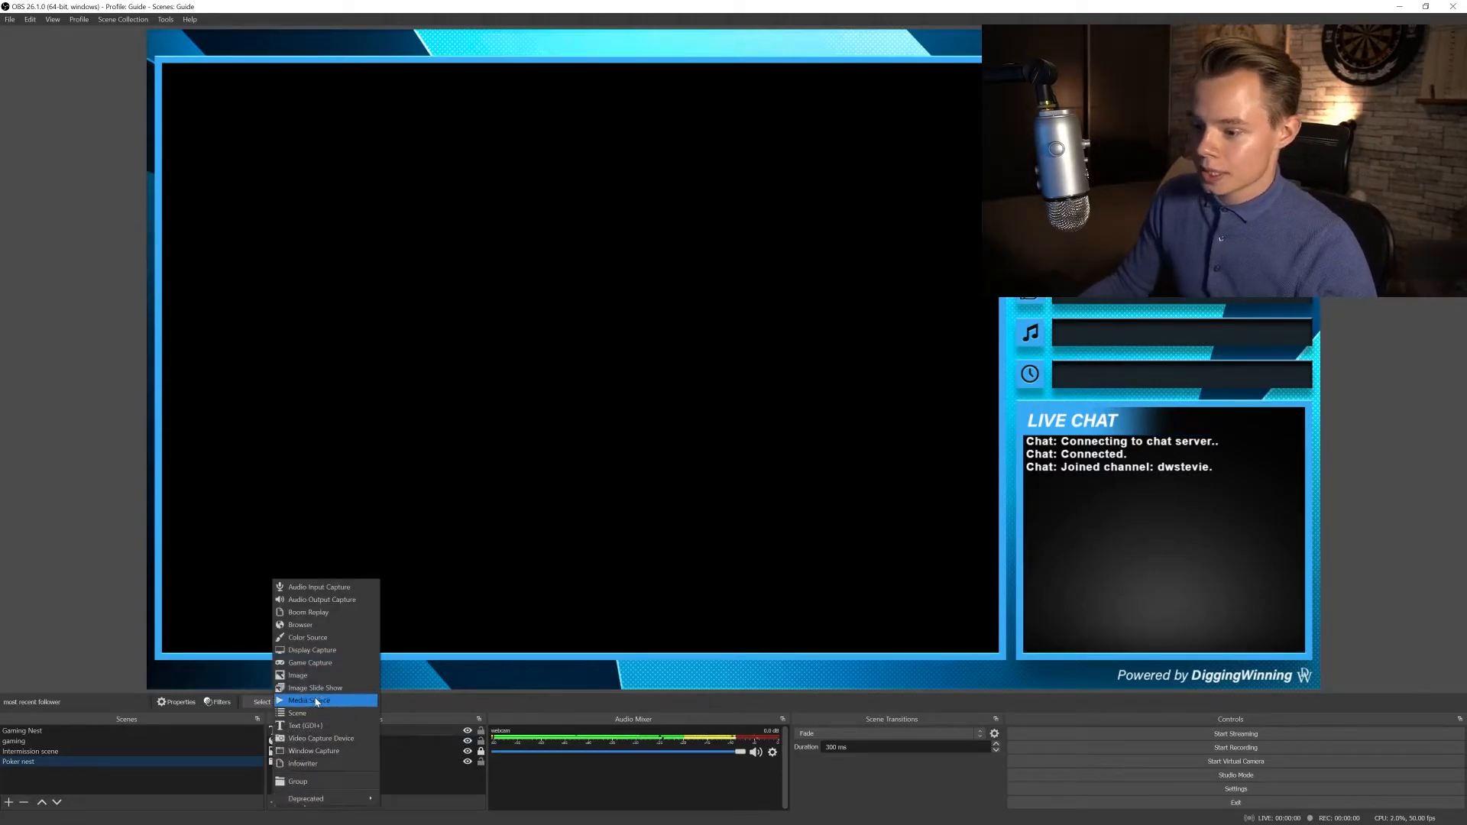
{"action": "left_click", "coordinate": [305, 725]}
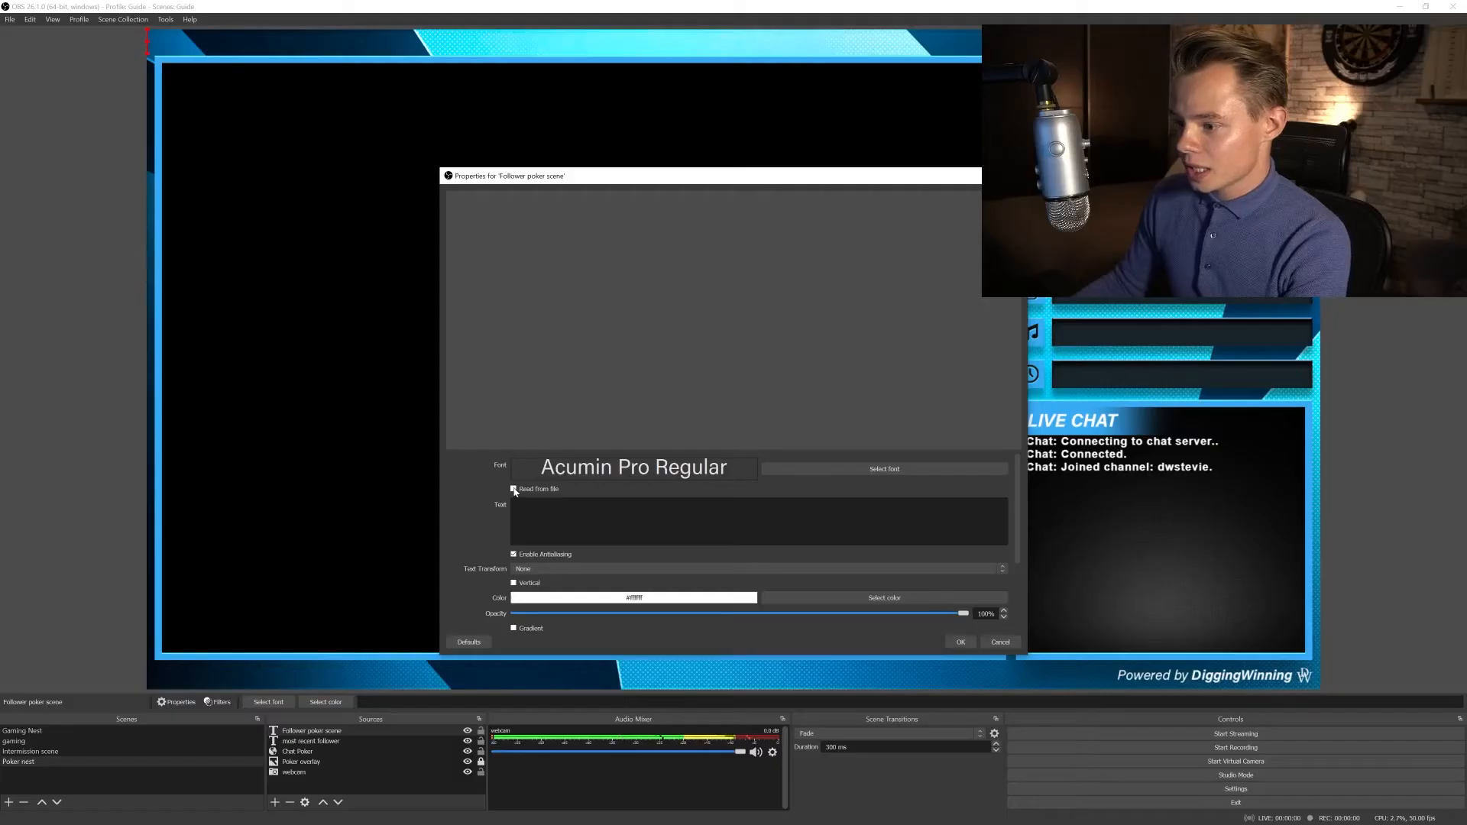
{"action": "left_click", "coordinate": [514, 489]}
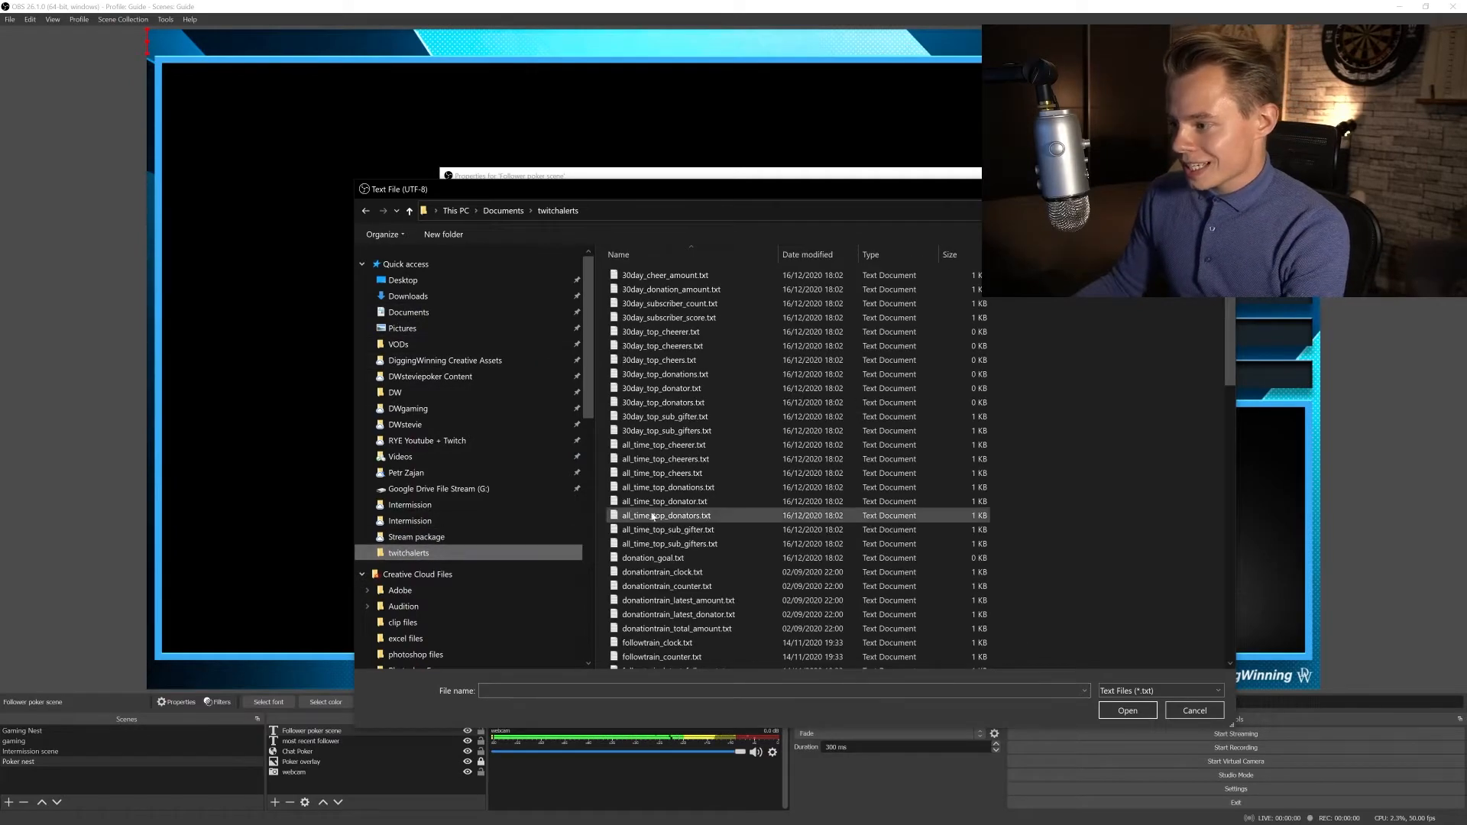
{"action": "scroll", "scroll_direction": "down", "scroll_amount": 3}
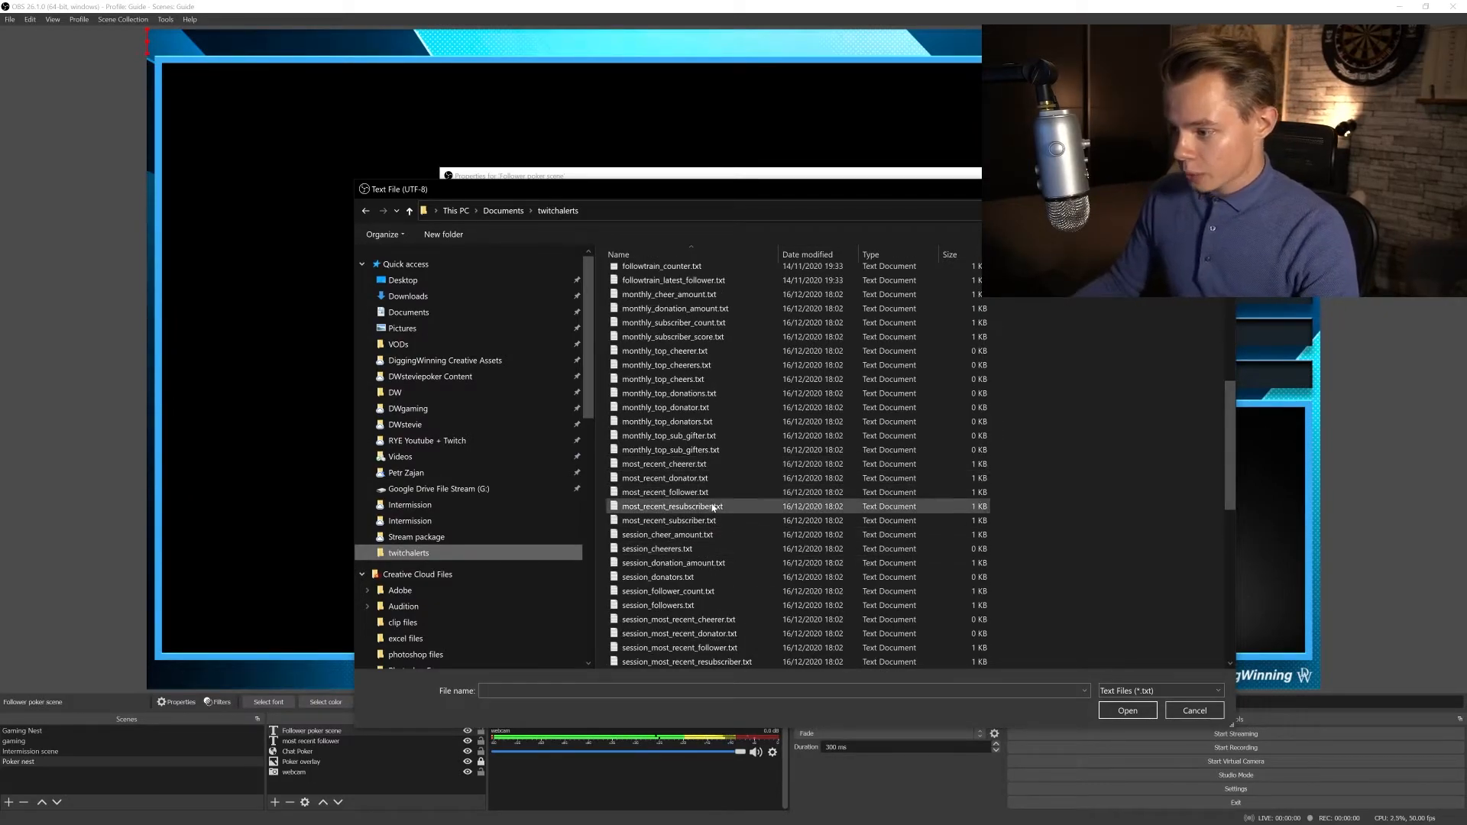
{"action": "left_click", "coordinate": [664, 492]}
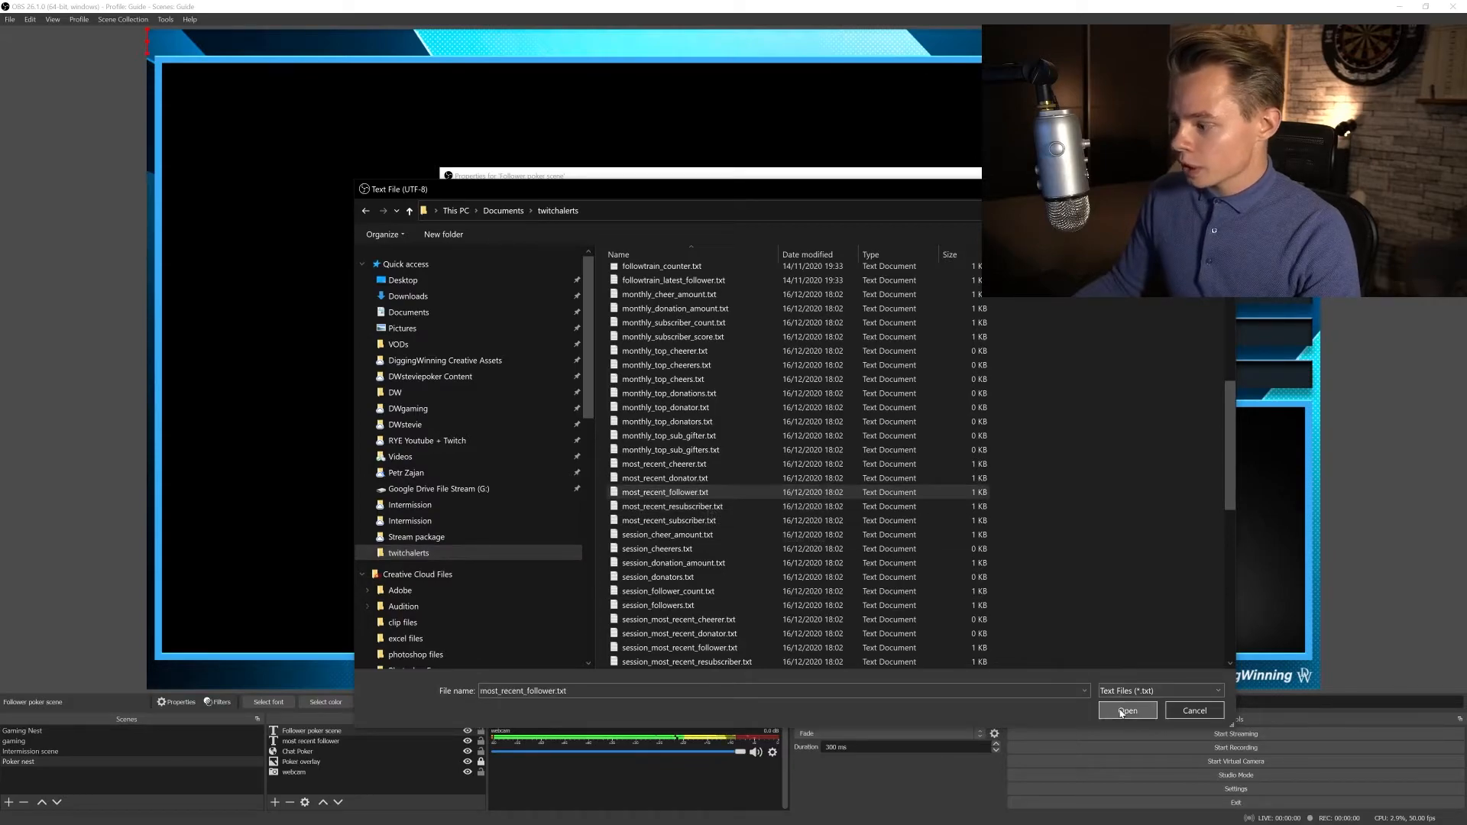
{"action": "left_click", "coordinate": [1127, 709]}
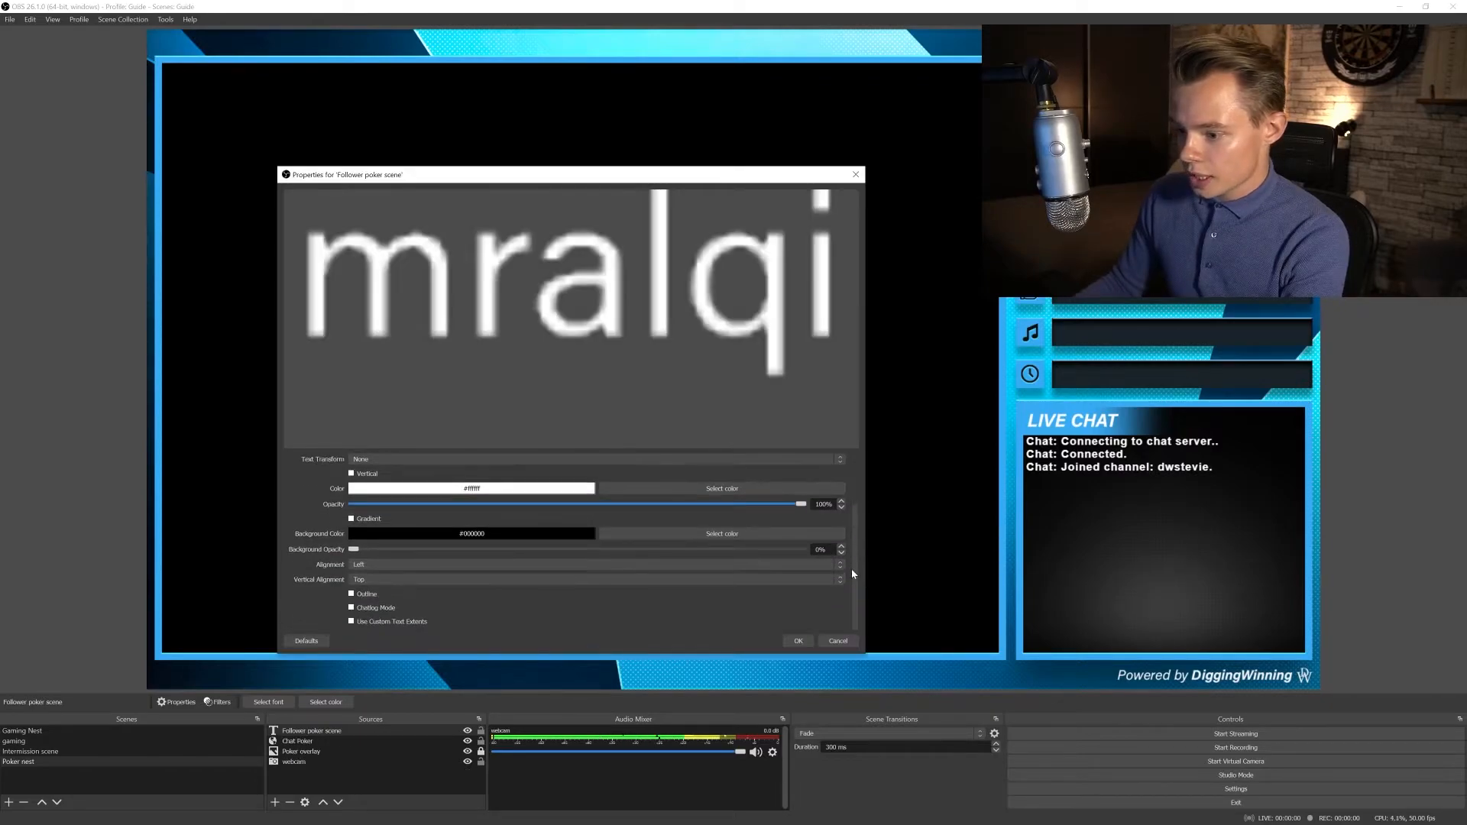
{"action": "left_click", "coordinate": [352, 622]}
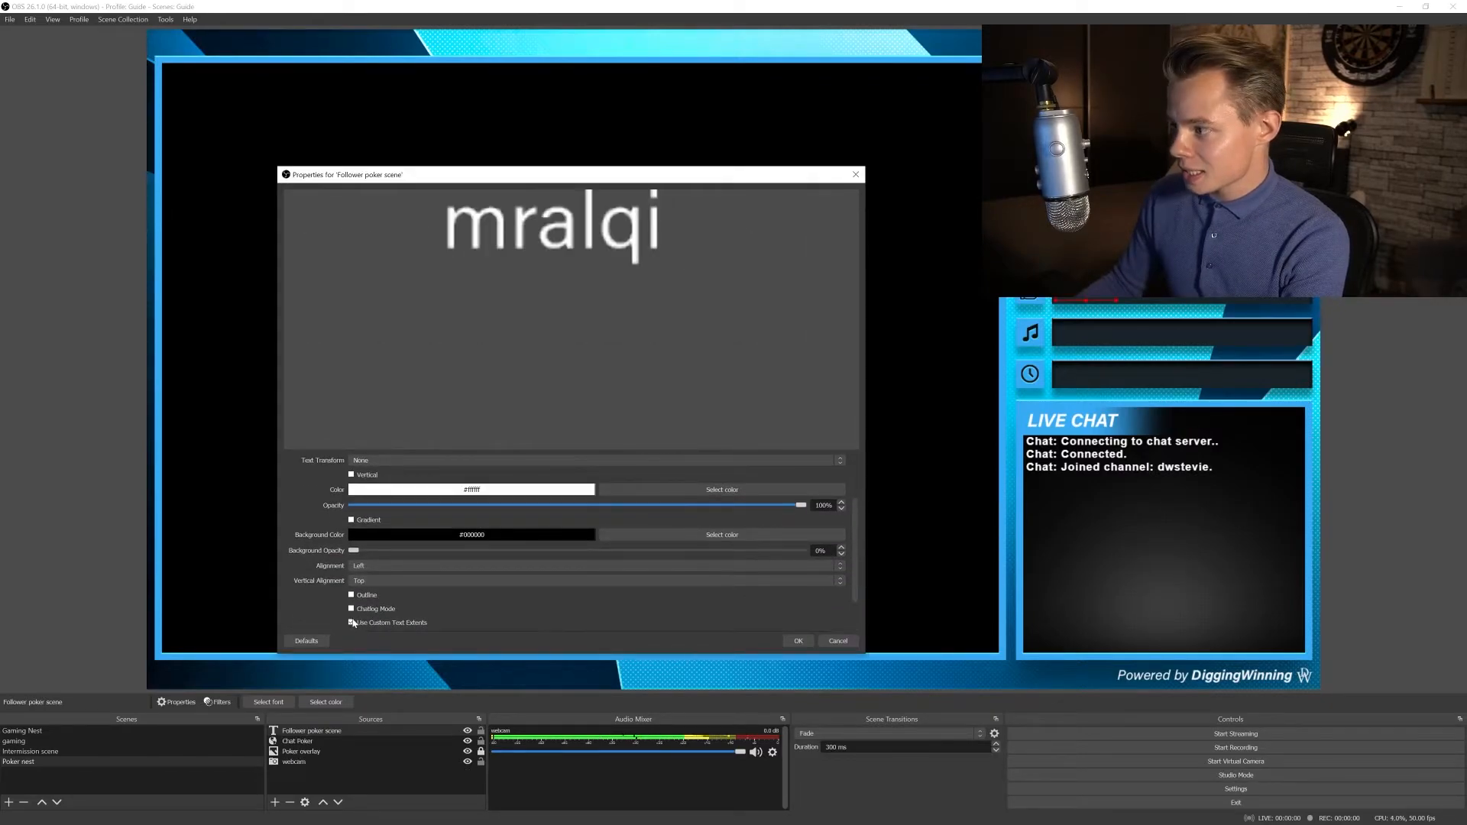
{"action": "left_click", "coordinate": [352, 623]}
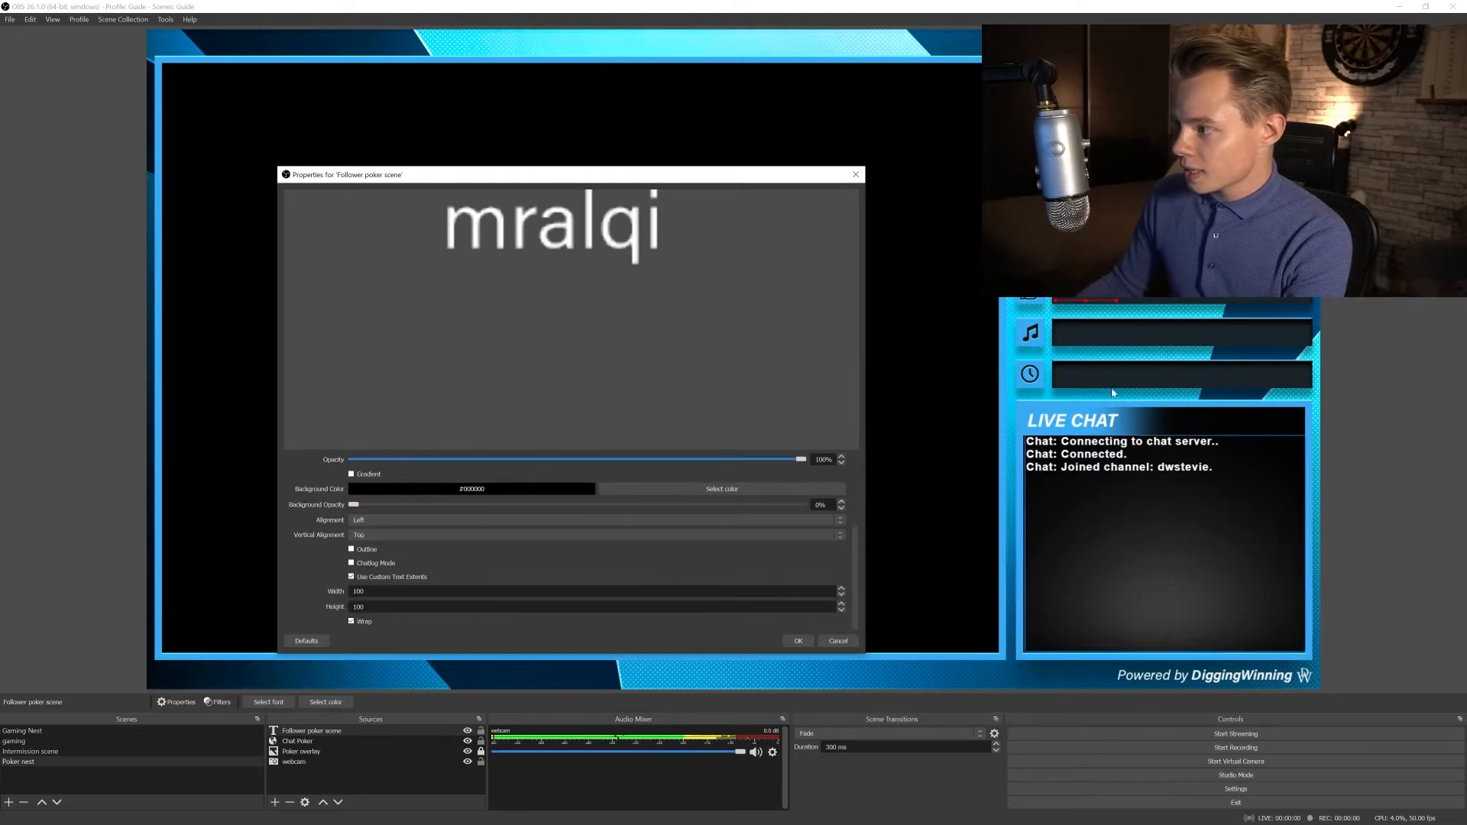
{"action": "left_click", "coordinate": [797, 641]}
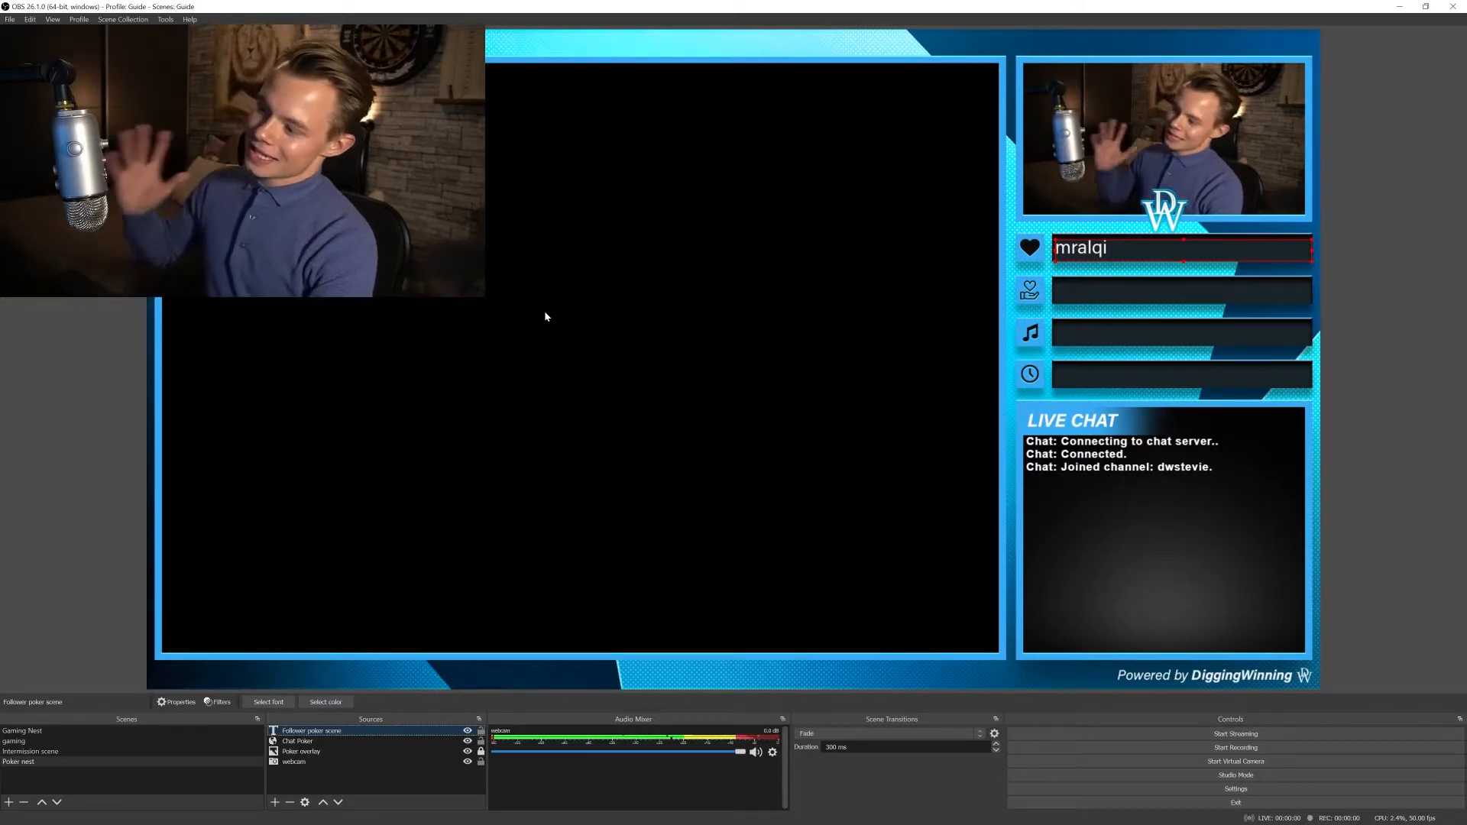
{"action": "mouse_move", "coordinate": [415, 655]}
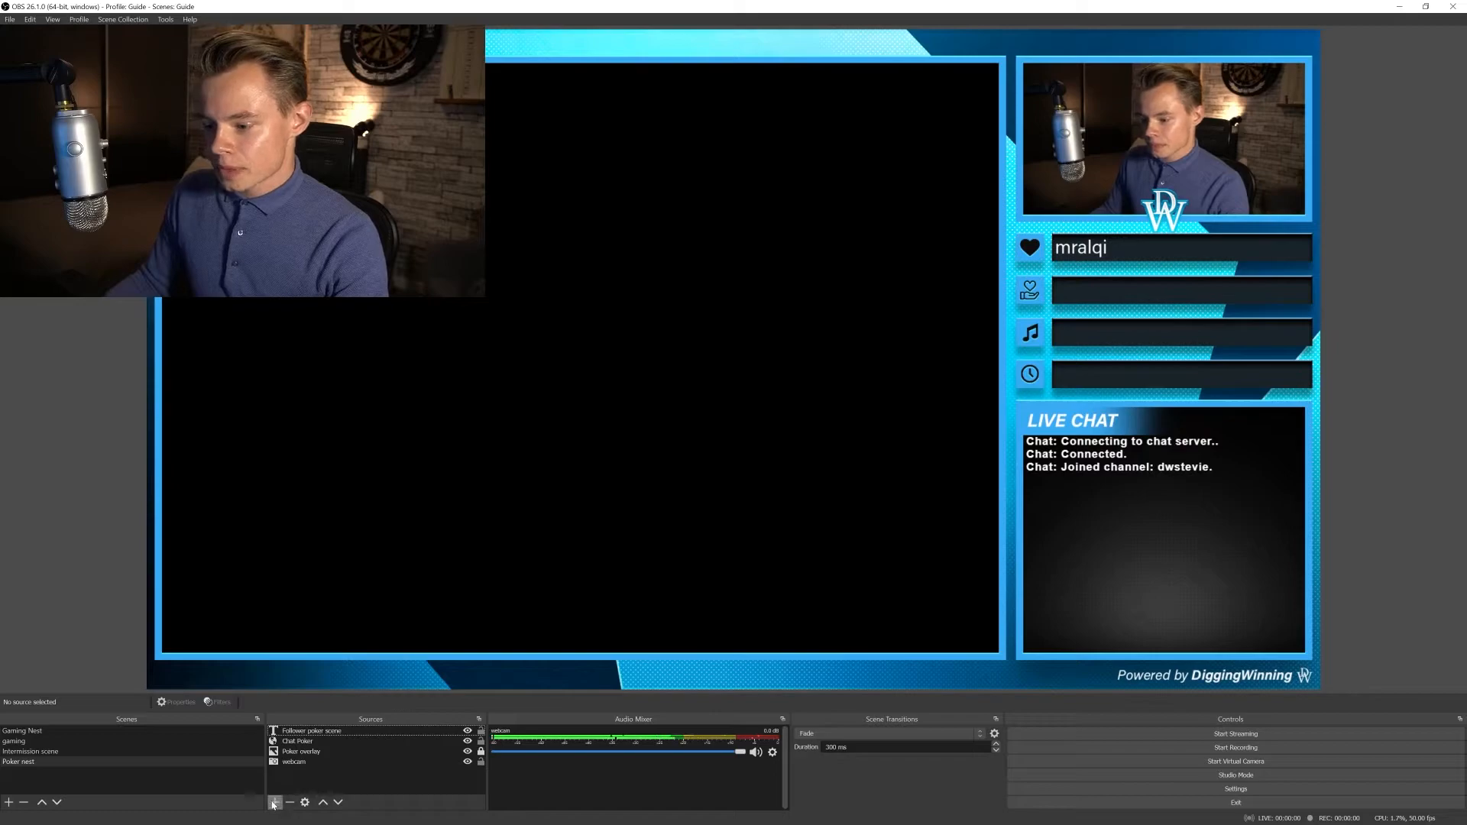
Add 'Donation poker scene' and 'Uptime' text sources reading their files, including ChronoUp.txt
{"action": "left_click", "coordinate": [273, 802]}
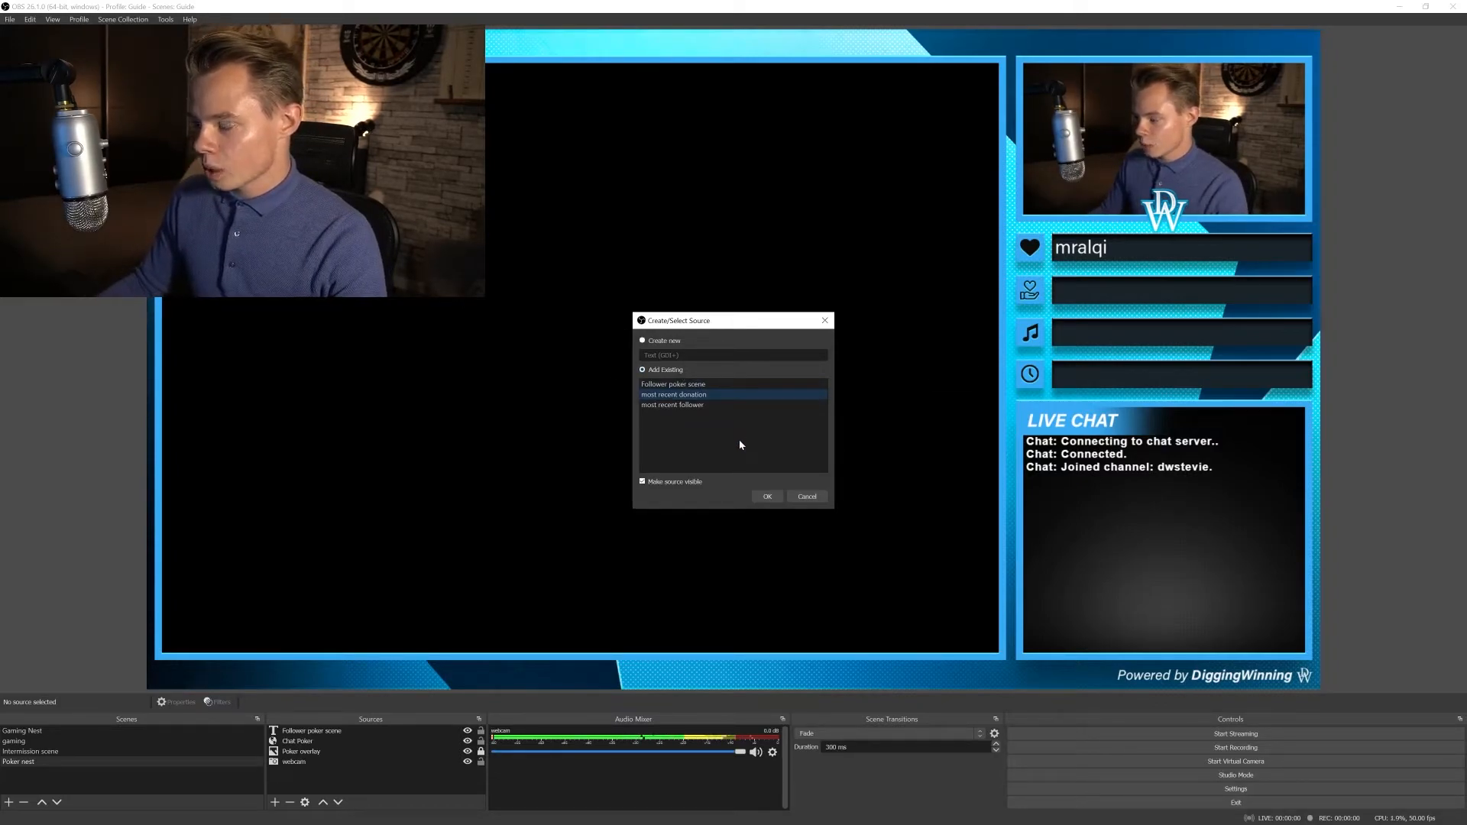
{"action": "left_click", "coordinate": [642, 340]}
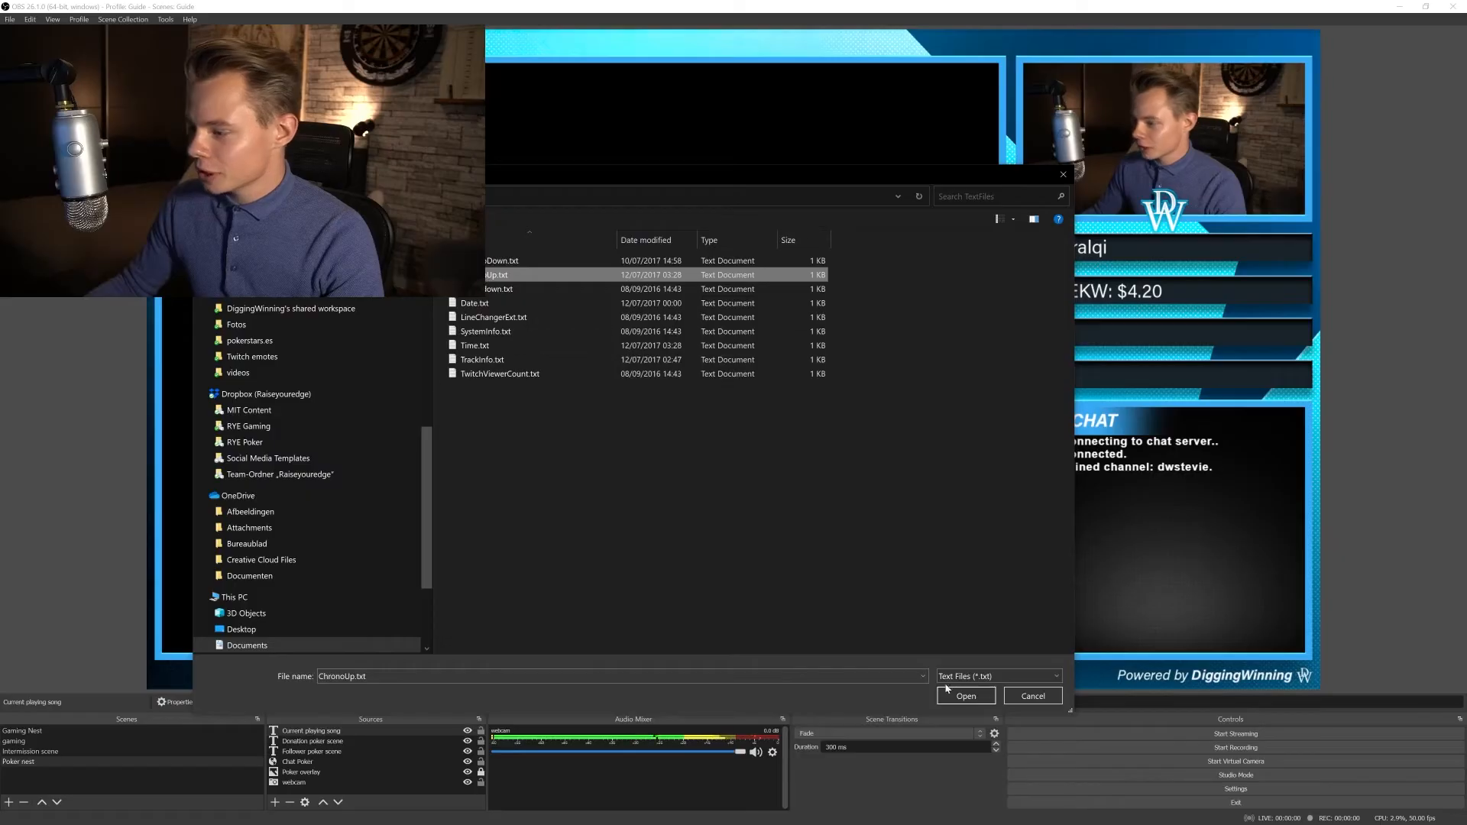
{"action": "left_click", "coordinate": [965, 695]}
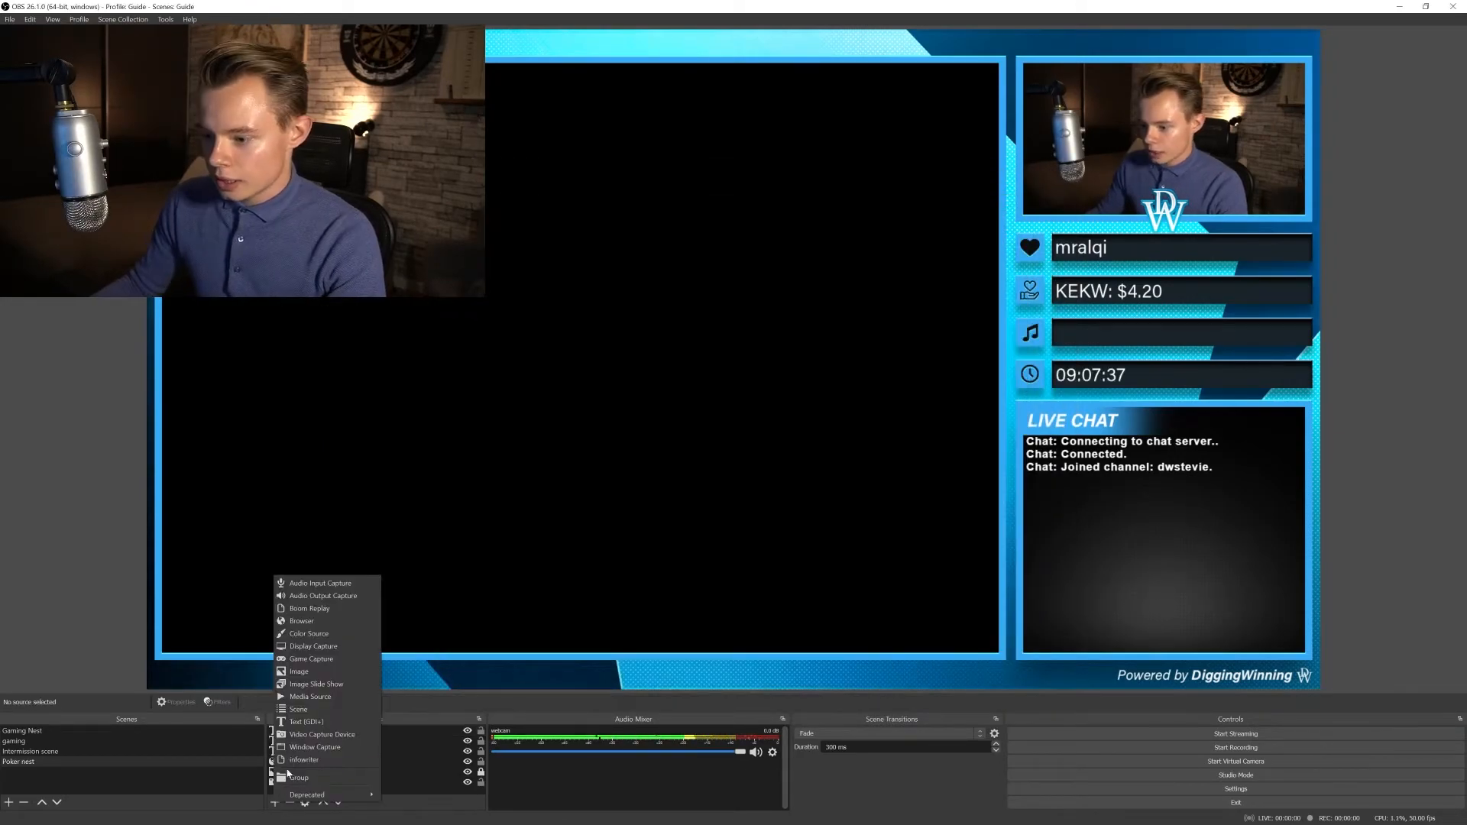
Add 'Current playing song poker' text in Acumin Pro reading Documents/Snip/Snip.txt, with custom extents
{"action": "left_click", "coordinate": [306, 722]}
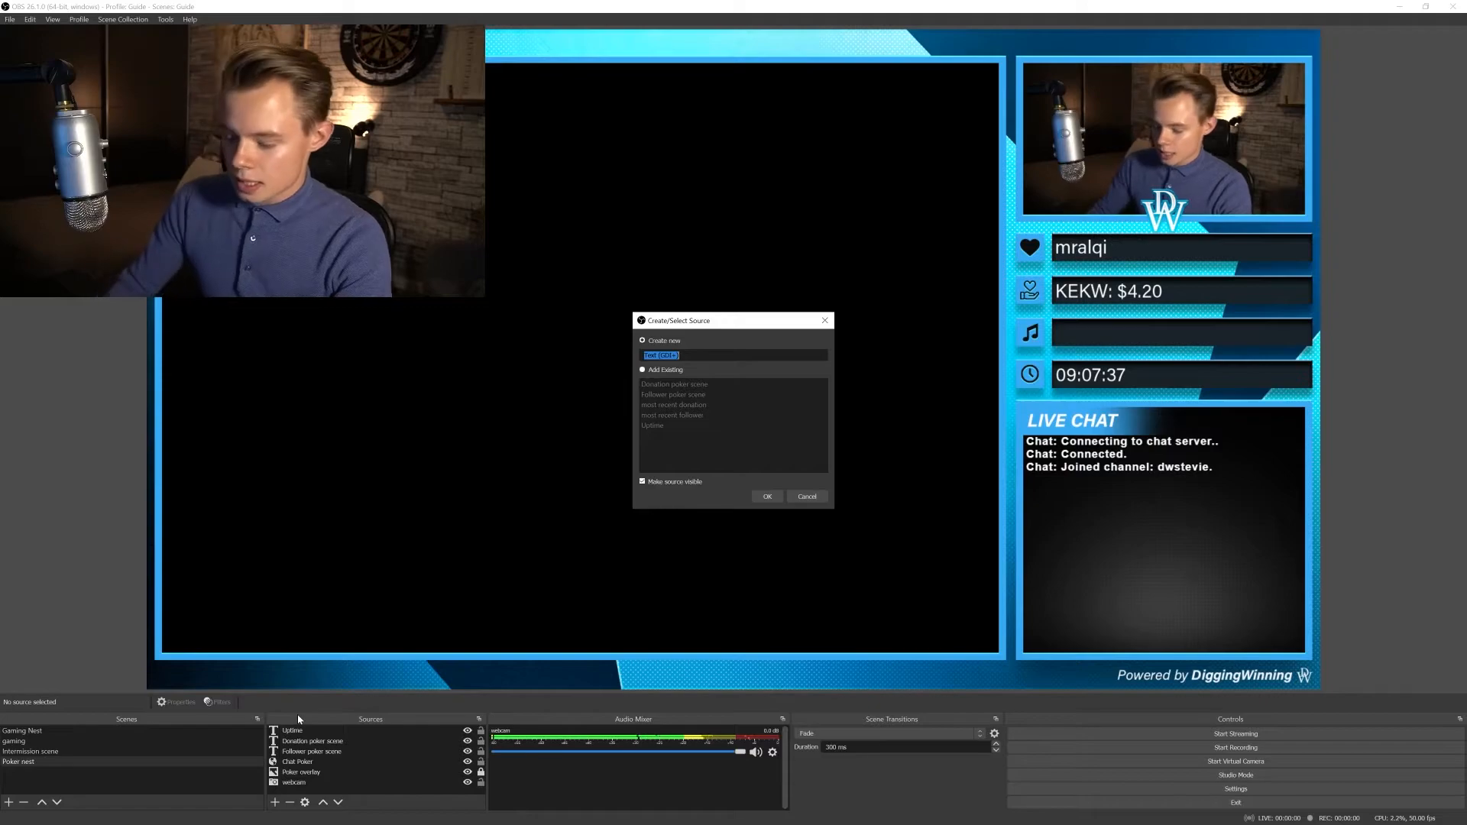
{"action": "type", "text": "Current play"}
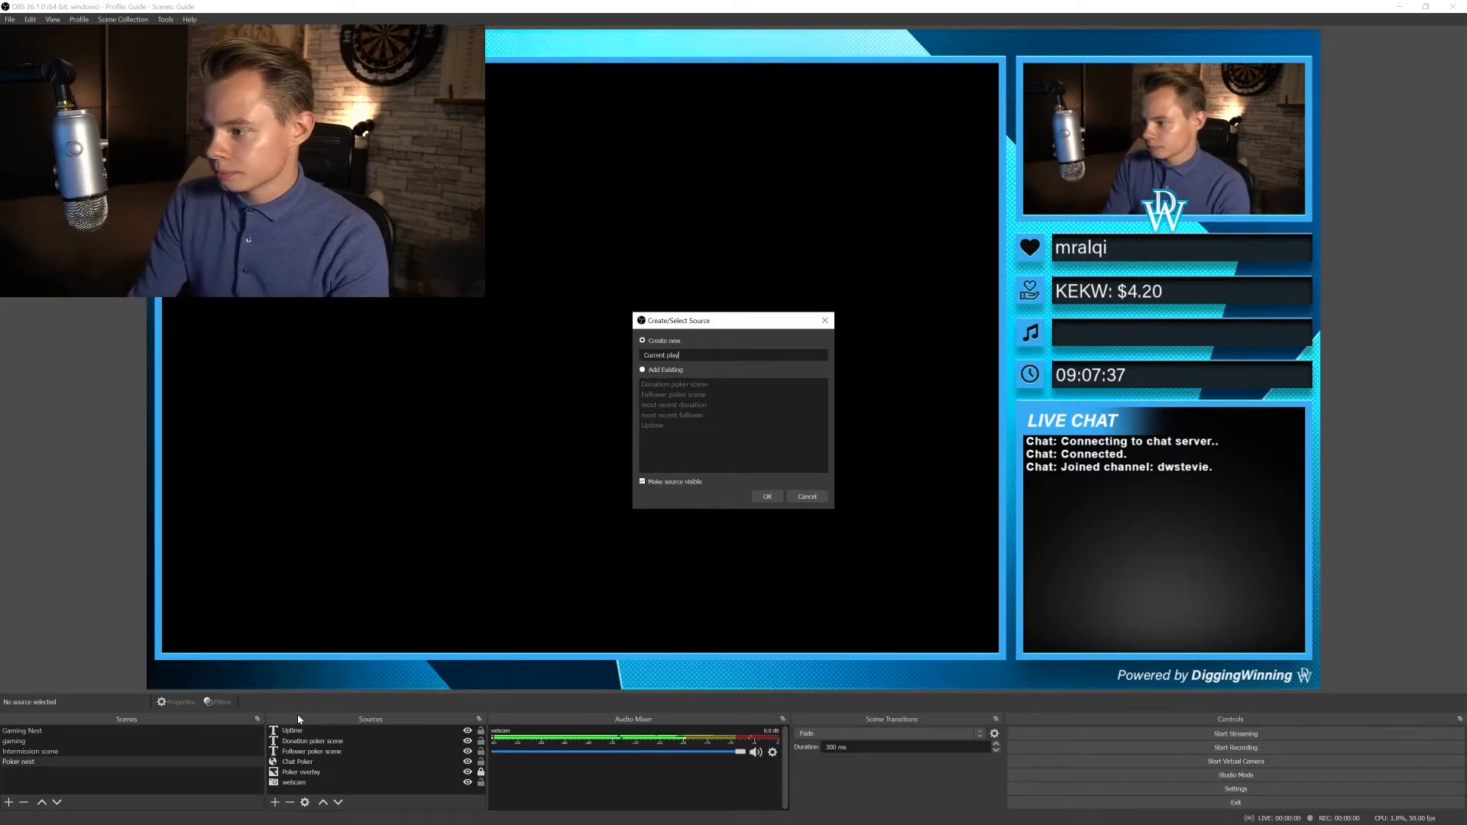
{"action": "left_click", "coordinate": [766, 496]}
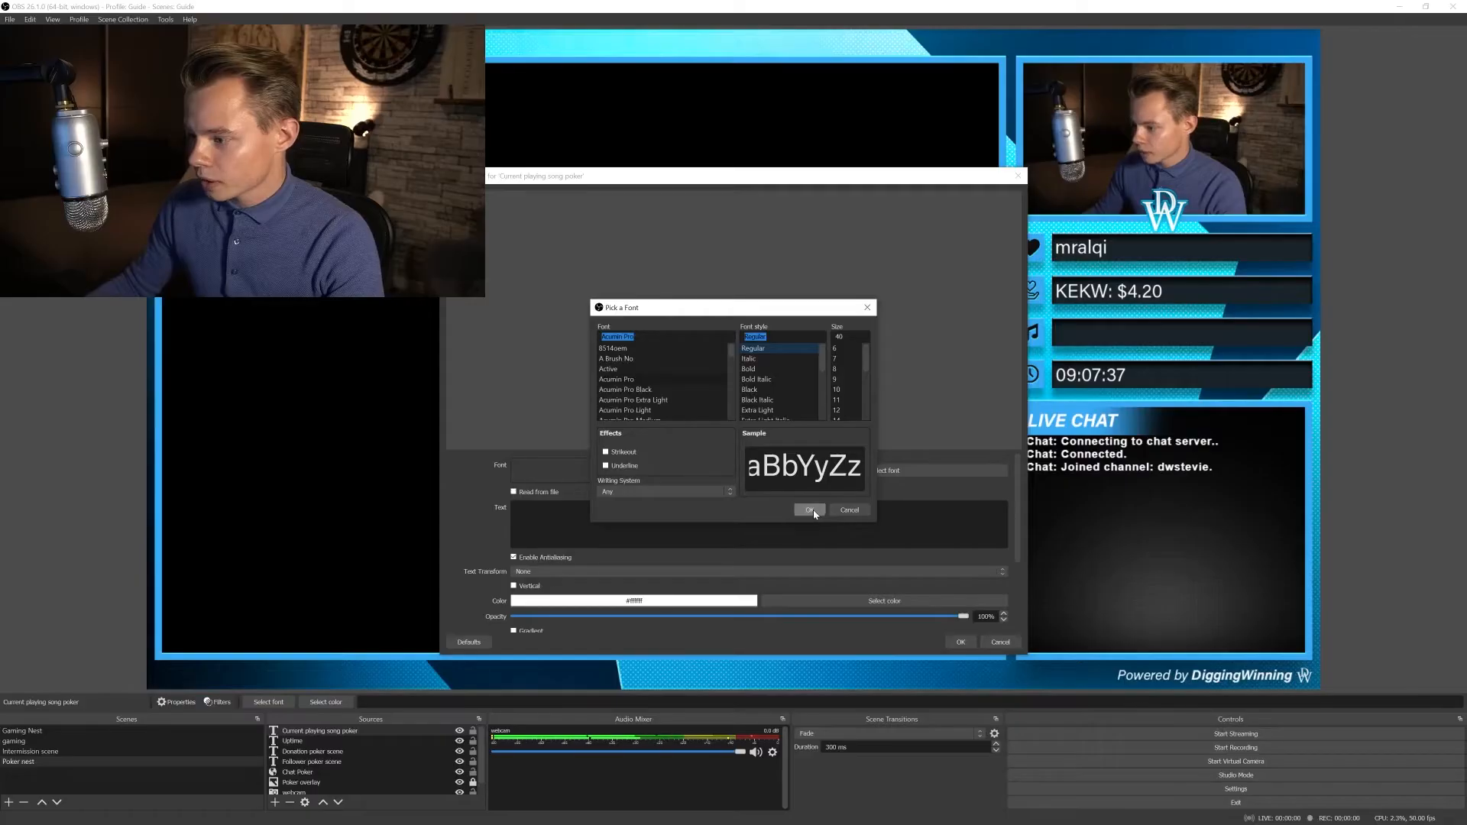
{"action": "left_click", "coordinate": [809, 510]}
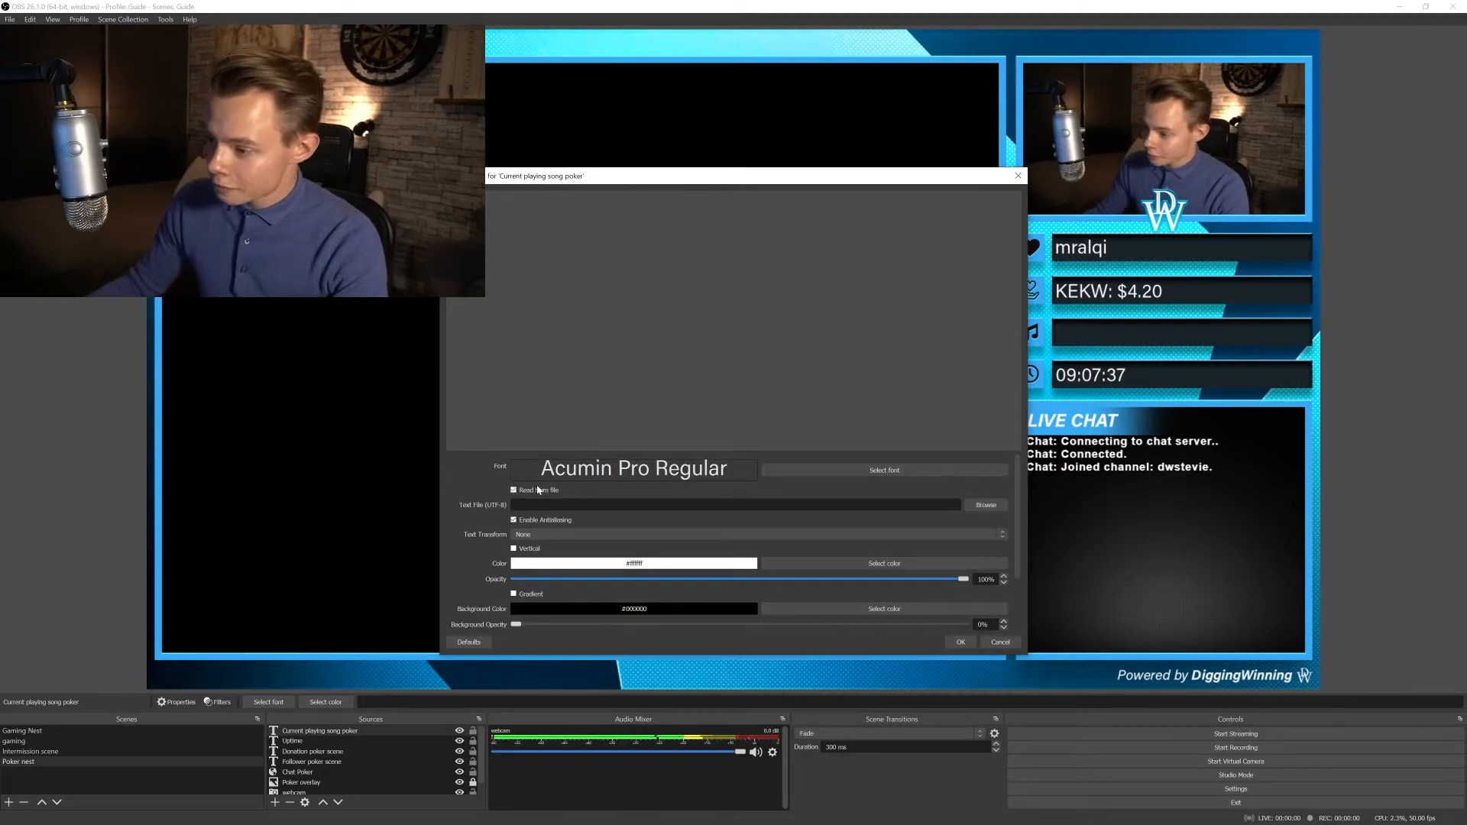
{"action": "left_click", "coordinate": [985, 504]}
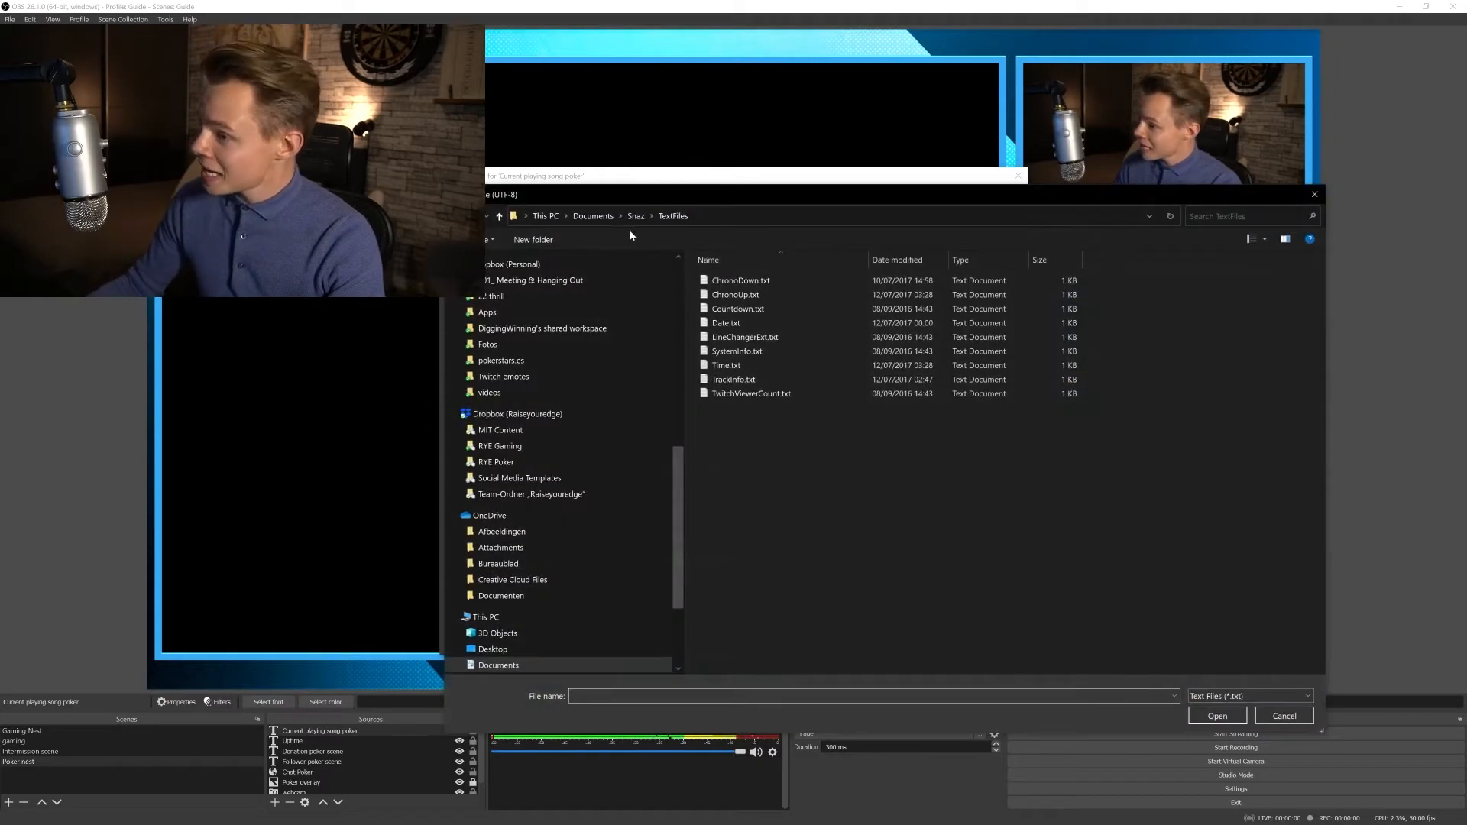
{"action": "left_click", "coordinate": [593, 215]}
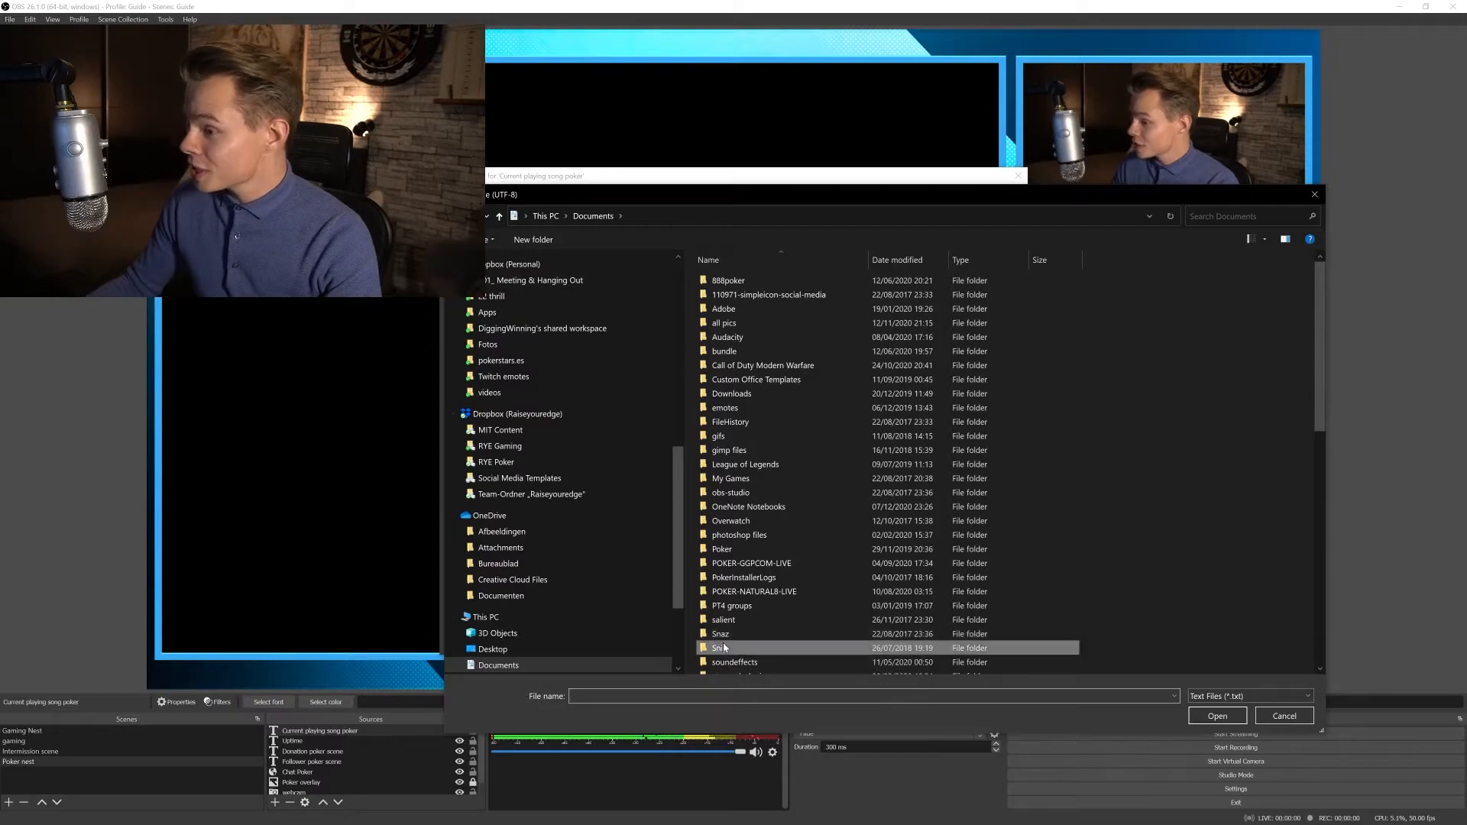
{"action": "double_click", "coordinate": [719, 647]}
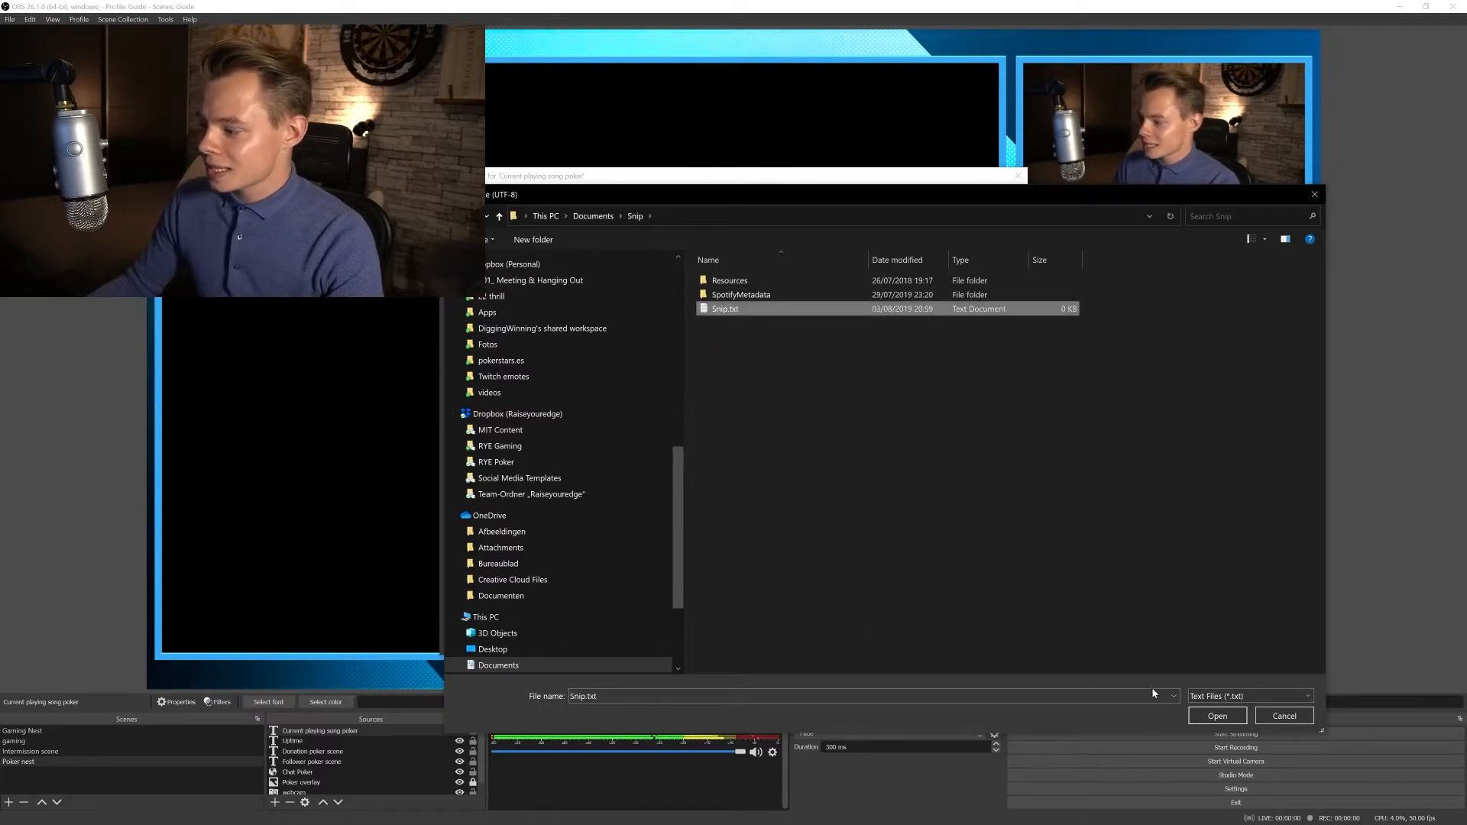
{"action": "left_click", "coordinate": [1217, 716]}
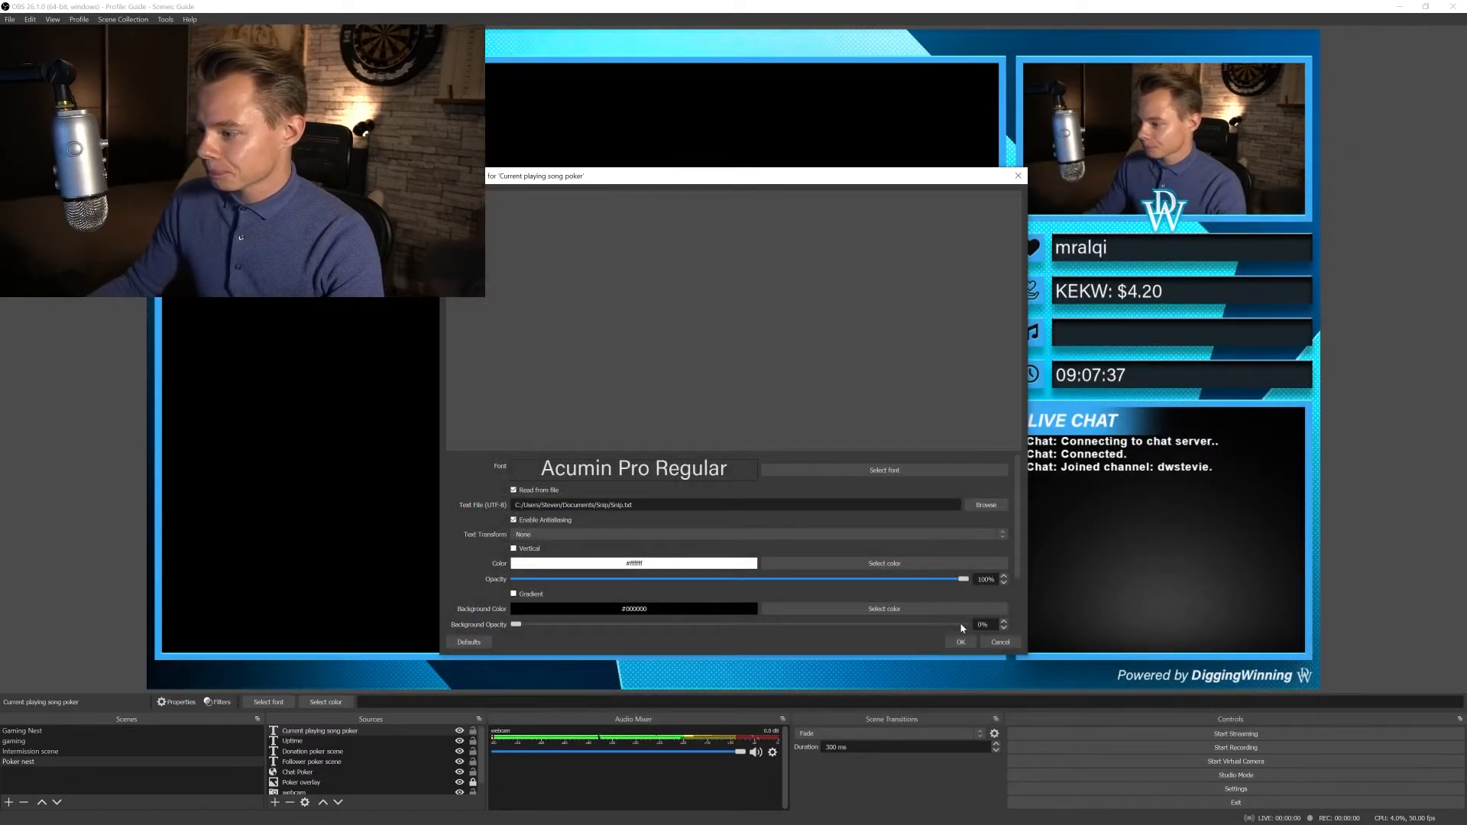
{"action": "scroll", "scroll_direction": "down", "scroll_amount": 3}
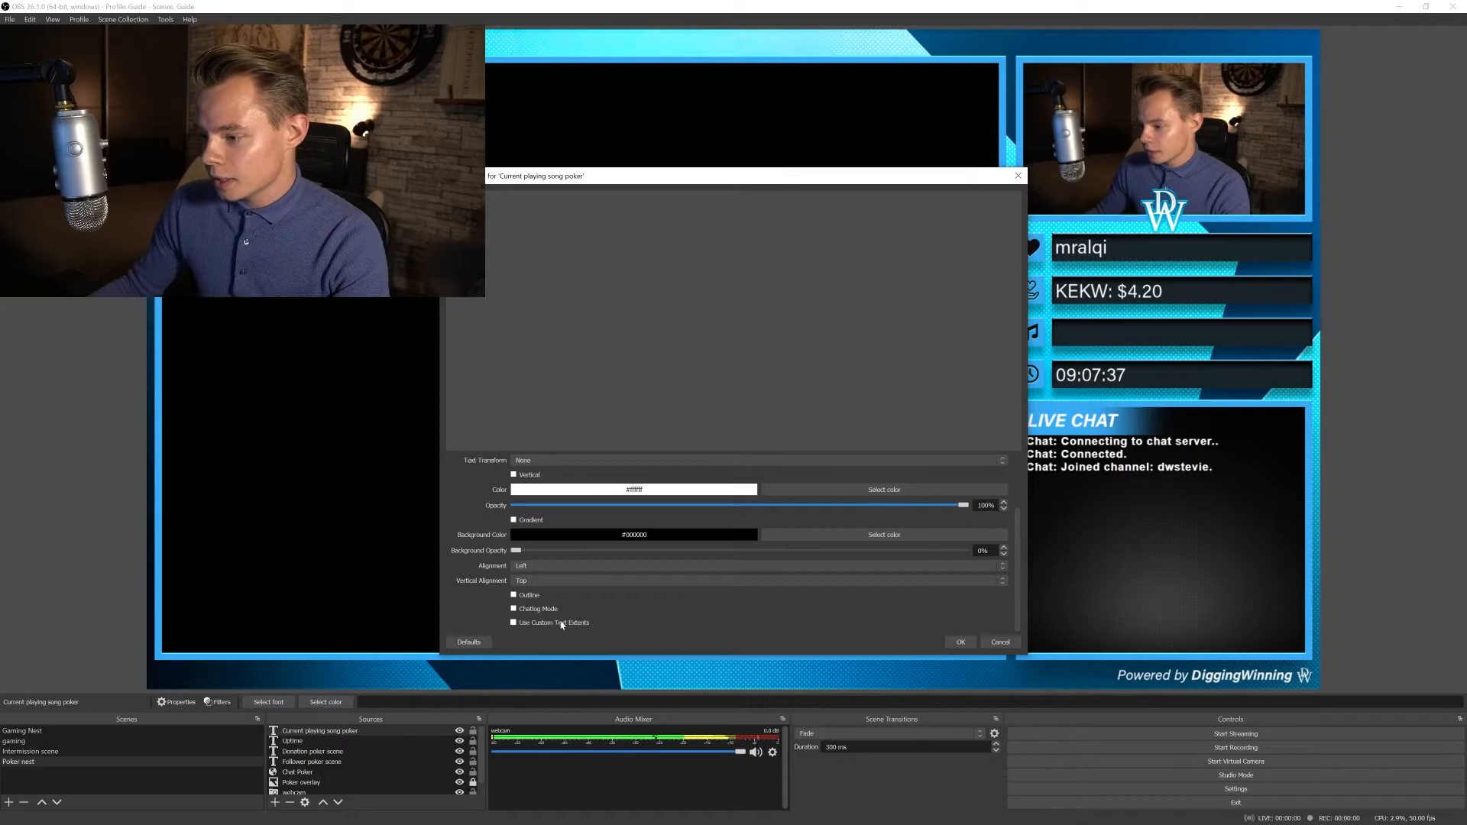
{"action": "left_click", "coordinate": [515, 622]}
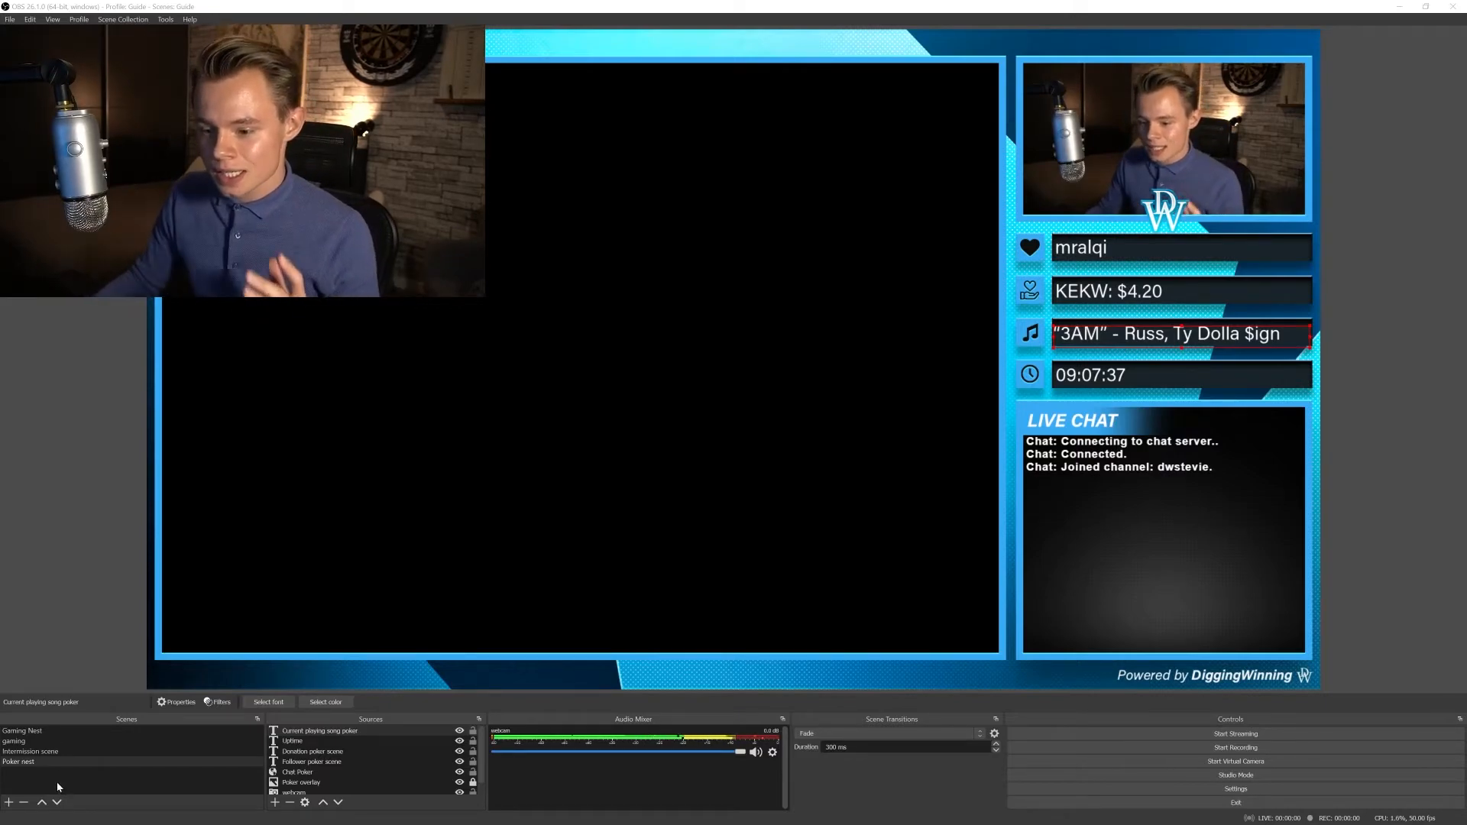
Add a 'Top left poker' scene containing the existing Poker nest scene as a source
{"action": "left_click", "coordinate": [31, 762]}
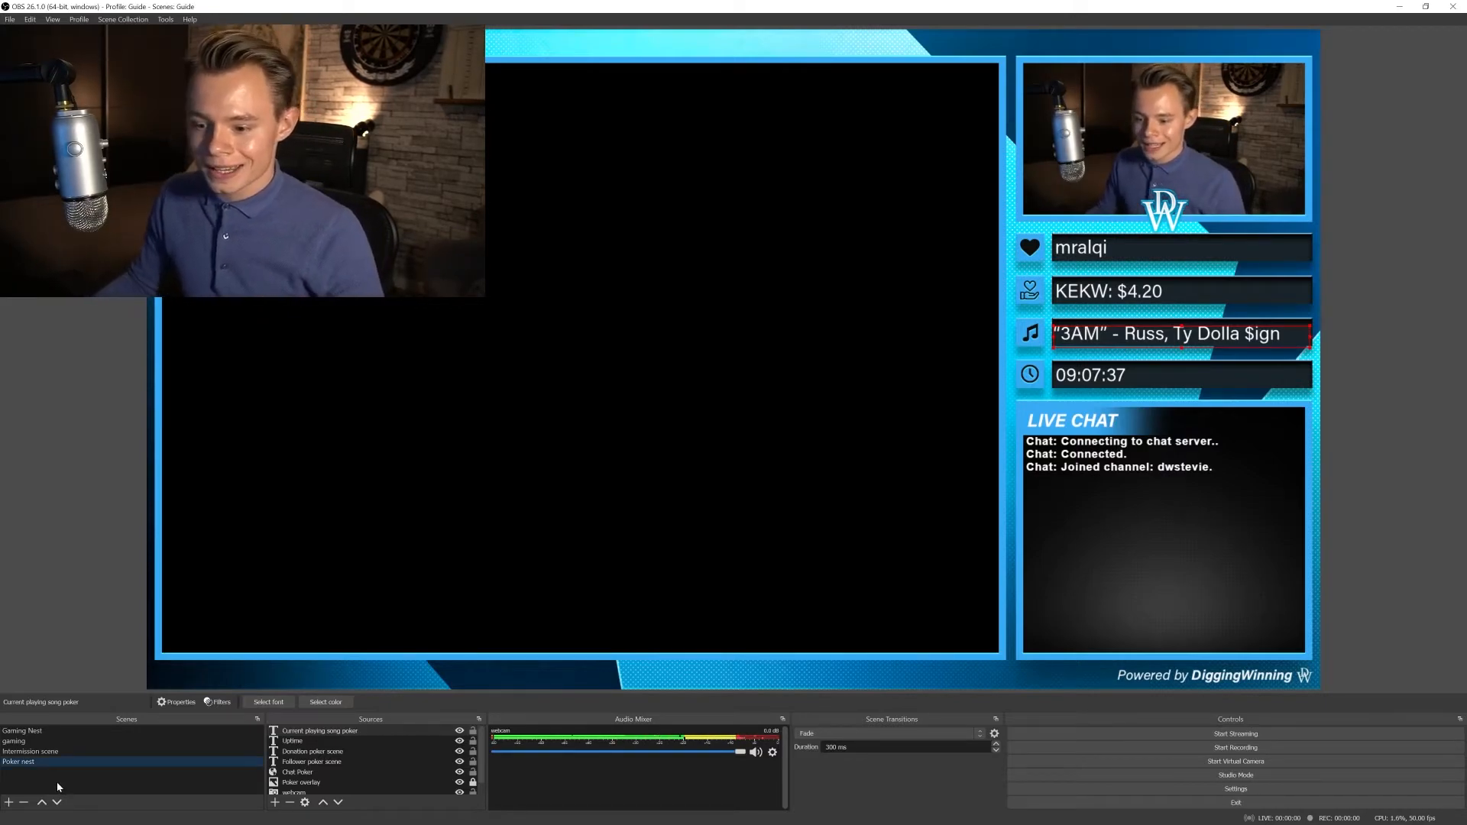
{"action": "left_click", "coordinate": [8, 803]}
{"action": "type", "text": "Top left poker"}
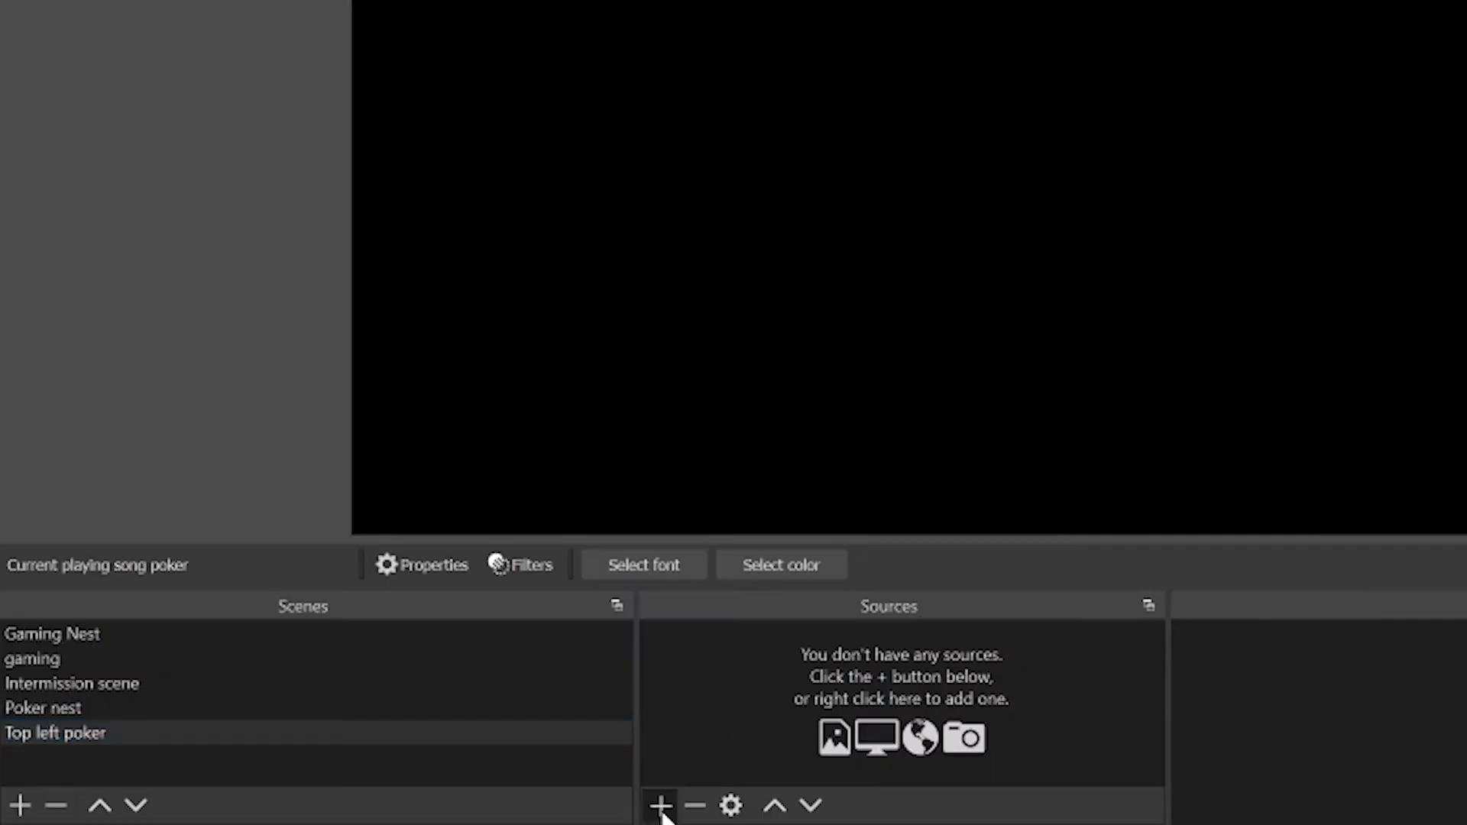
{"action": "mouse_move", "coordinate": [771, 603]}
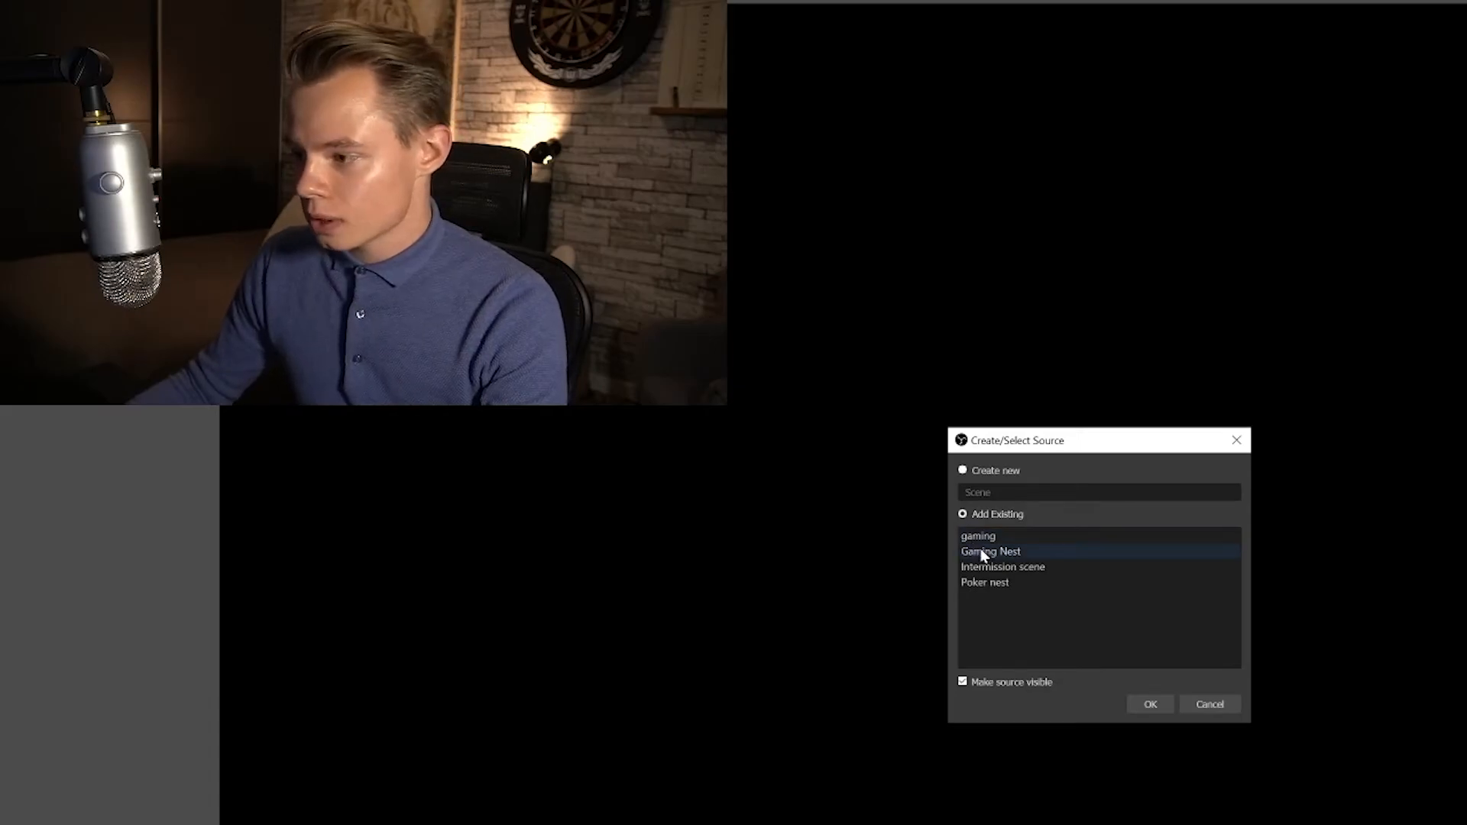
{"action": "left_click", "coordinate": [984, 583]}
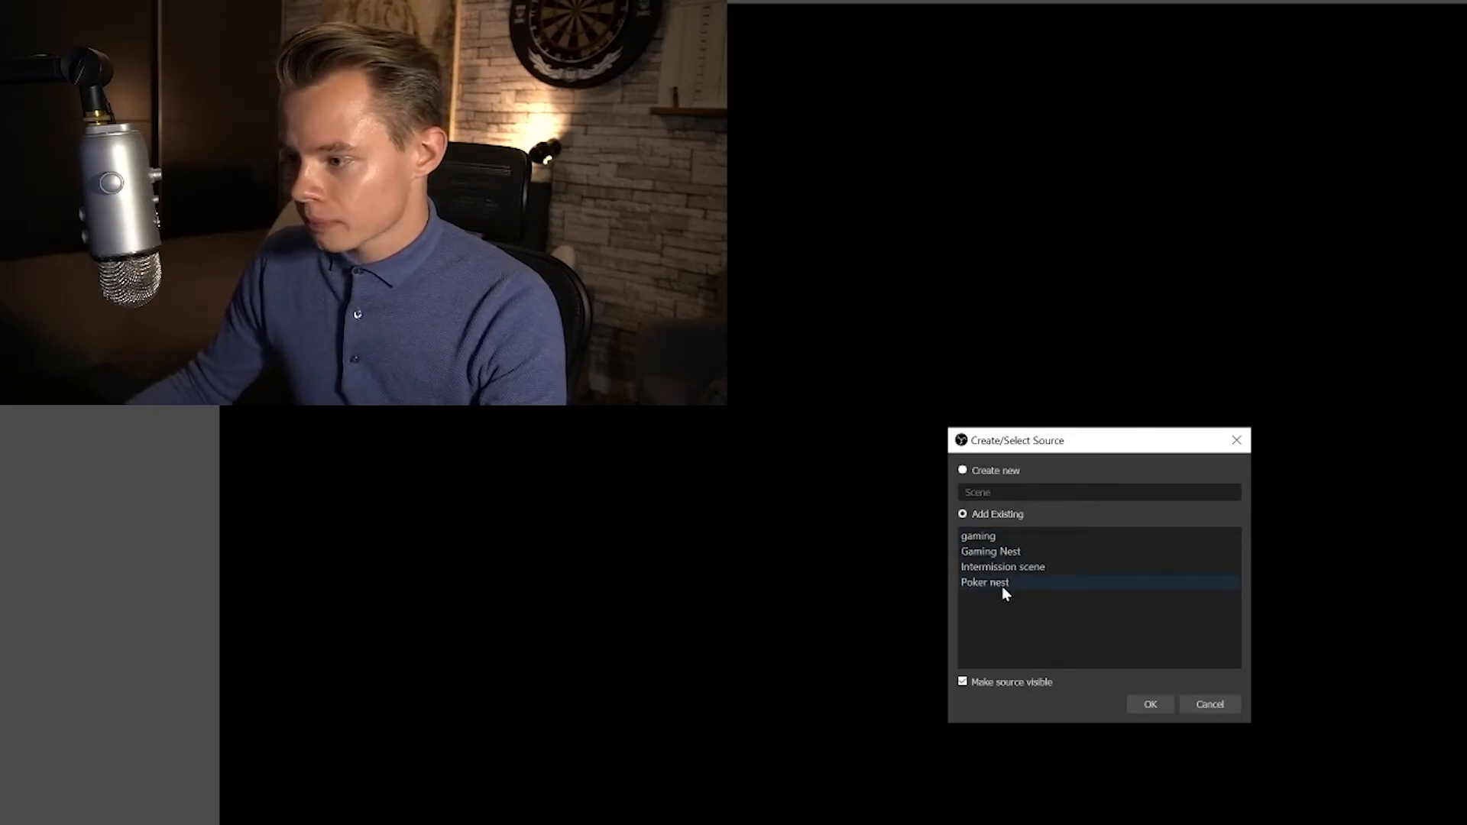
{"action": "left_click", "coordinate": [1150, 704]}
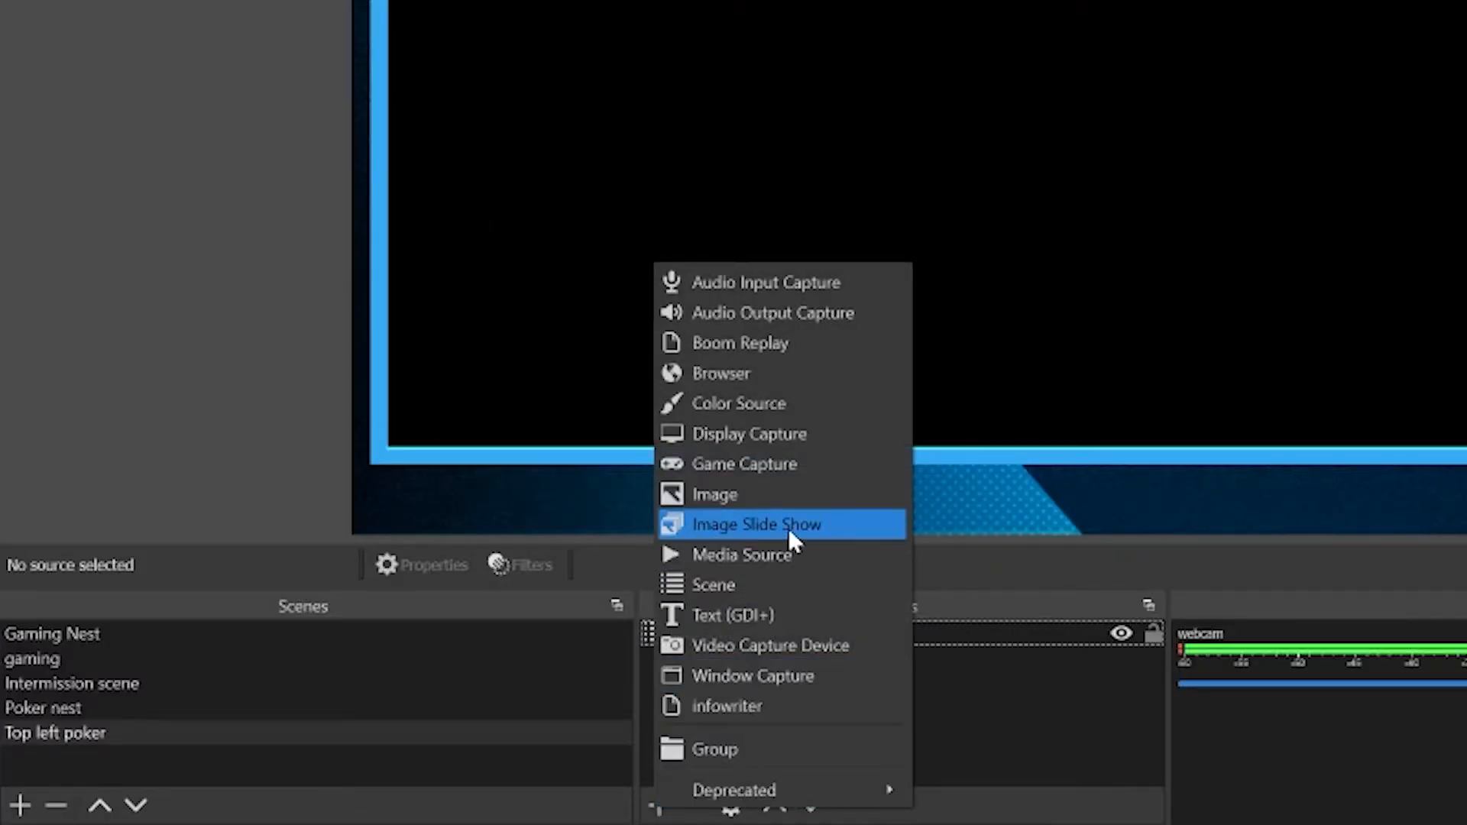
{"action": "mouse_move", "coordinate": [778, 433]}
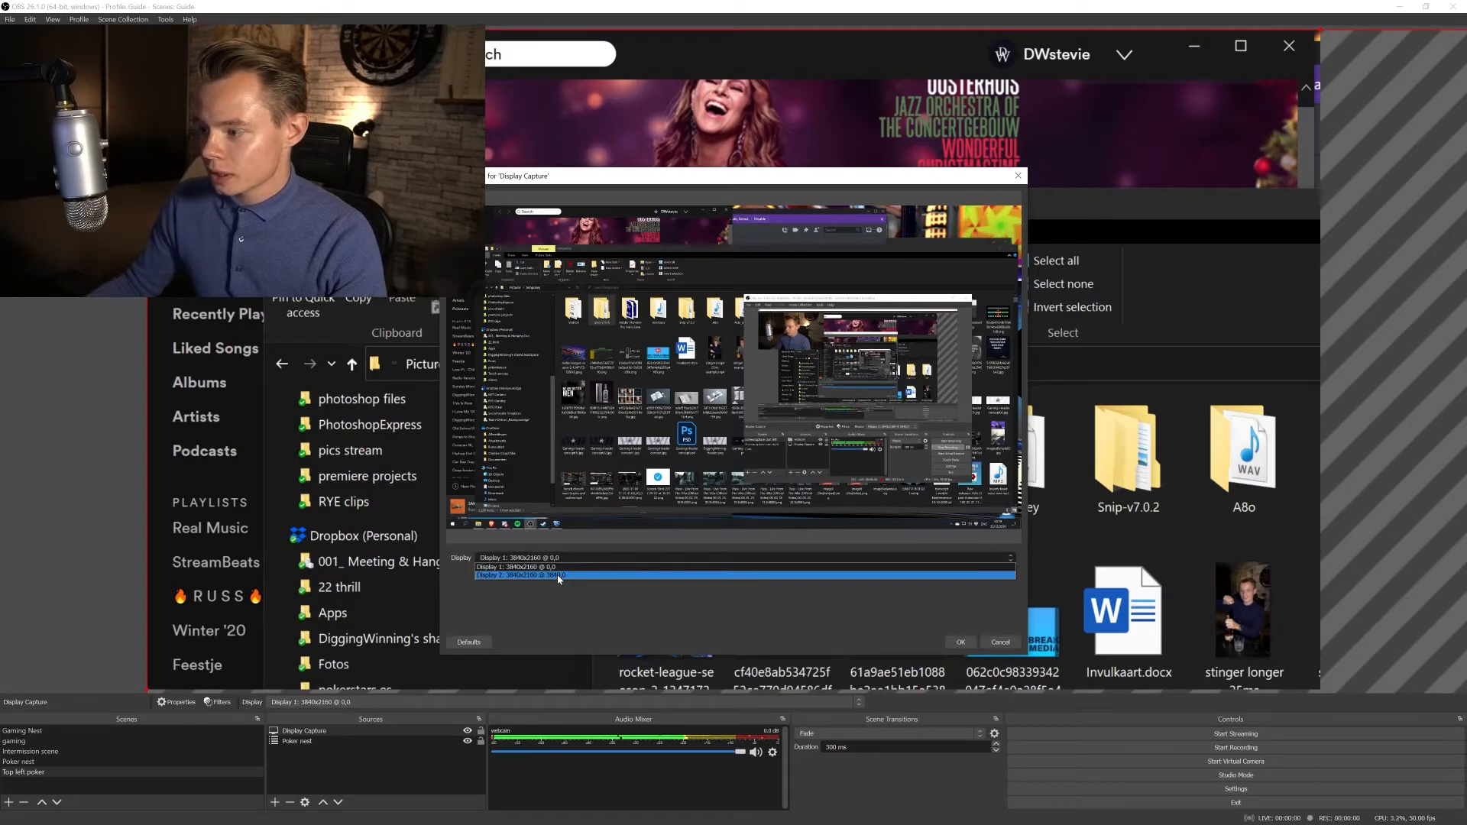
Add a Display 2 capture and move it below Poker nest
{"action": "left_click", "coordinate": [962, 642]}
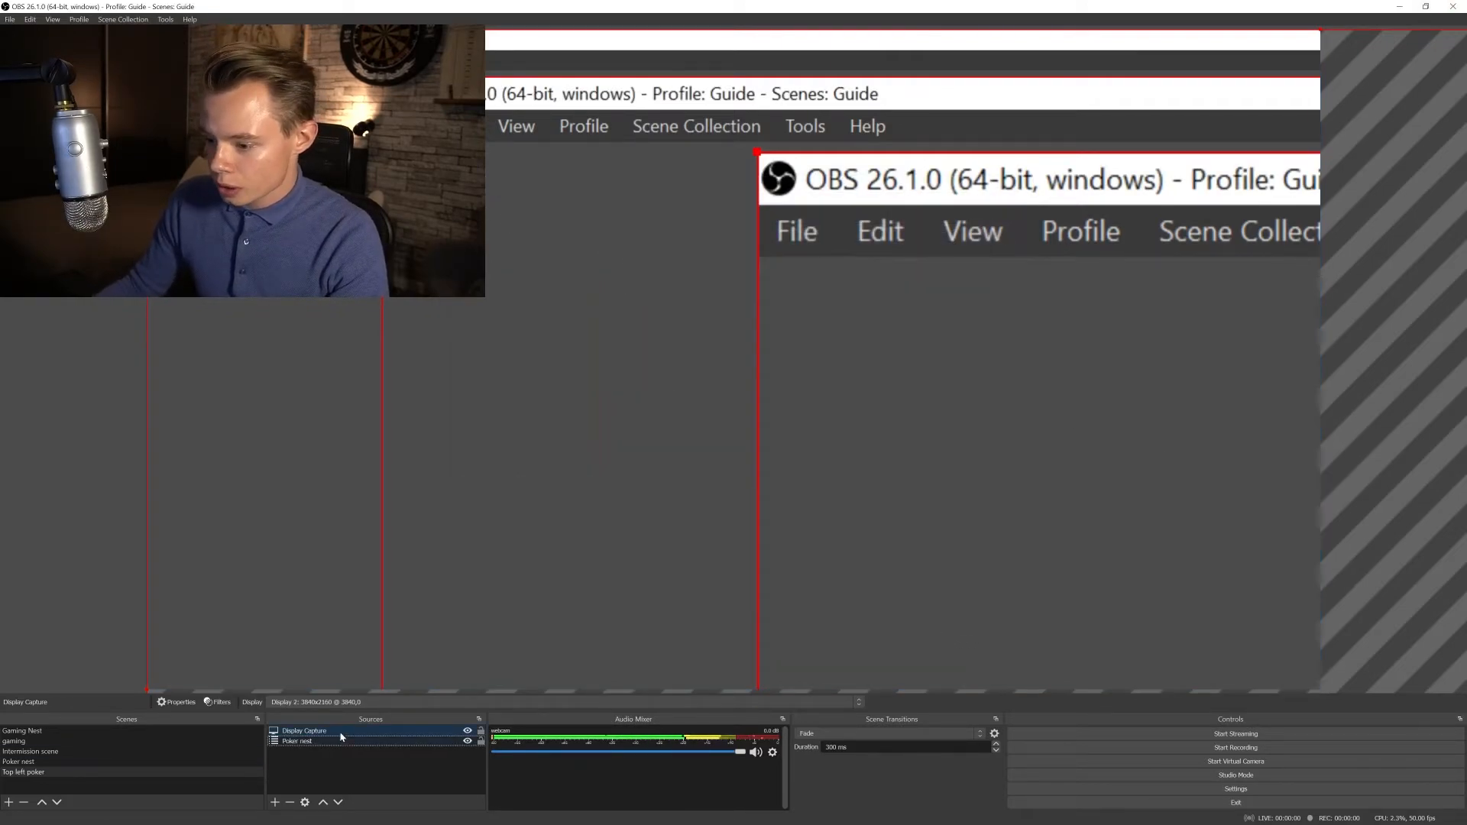
{"action": "left_click", "coordinate": [304, 741]}
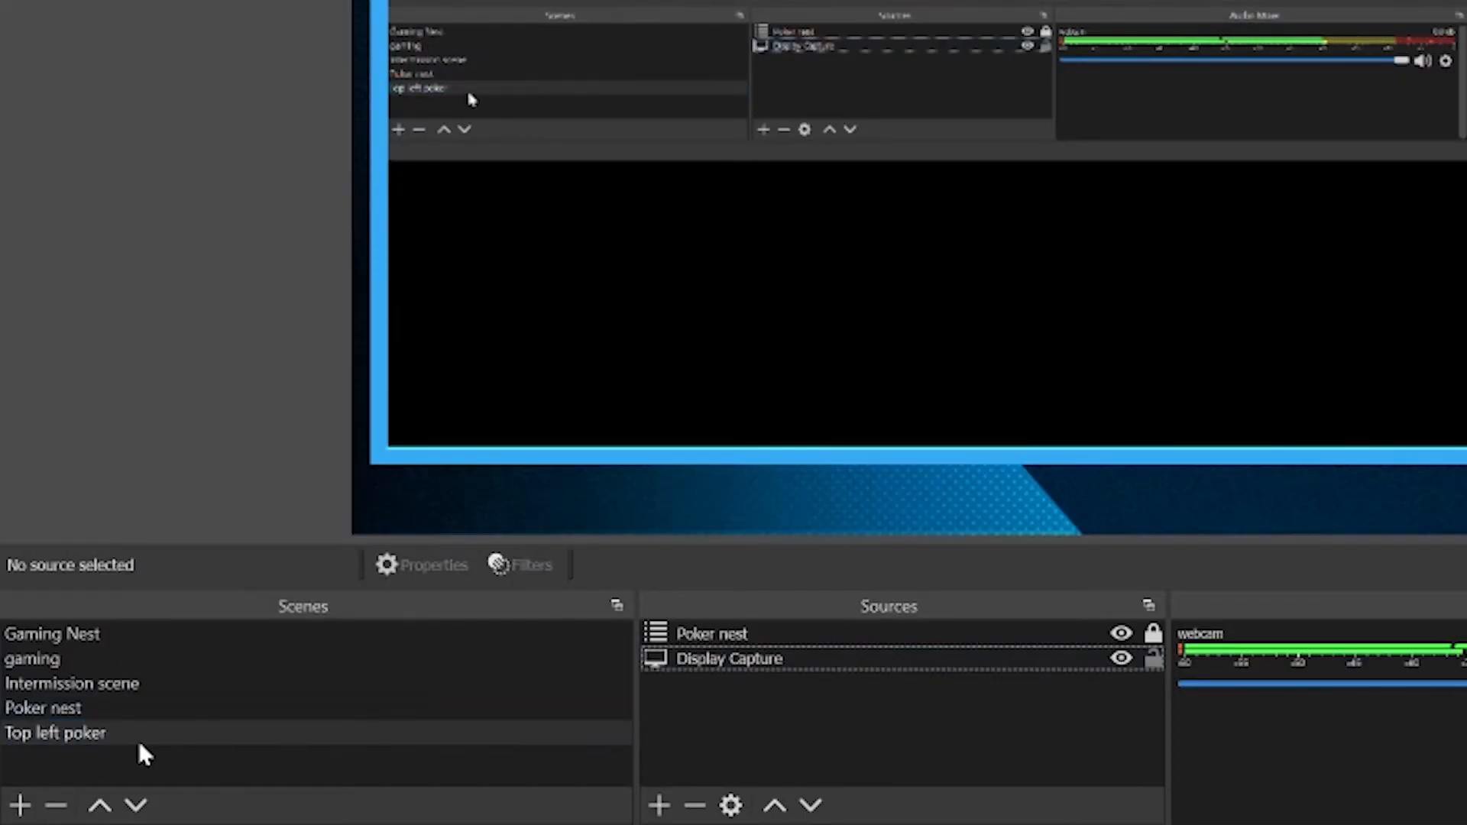
Set the Display Capture transform to position 24, 54 and size 1371 × 771
{"action": "right_click", "coordinate": [731, 658]}
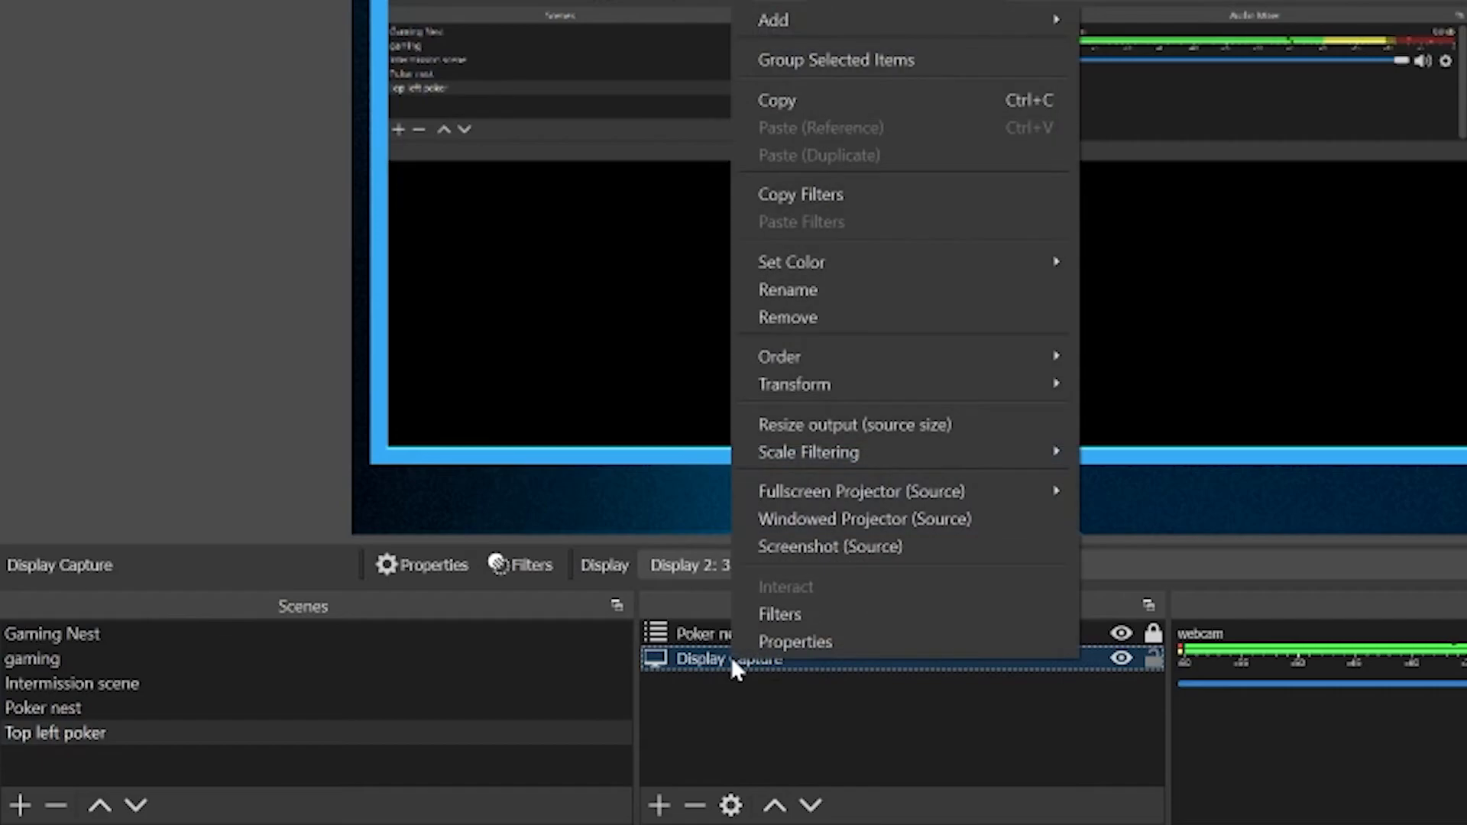
{"action": "mouse_move", "coordinate": [795, 384]}
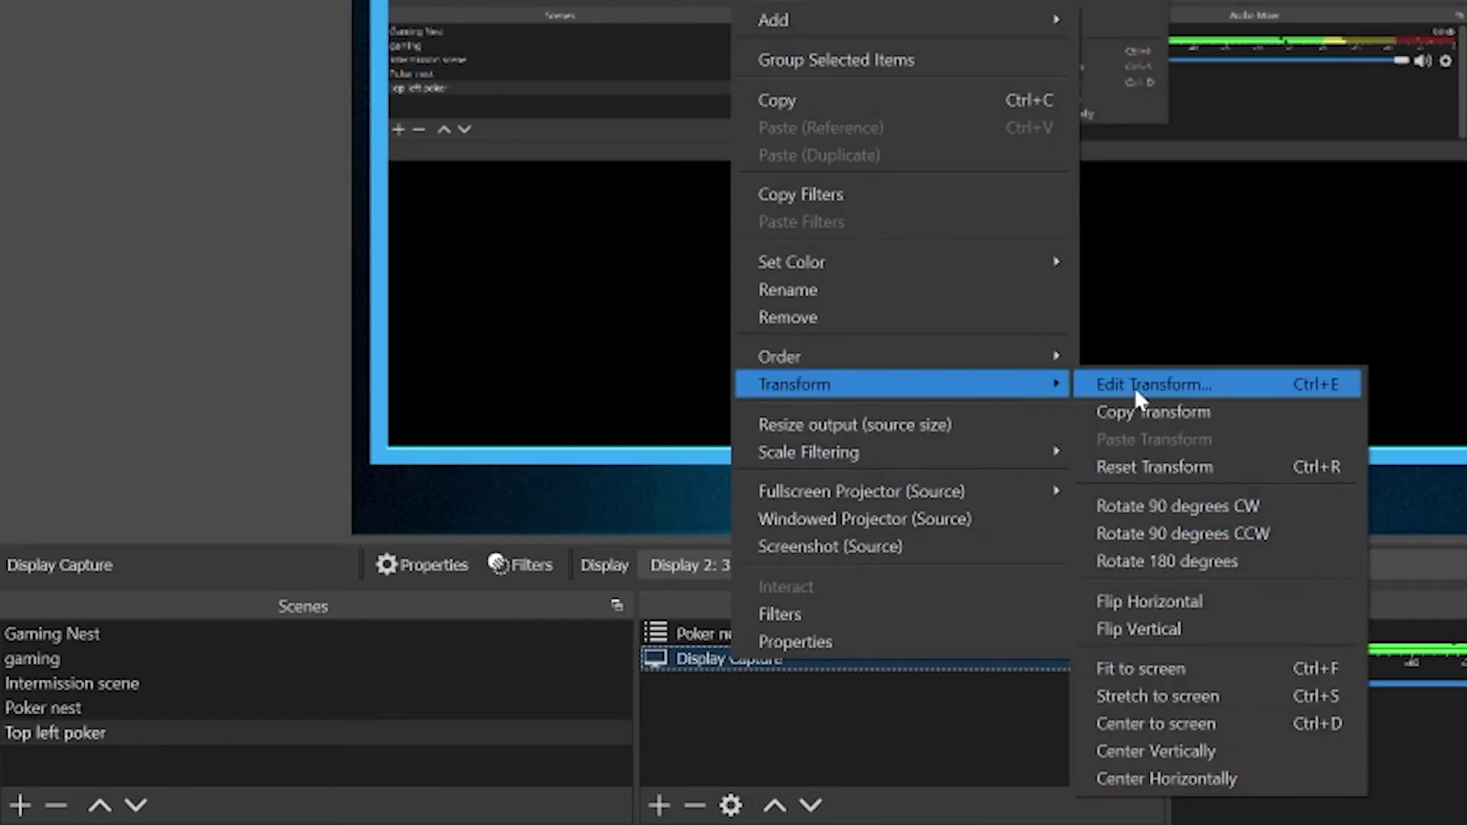
{"action": "left_click", "coordinate": [1152, 384]}
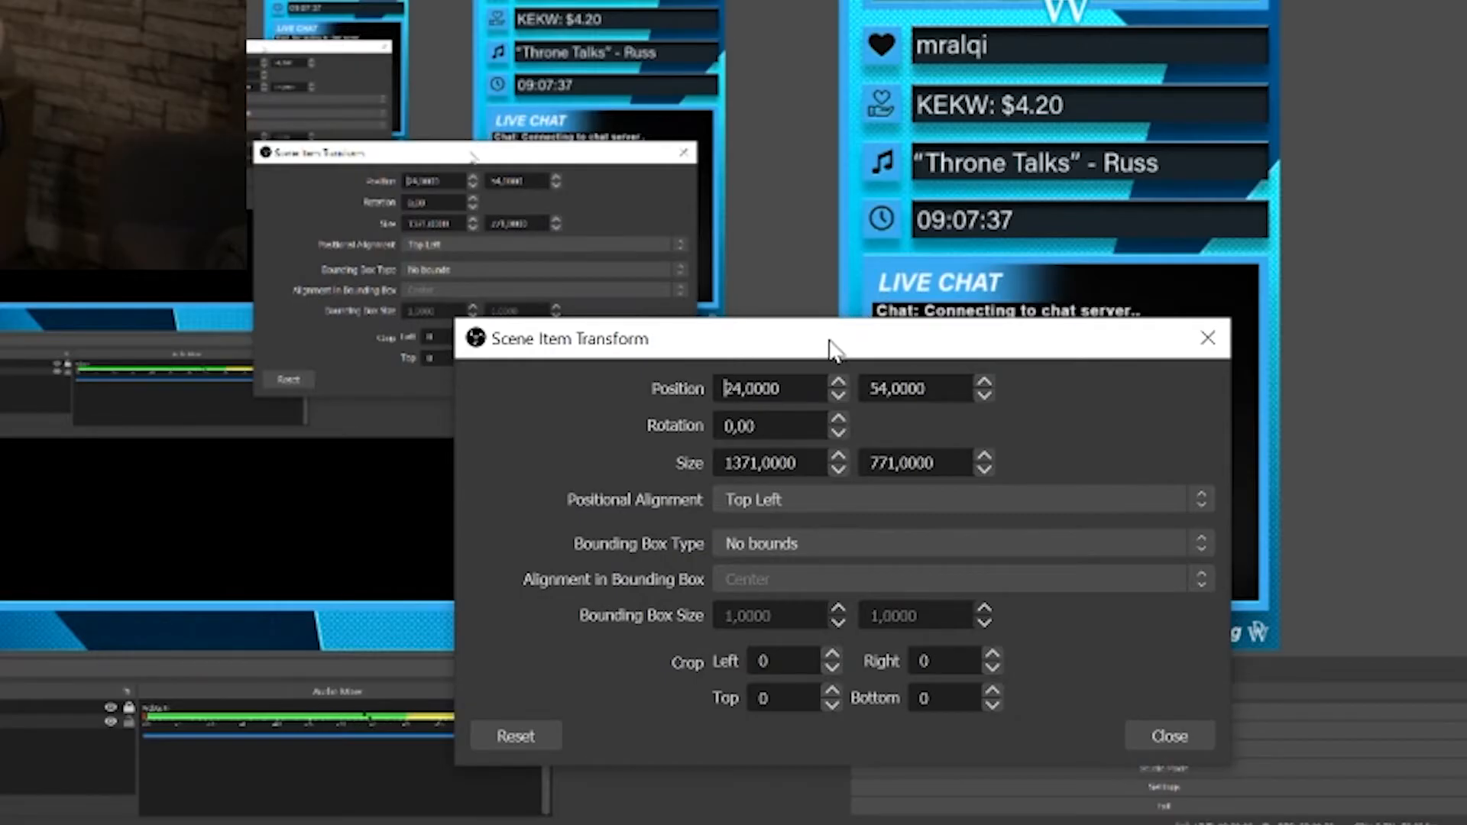
{"action": "left_click_drag", "start_coordinate": [833, 339], "coordinate": [802, 544]}
{"action": "type", "text": "Middle left"}
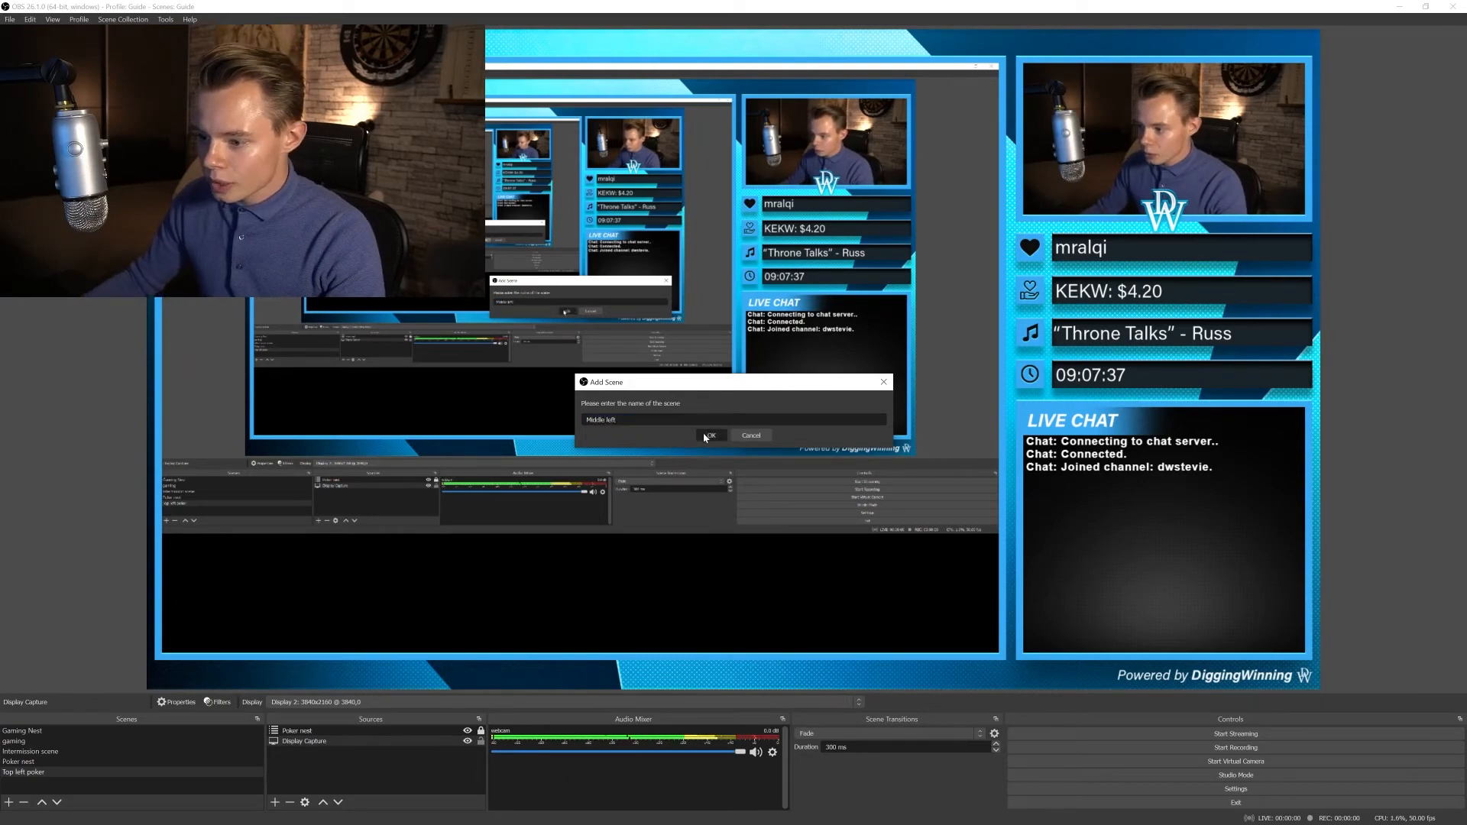
Create the 'Middle left' scene and bring up the Display Capture source's options
{"action": "left_click", "coordinate": [711, 436]}
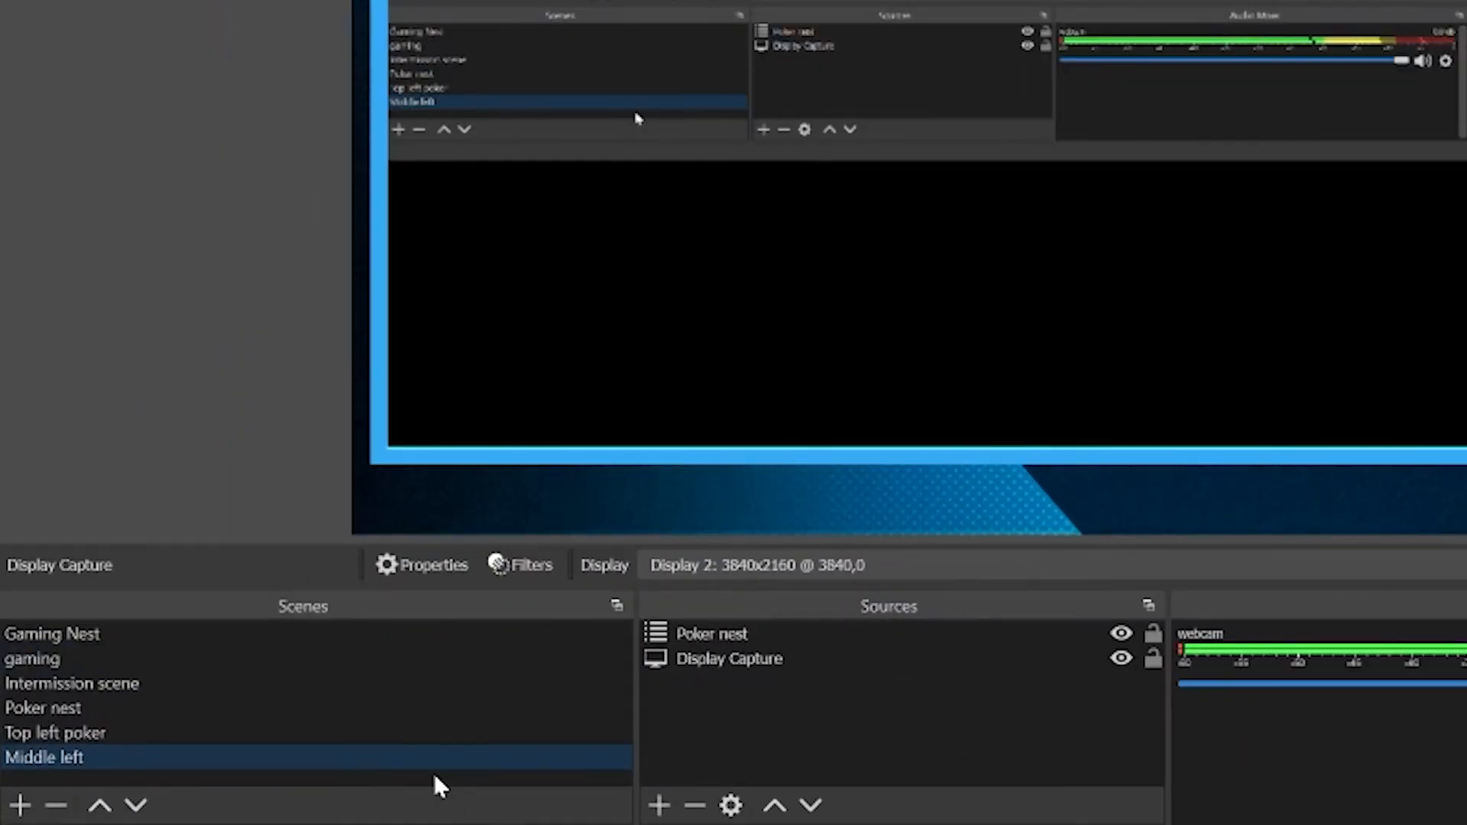
{"action": "right_click", "coordinate": [712, 659]}
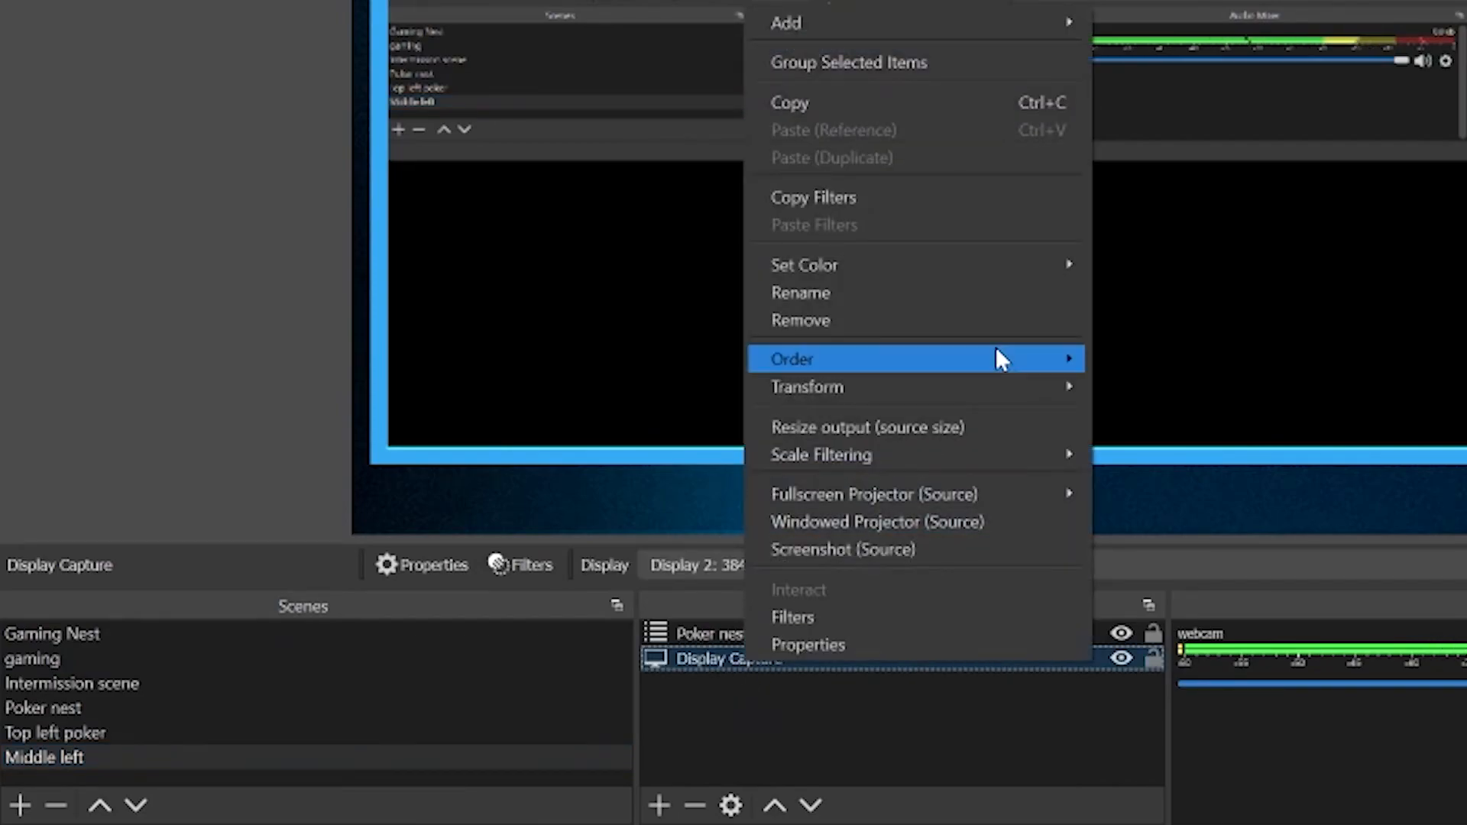